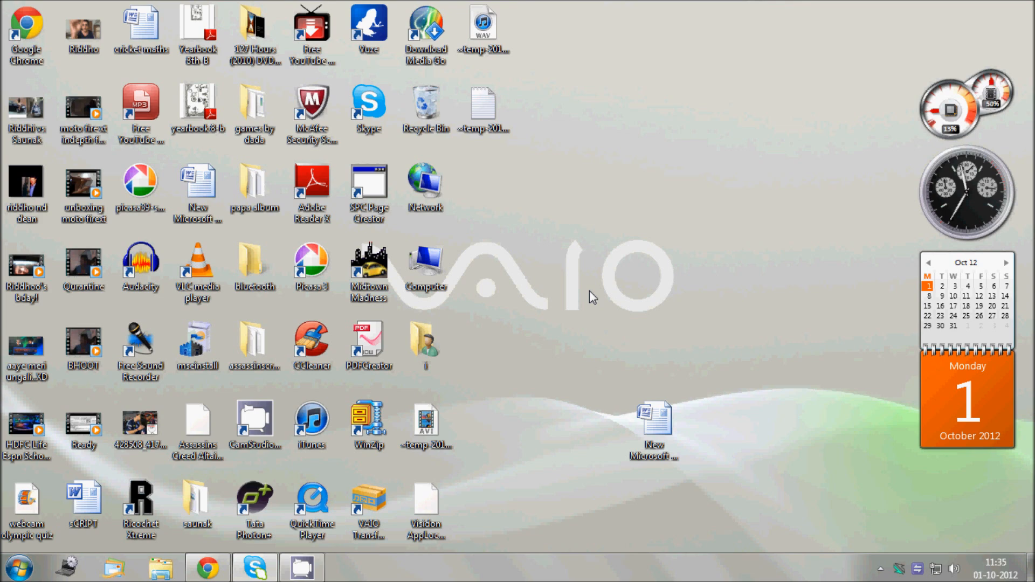
Step: Search Google in Chrome for 'android screencast' and pick the androidscreencast project hit
{"action": "left_click", "coordinate": [311, 498]}
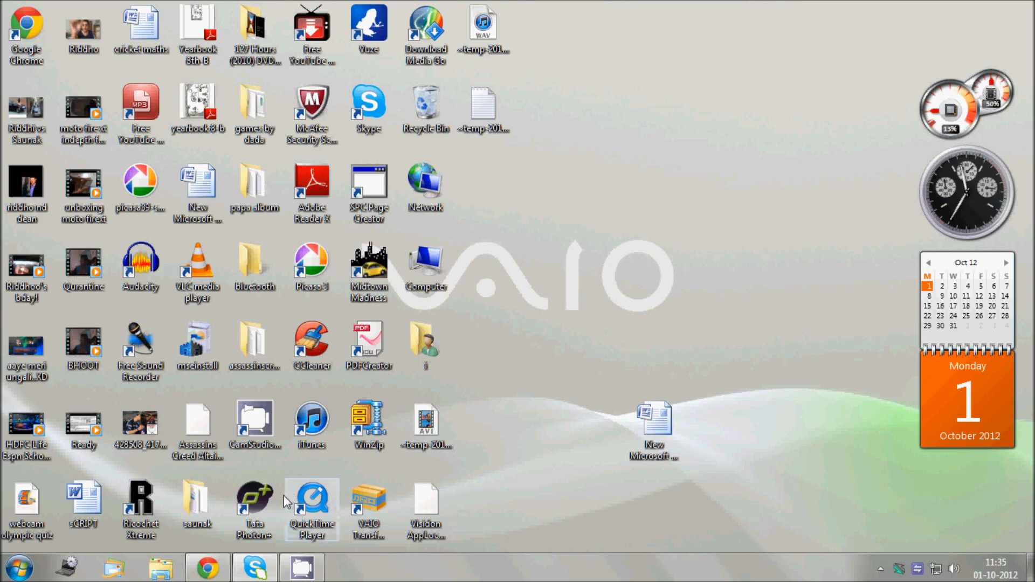
{"action": "left_click", "coordinate": [207, 566]}
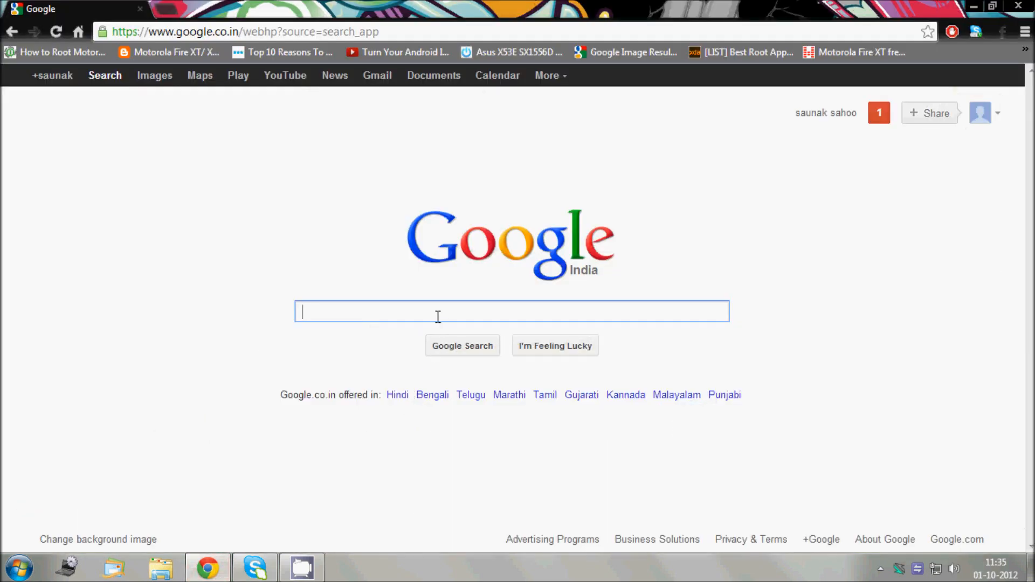
{"action": "type", "text": "andr"}
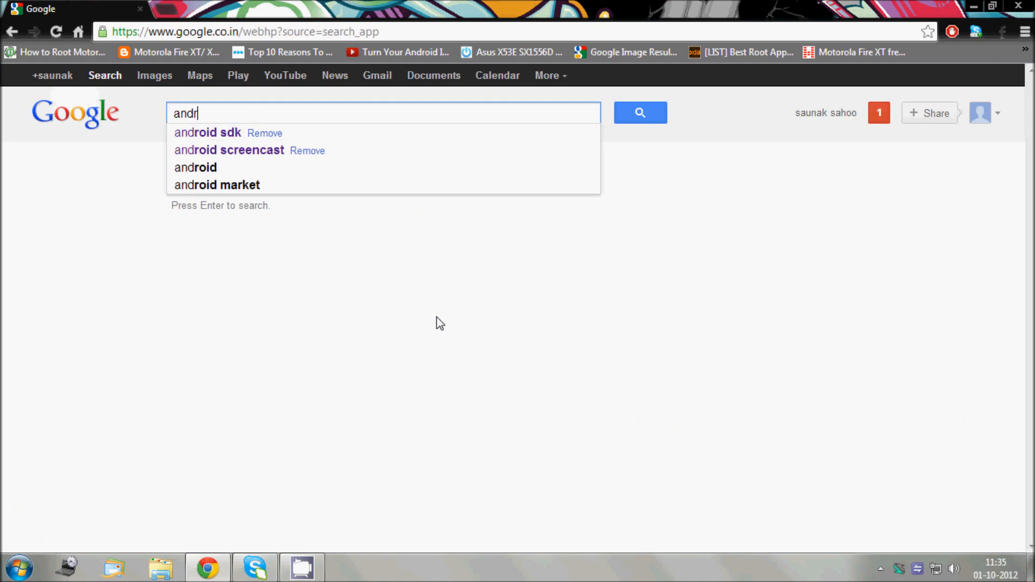
{"action": "left_click", "coordinate": [229, 150]}
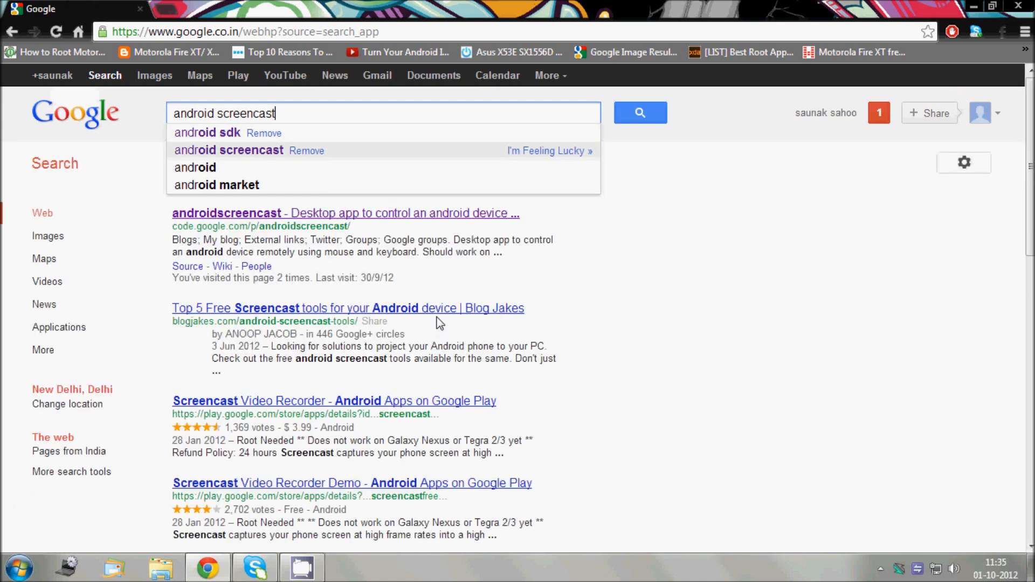
{"action": "left_click", "coordinate": [639, 112]}
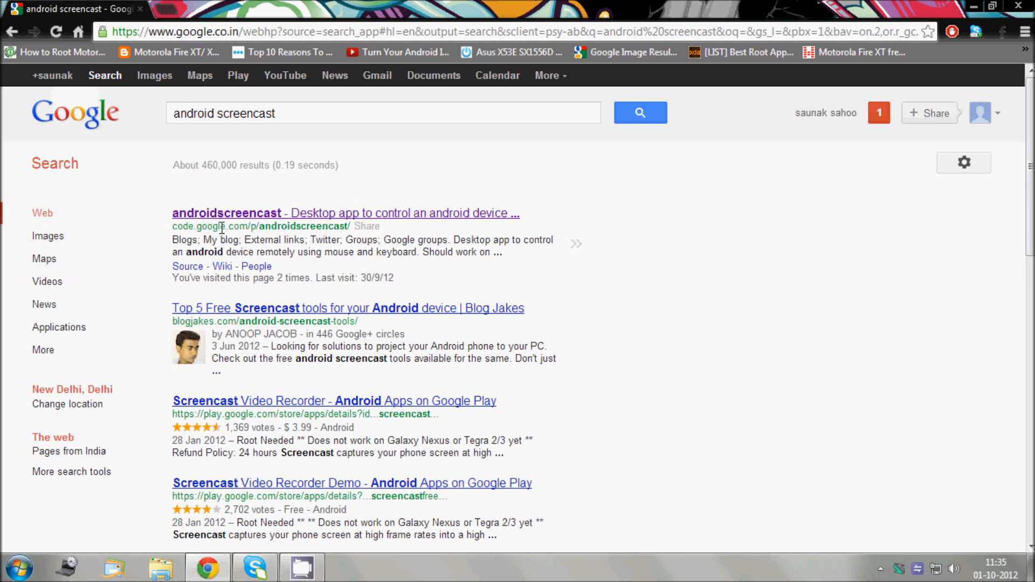
{"action": "left_click", "coordinate": [226, 213]}
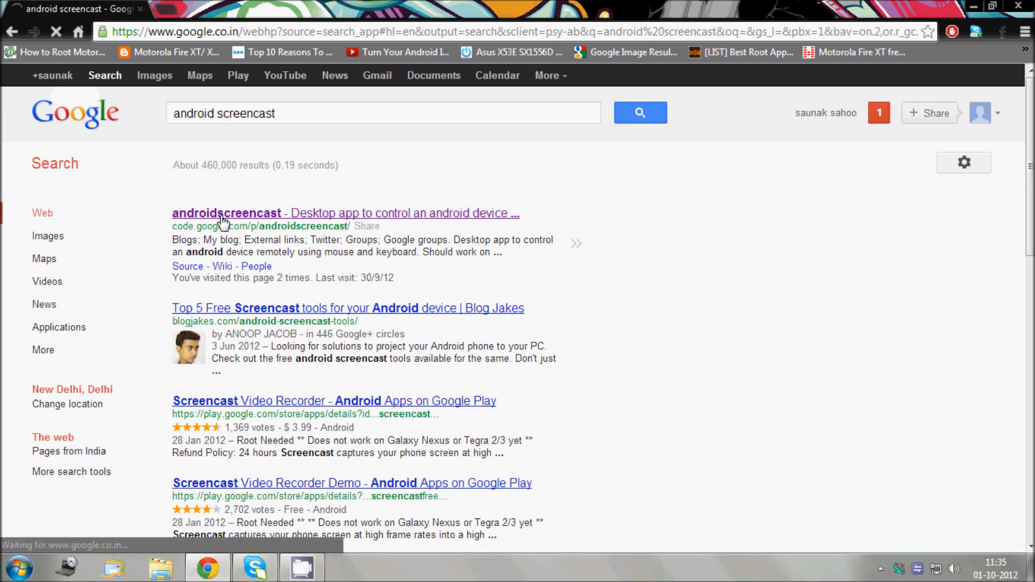
Step: From the androidscreencast project page, follow the 'download here' link to the Android SDK page
{"action": "left_click", "coordinate": [226, 213]}
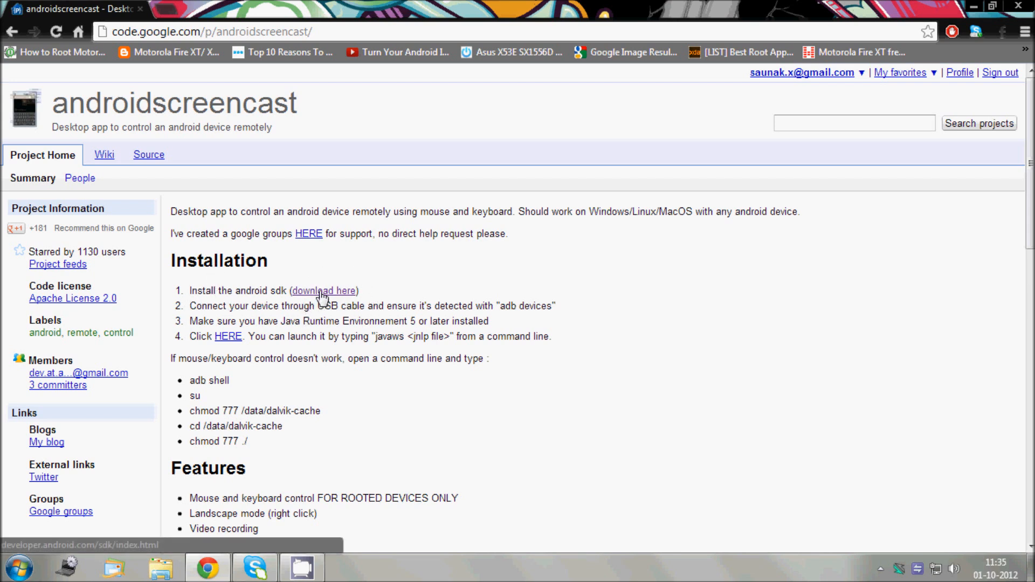
{"action": "left_click", "coordinate": [323, 290]}
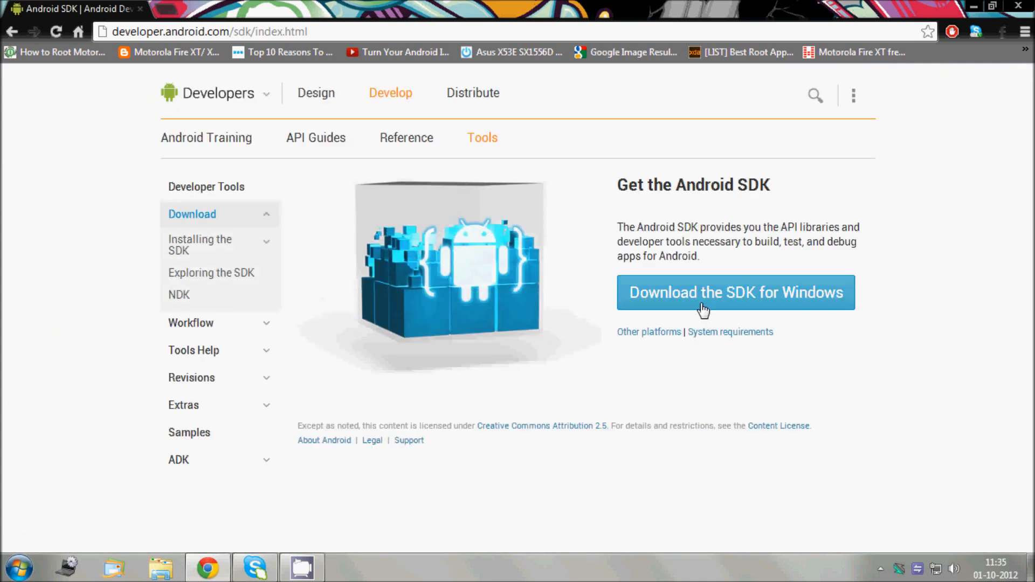
{"action": "mouse_move", "coordinate": [469, 305]}
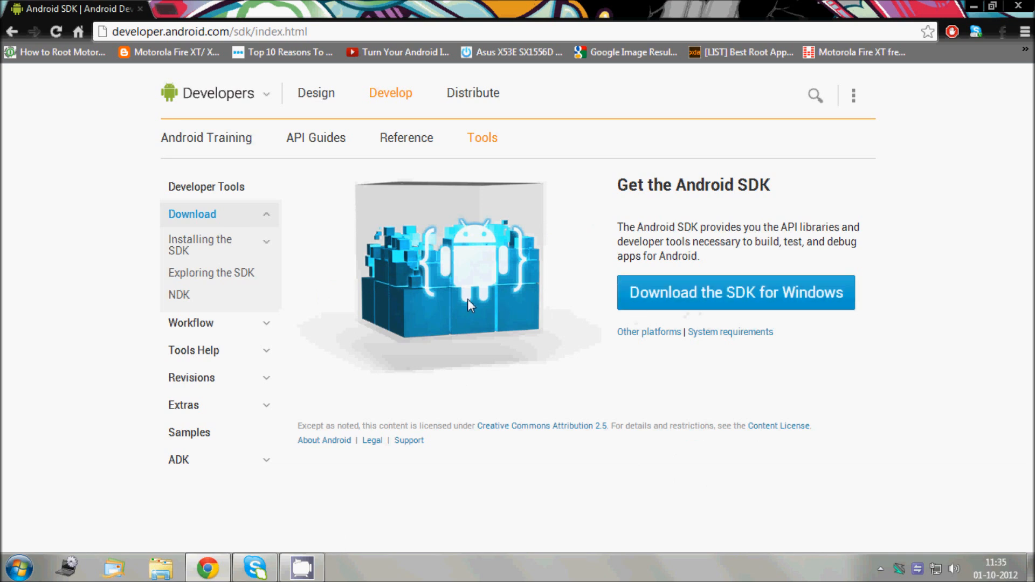
{"action": "mouse_move", "coordinate": [190, 117]}
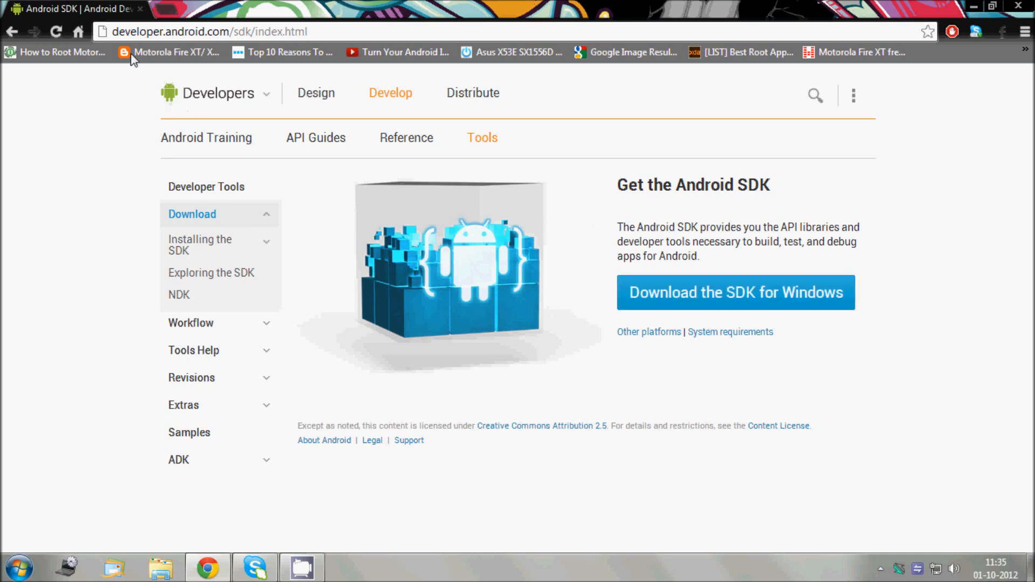
{"action": "mouse_move", "coordinate": [11, 31]}
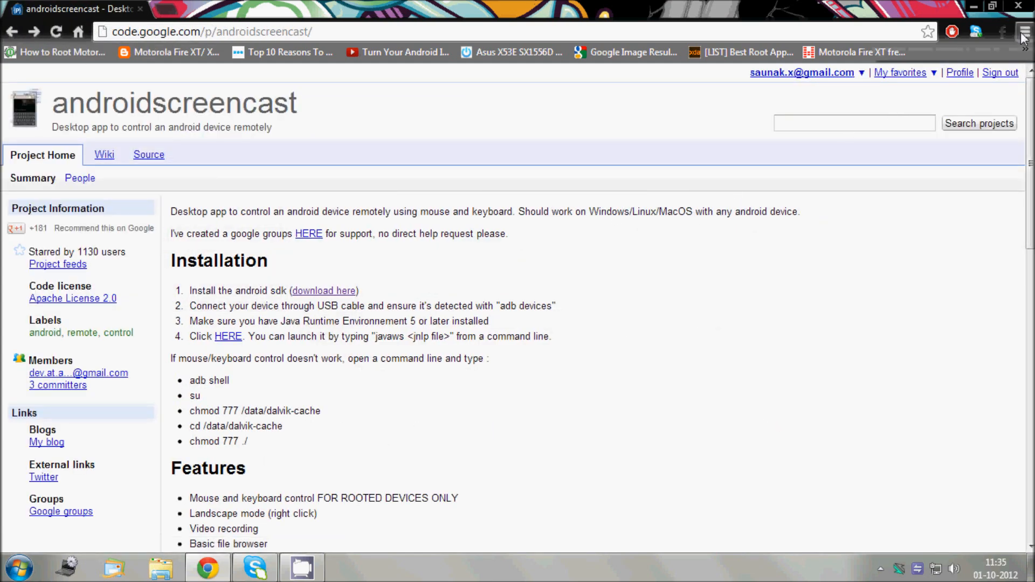
Step: Show Chrome's downloads list with the Android SDK installer_r20.0.3-windows.exe, then bring up the Start menu
{"action": "left_click", "coordinate": [1021, 31]}
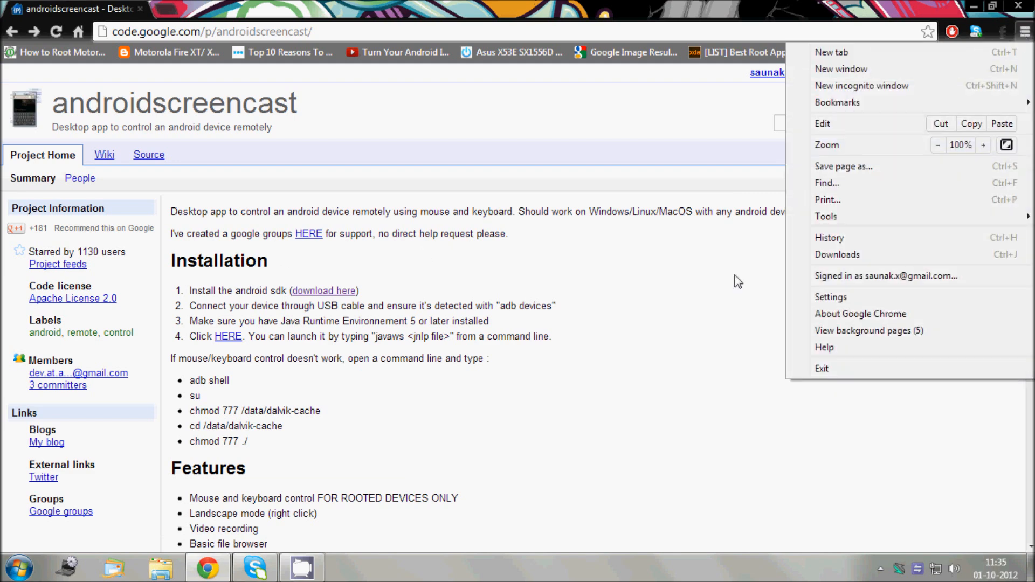
{"action": "mouse_move", "coordinate": [837, 255]}
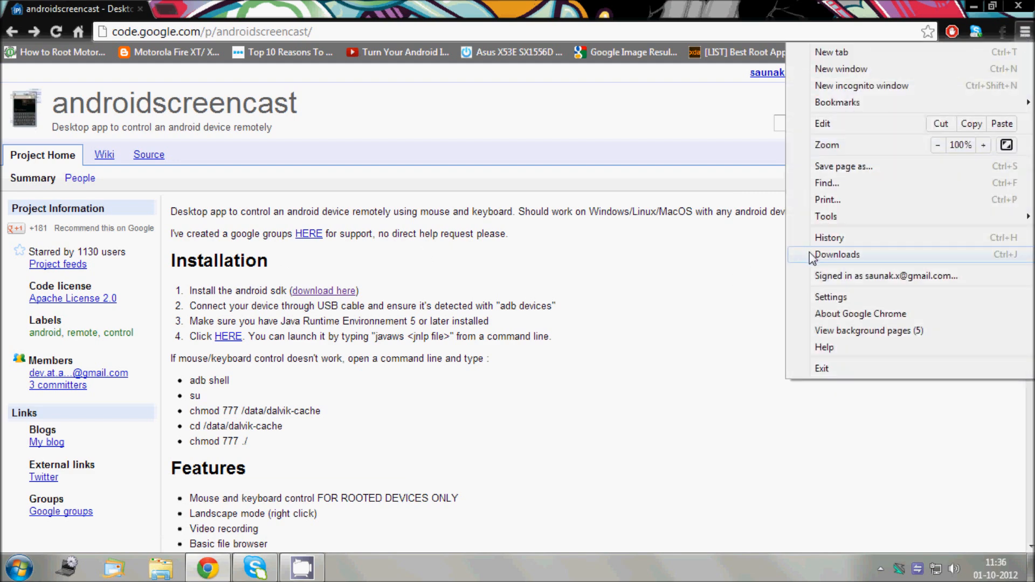
{"action": "left_click", "coordinate": [837, 255]}
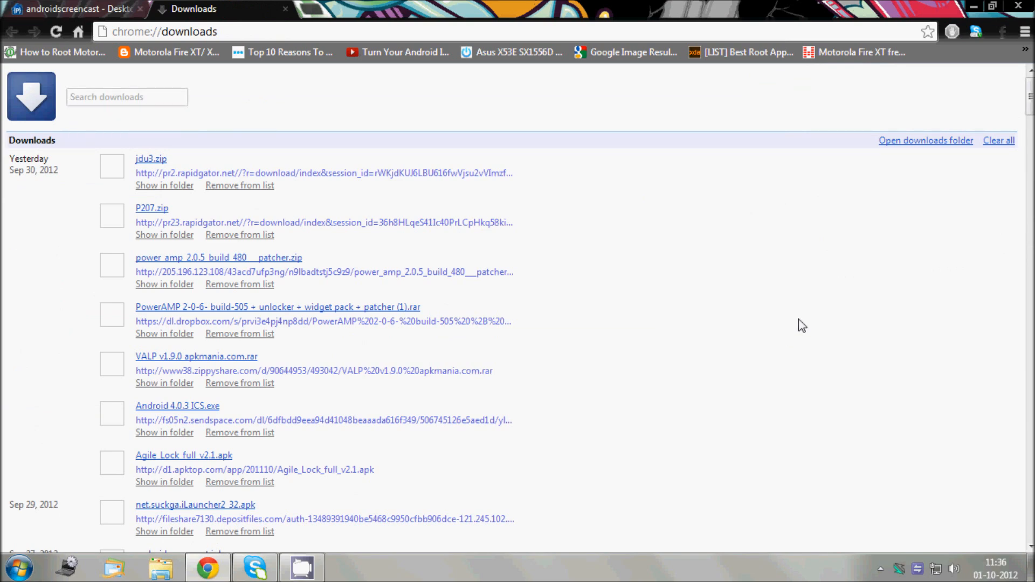
{"action": "scroll", "scroll_direction": "down", "scroll_amount": 3}
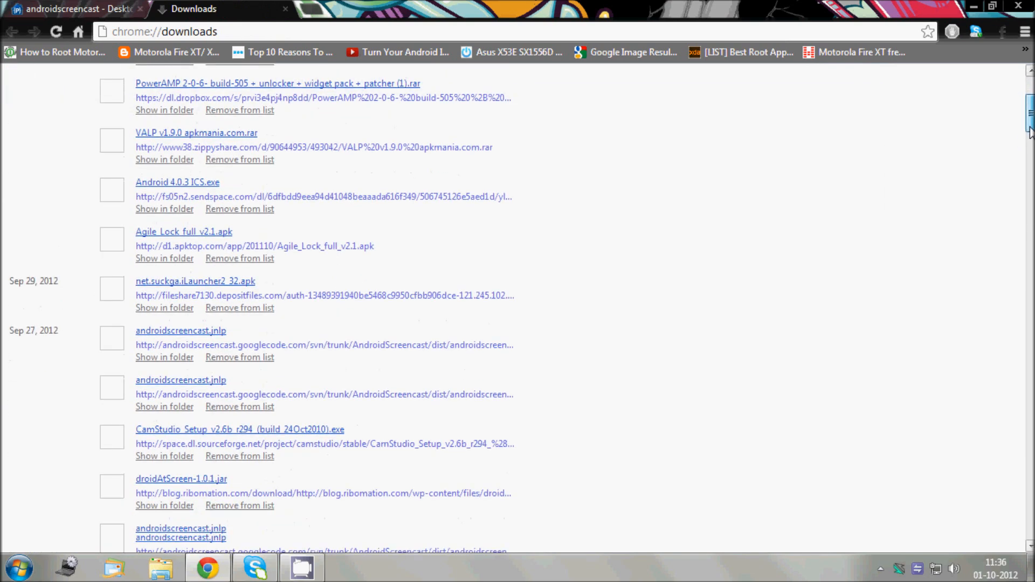
{"action": "scroll", "scroll_direction": "down", "scroll_amount": 3}
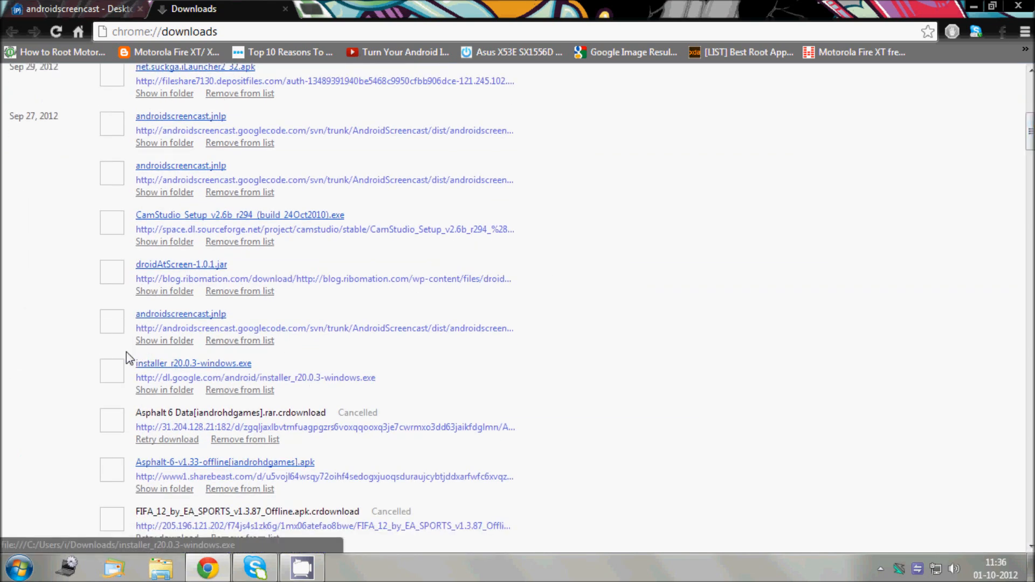
{"action": "mouse_move", "coordinate": [242, 377]}
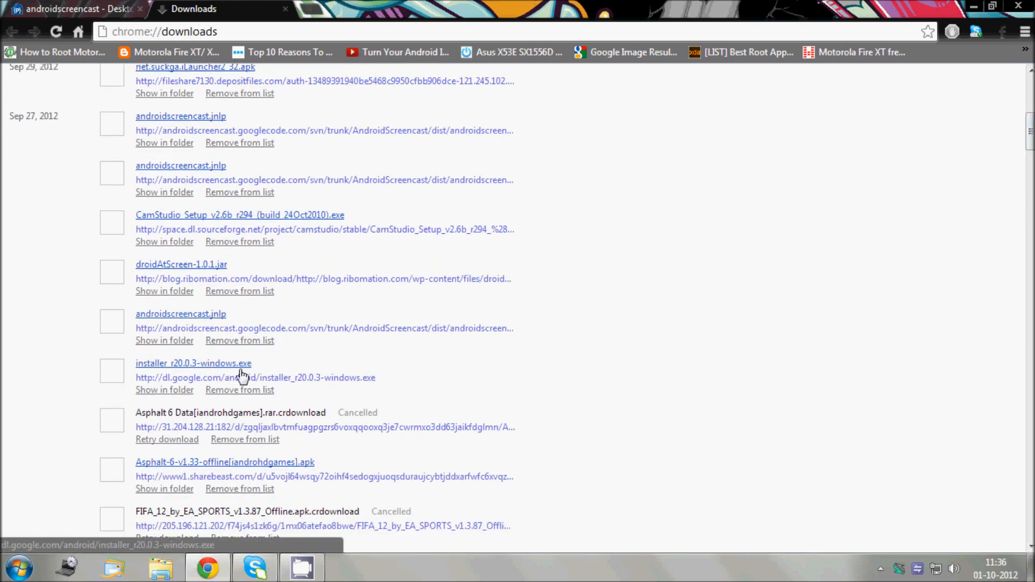
{"action": "left_click", "coordinate": [19, 568]}
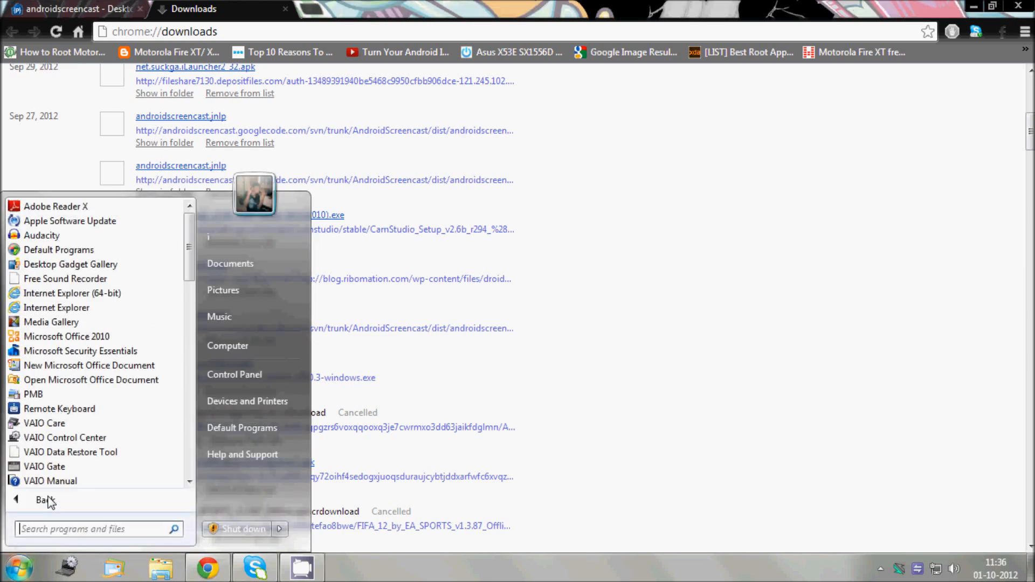
Step: In Android SDK Manager tick the Tools, Android 2.3.3 (API 10) and Extras package groups for installation
{"action": "scroll", "scroll_direction": "down", "scroll_amount": 3}
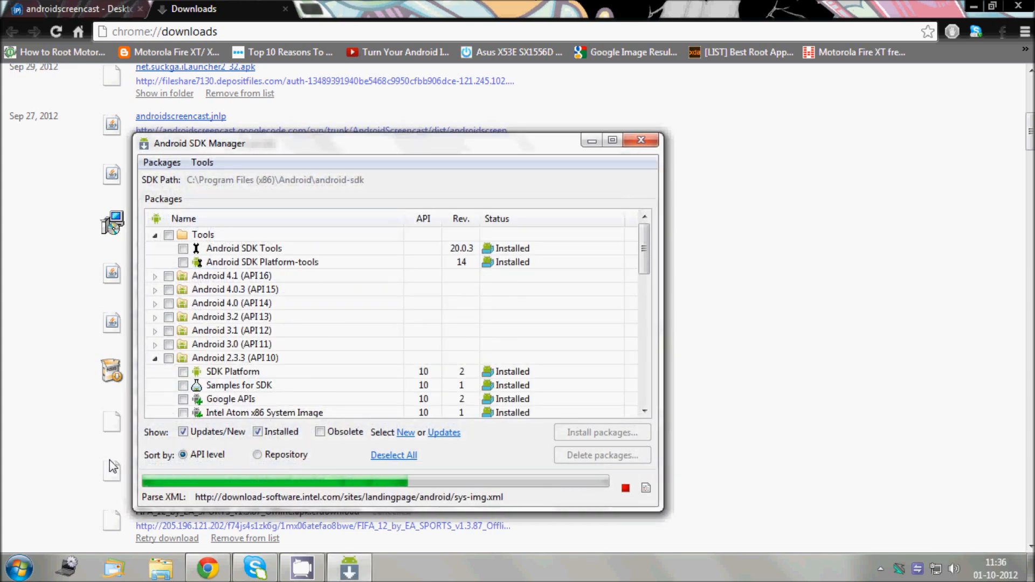
{"action": "scroll", "scroll_direction": "down", "scroll_amount": 3}
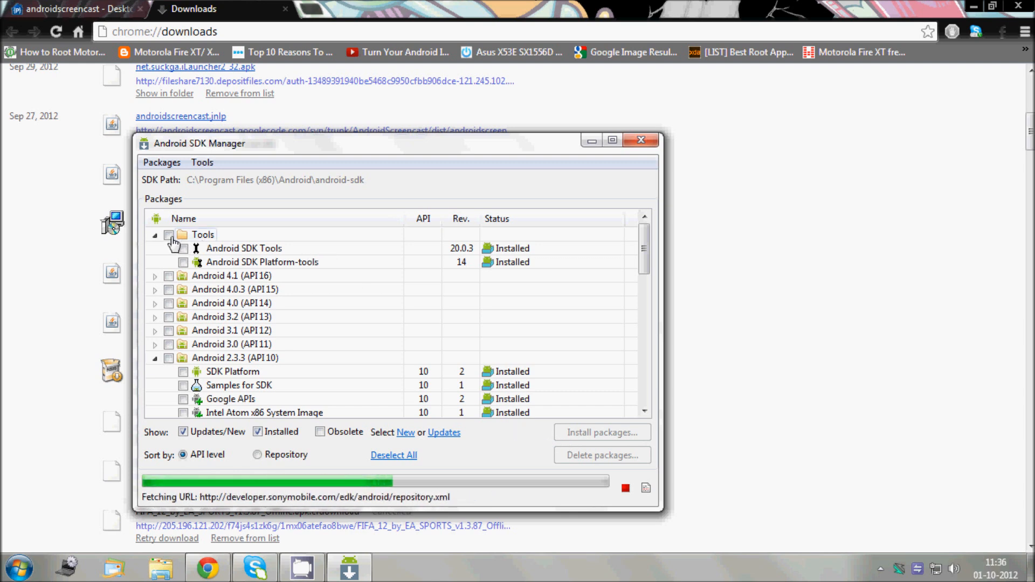
{"action": "left_click", "coordinate": [169, 234]}
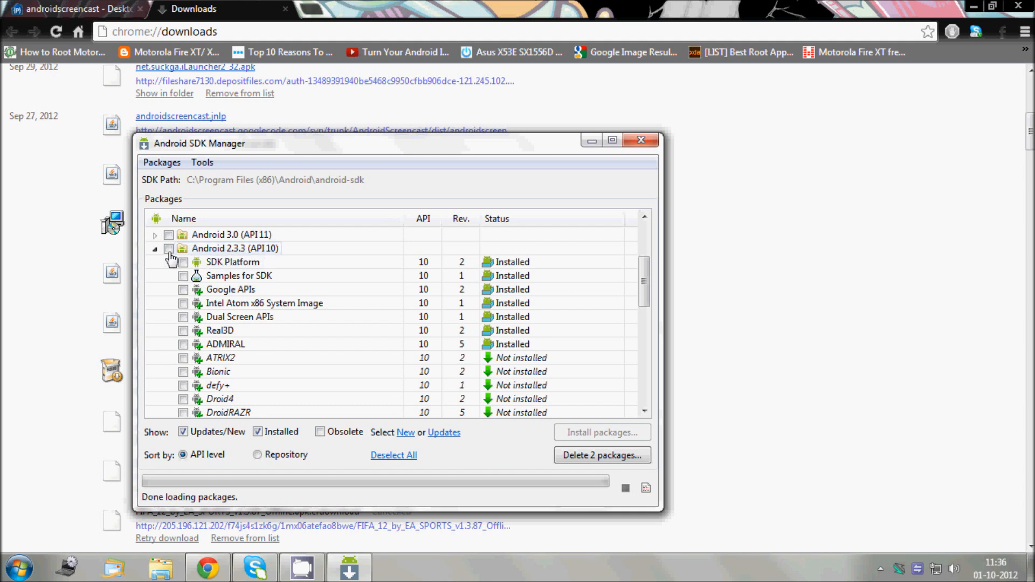
{"action": "left_click", "coordinate": [169, 248]}
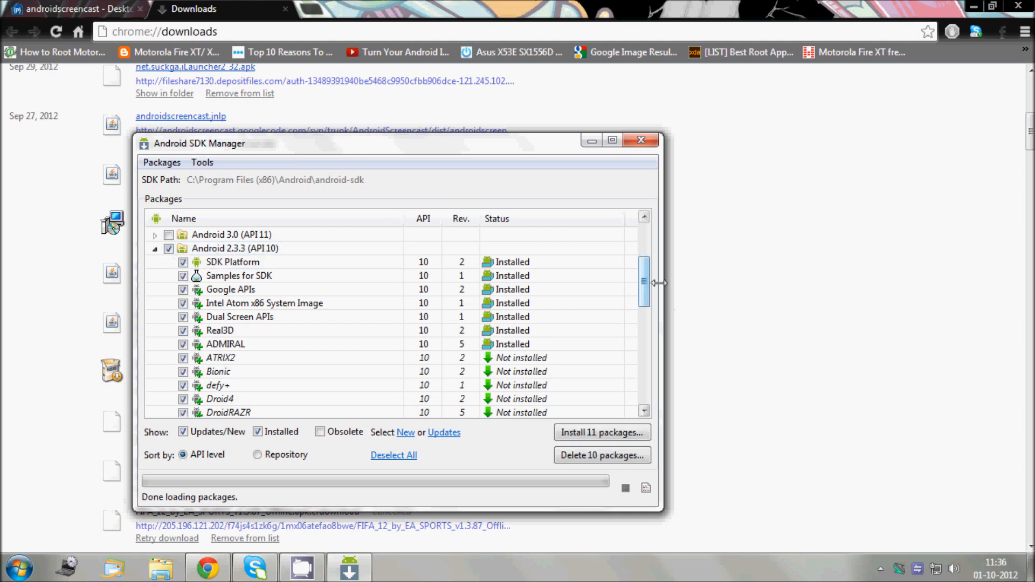
{"action": "scroll", "scroll_direction": "down", "scroll_amount": 3}
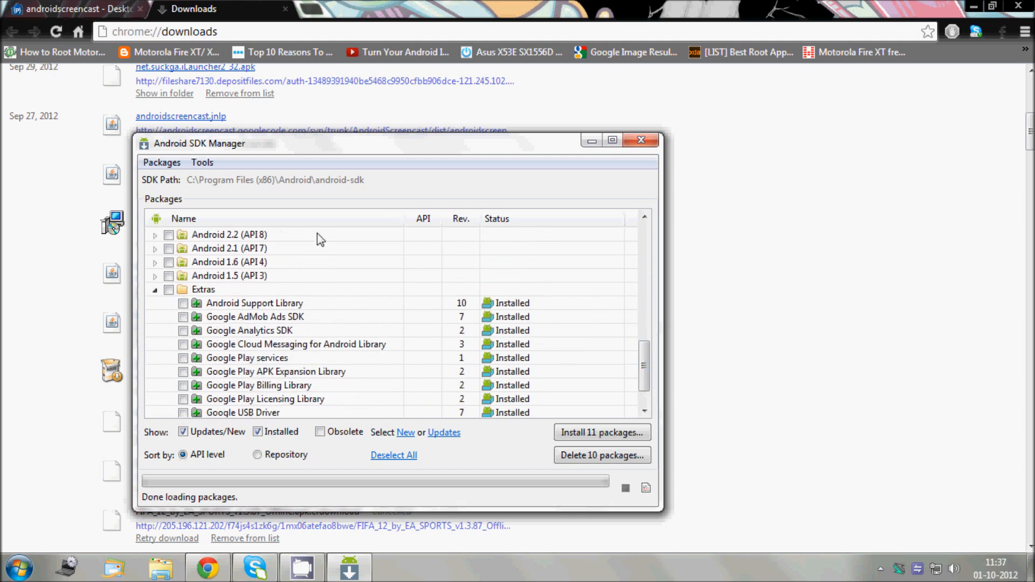
{"action": "left_click", "coordinate": [169, 289]}
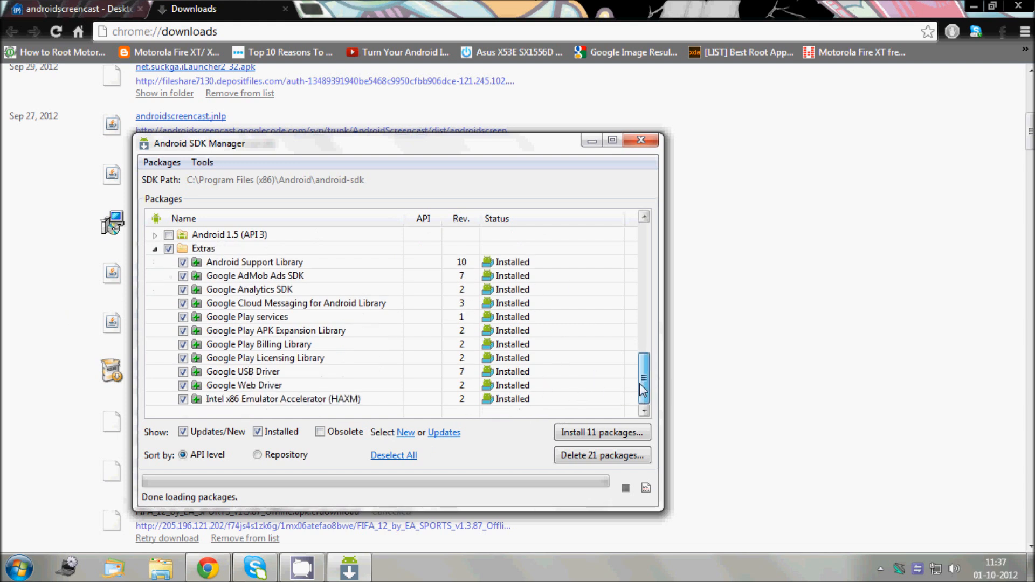
{"action": "left_click_drag", "start_coordinate": [644, 386], "coordinate": [644, 281]}
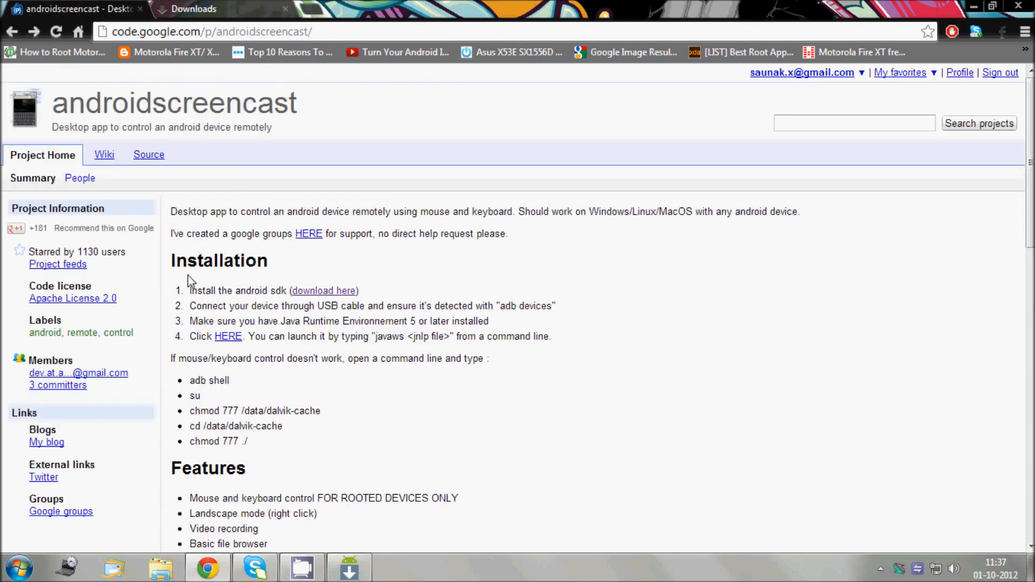
{"action": "left_click_drag", "start_coordinate": [189, 305], "coordinate": [343, 305]}
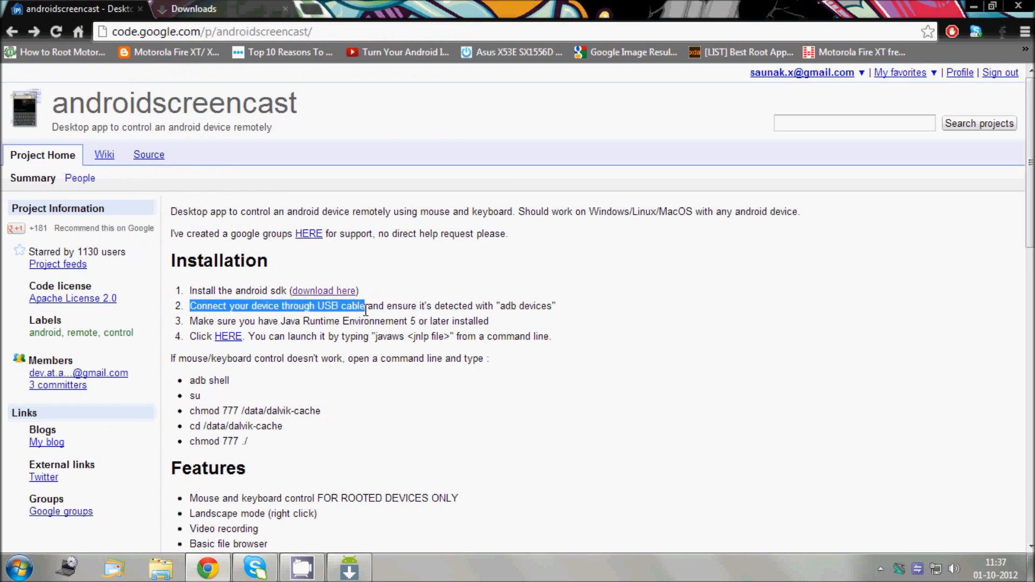
{"action": "left_click", "coordinate": [404, 357]}
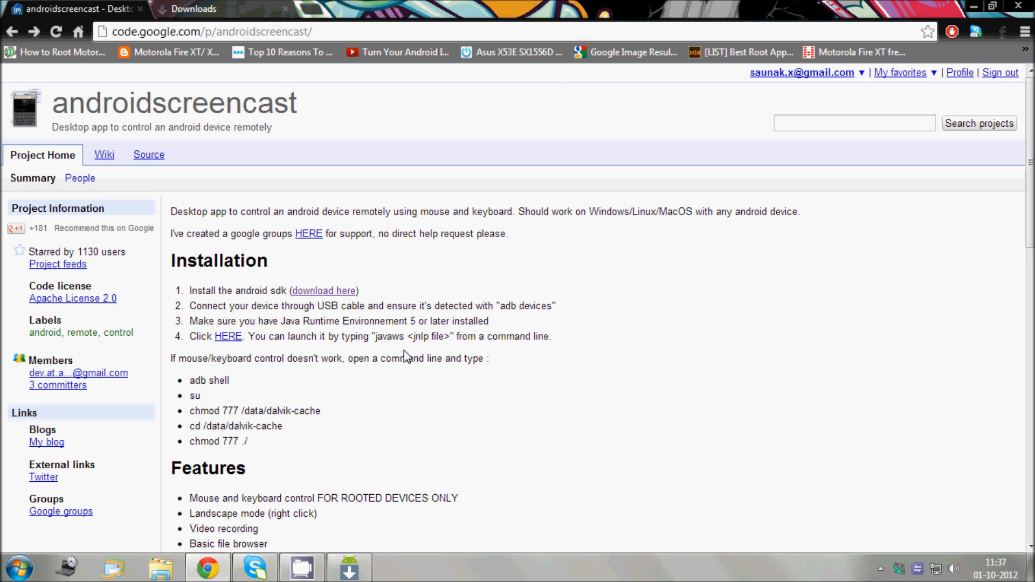
{"action": "mouse_move", "coordinate": [323, 336]}
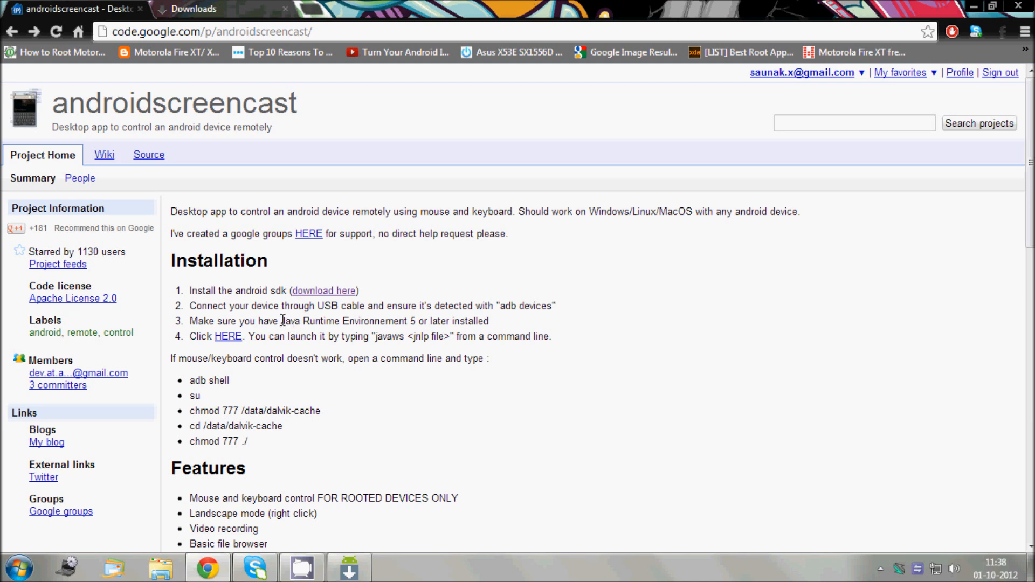
{"action": "left_click_drag", "start_coordinate": [282, 321], "coordinate": [407, 322]}
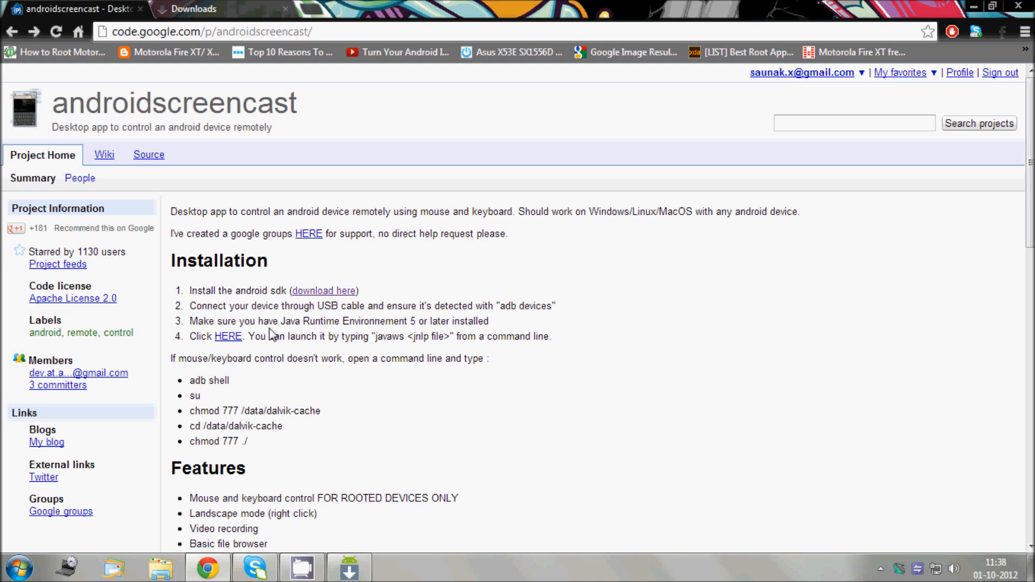
Step: Download the androidscreencast JNLP launcher from step 4, run it, and dismiss the 'Unable to launch' error
{"action": "left_click", "coordinate": [227, 337]}
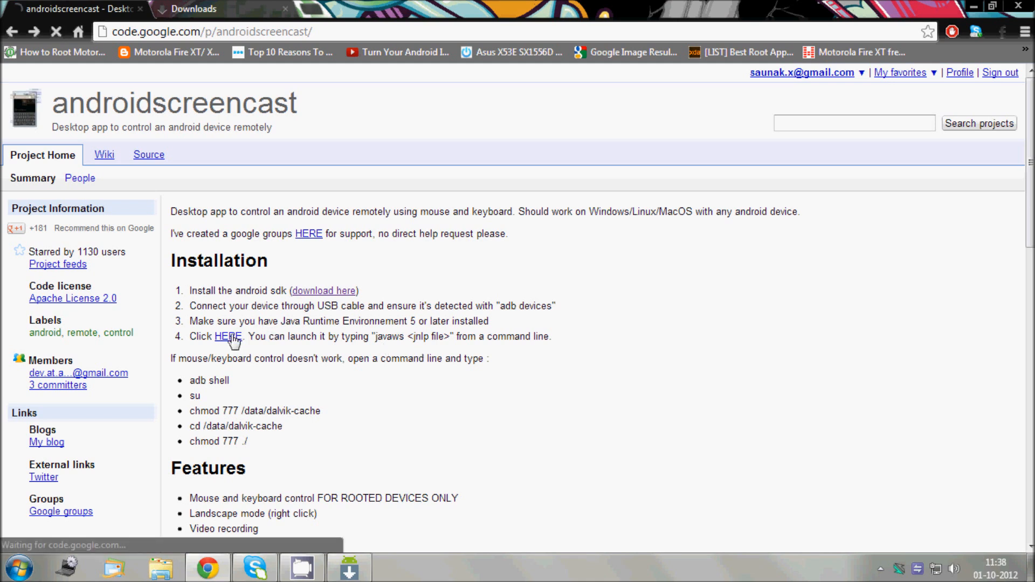
{"action": "left_click", "coordinate": [227, 337]}
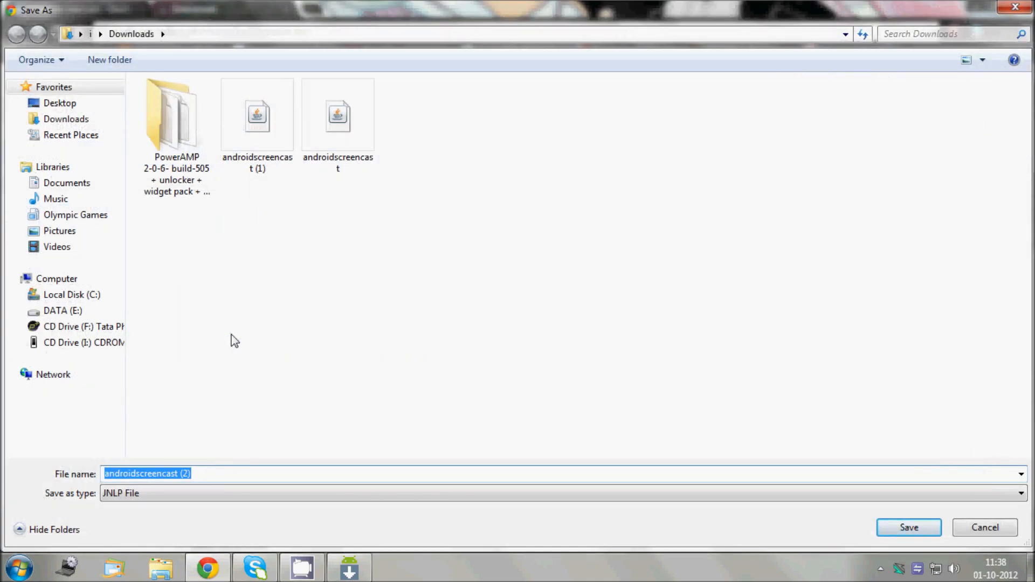
{"action": "left_click", "coordinate": [908, 528]}
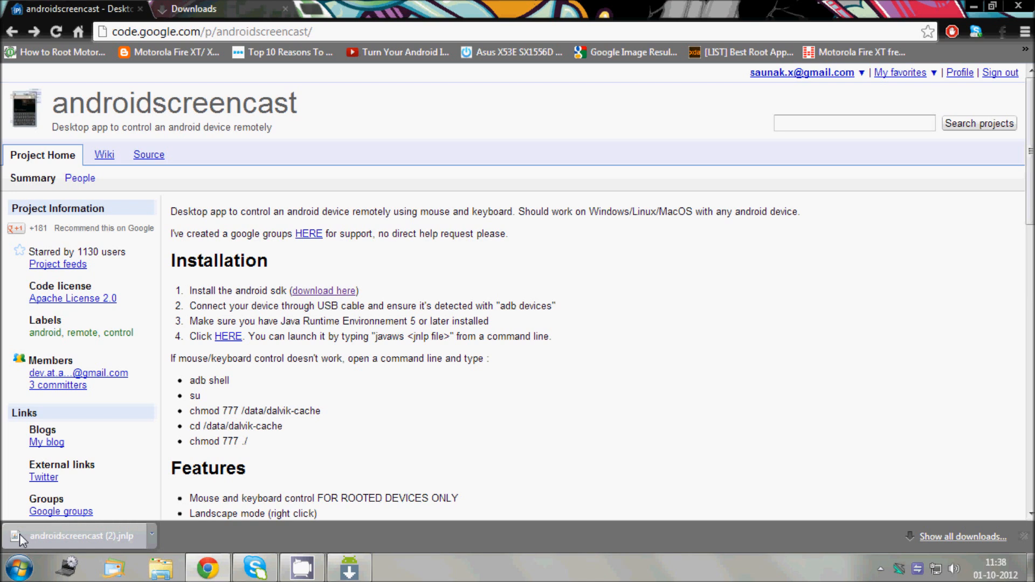
{"action": "left_click", "coordinate": [77, 536]}
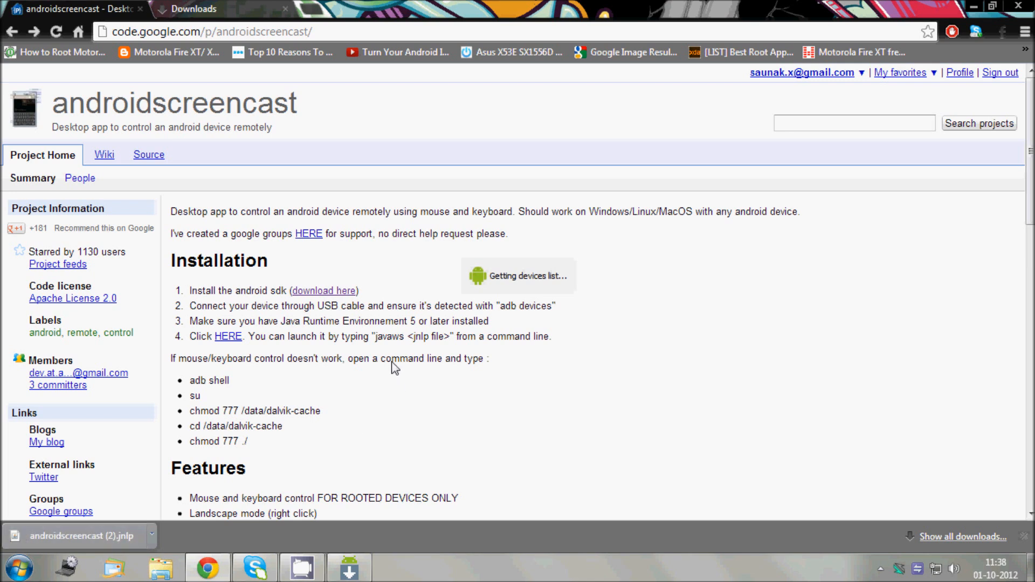
{"action": "mouse_move", "coordinate": [557, 319]}
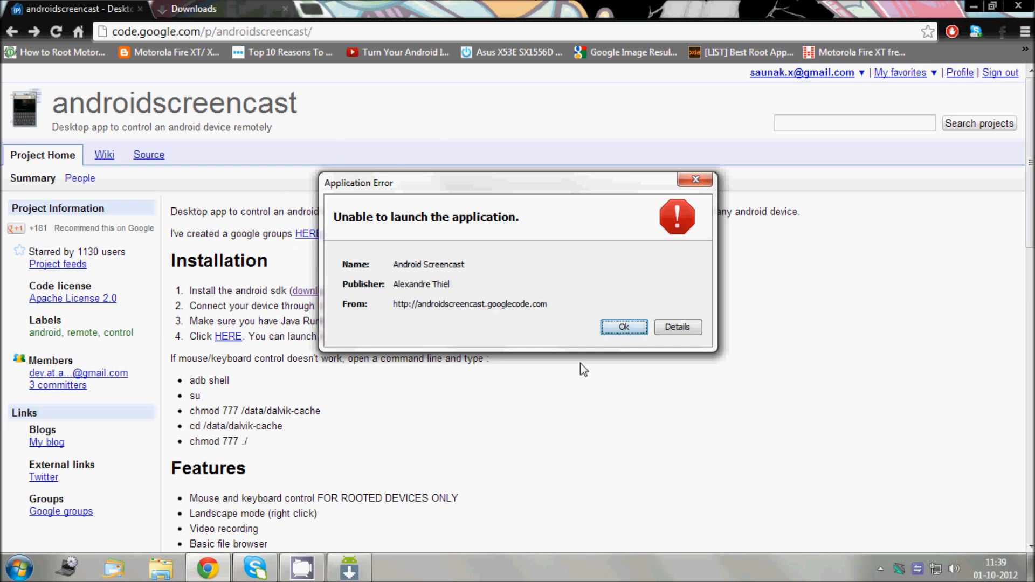
{"action": "left_click", "coordinate": [623, 326]}
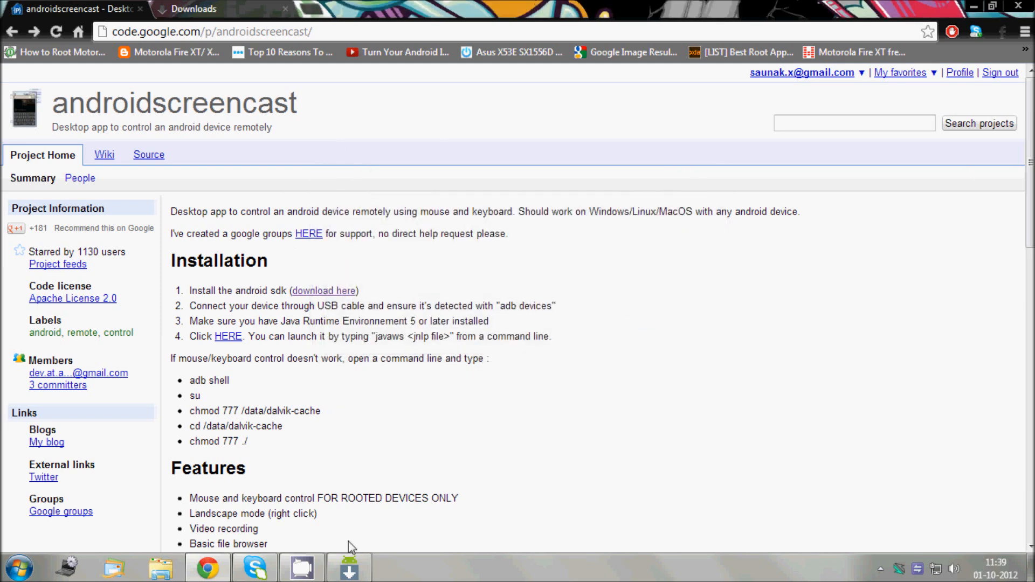
Step: Start an administrator Command Prompt from the Start search, change to the root of C: with cd\, and minimize it
{"action": "left_click", "coordinate": [19, 568]}
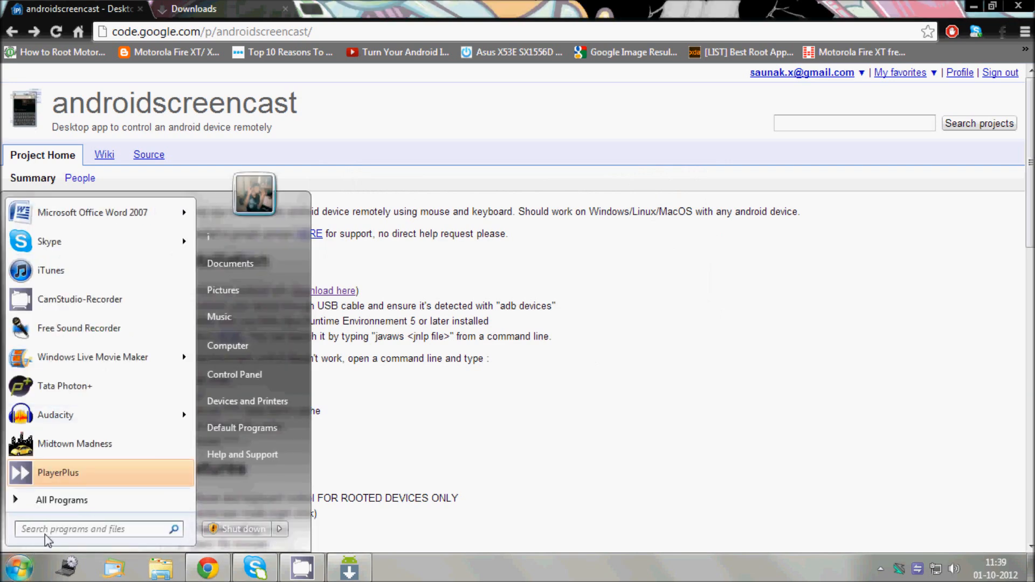
{"action": "left_click", "coordinate": [93, 528]}
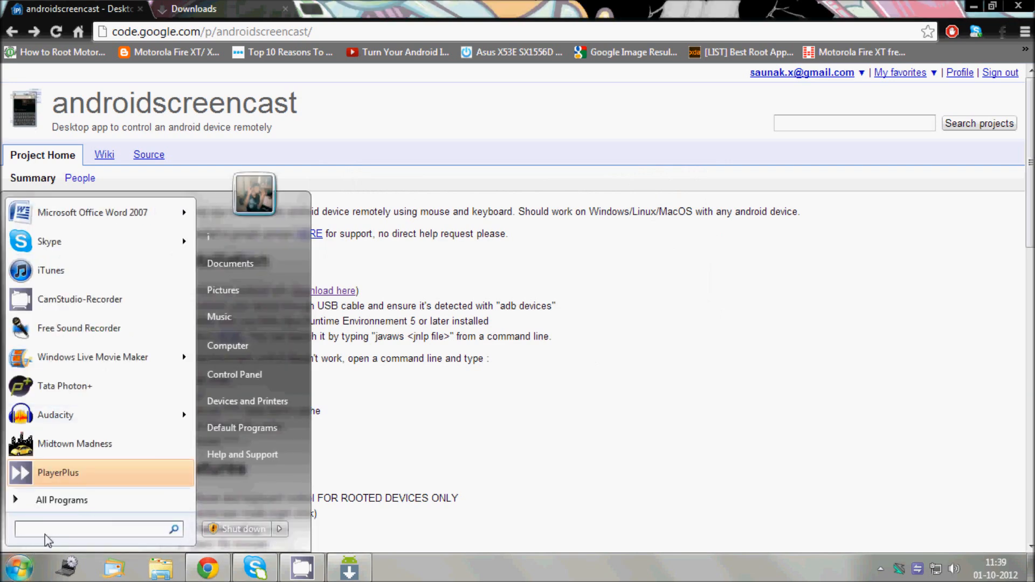
{"action": "type", "text": "comman"}
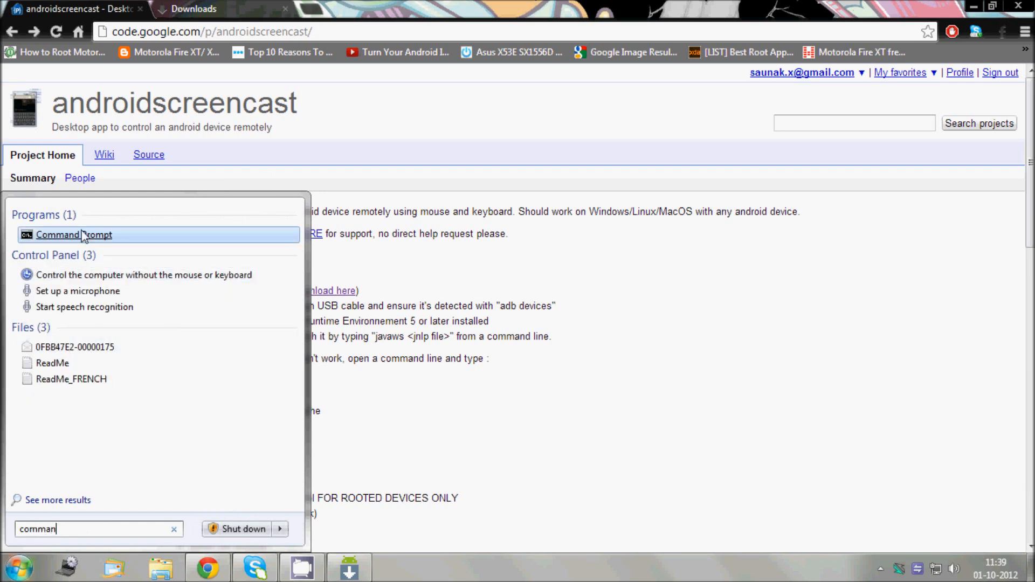
{"action": "left_click", "coordinate": [75, 235]}
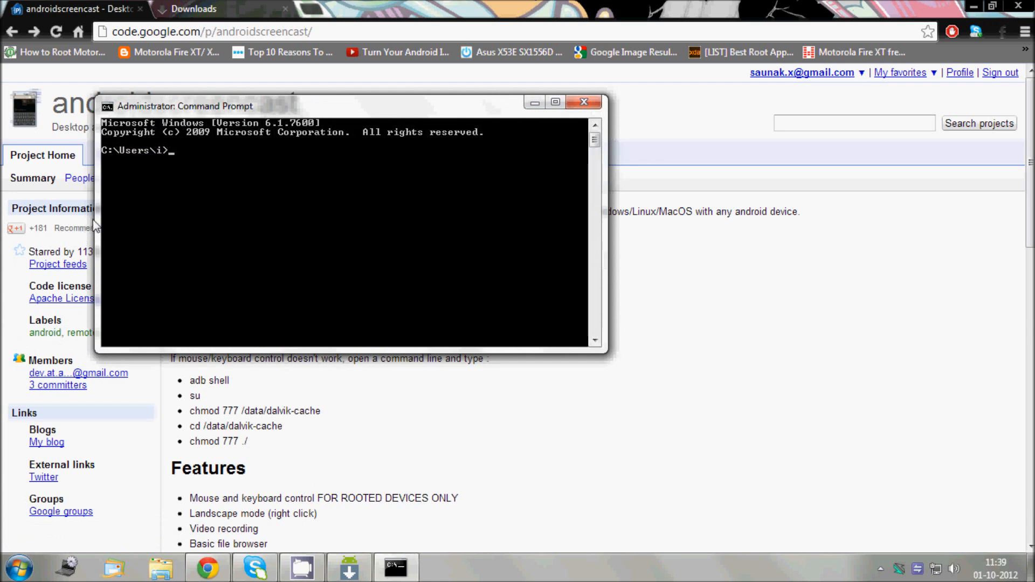
{"action": "mouse_move", "coordinate": [90, 249]}
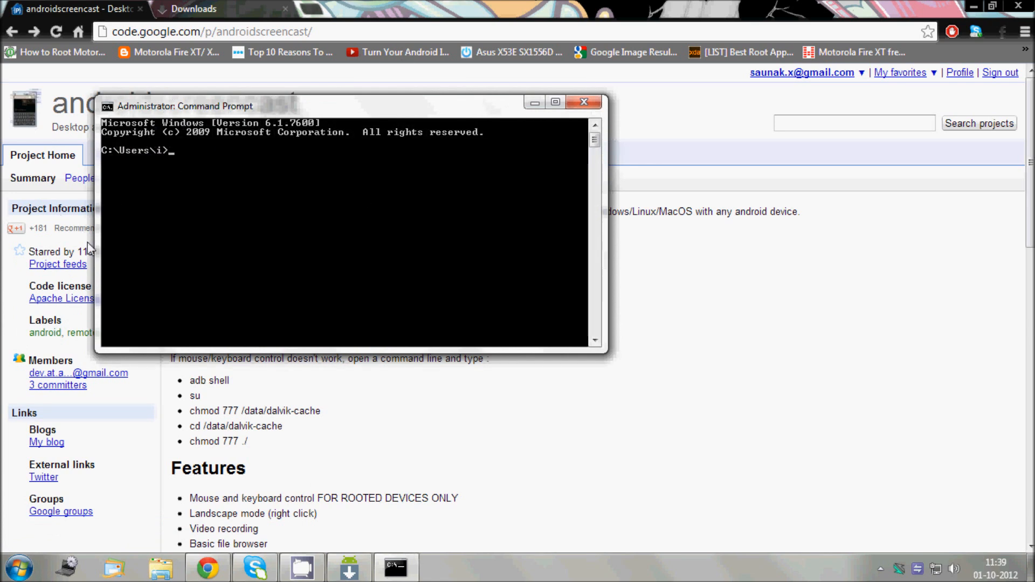
{"action": "mouse_move", "coordinate": [224, 257]}
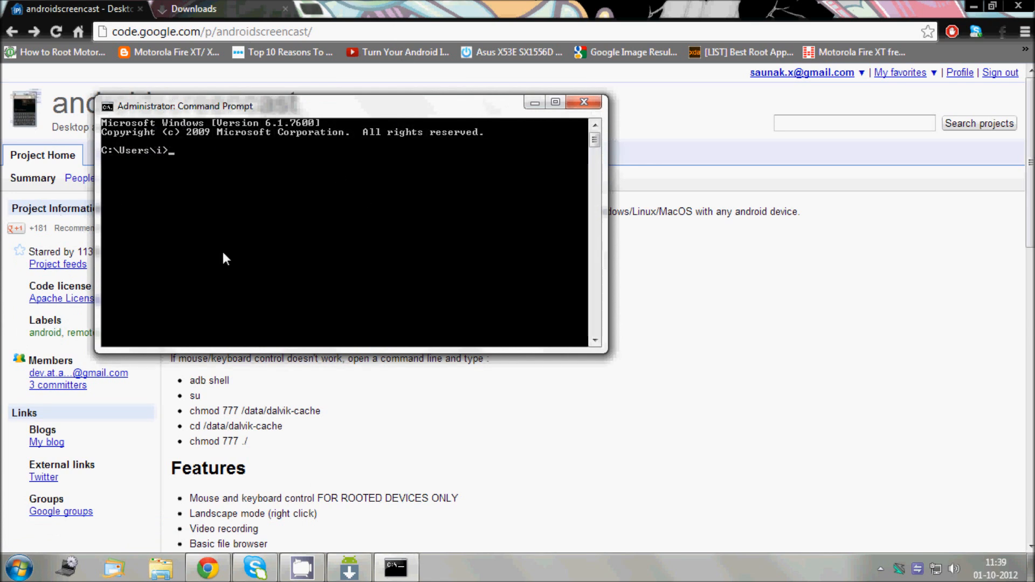
{"action": "type", "text": "c"}
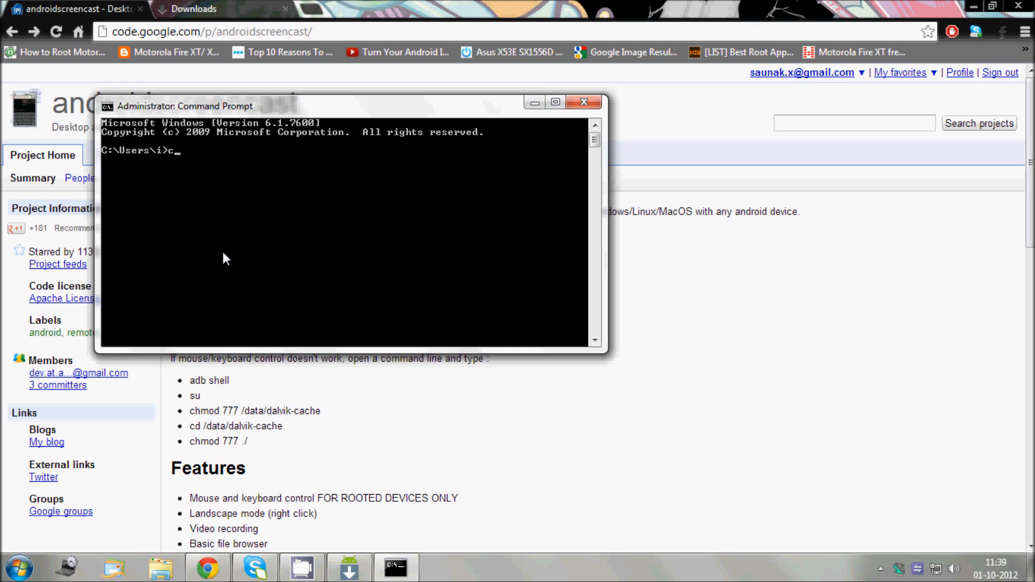
{"action": "type", "text": "d"}
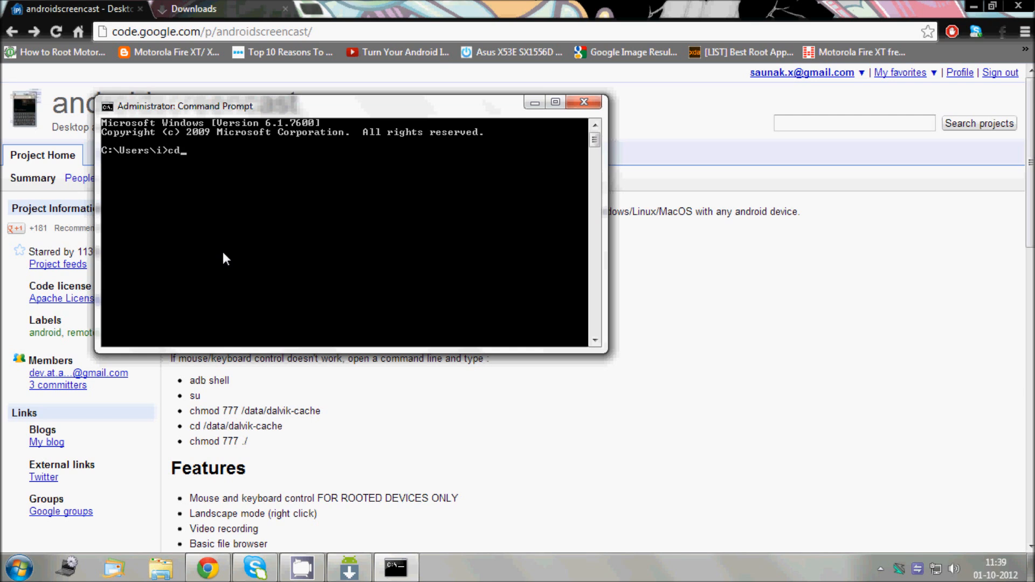
{"action": "type", "text": "\\"}
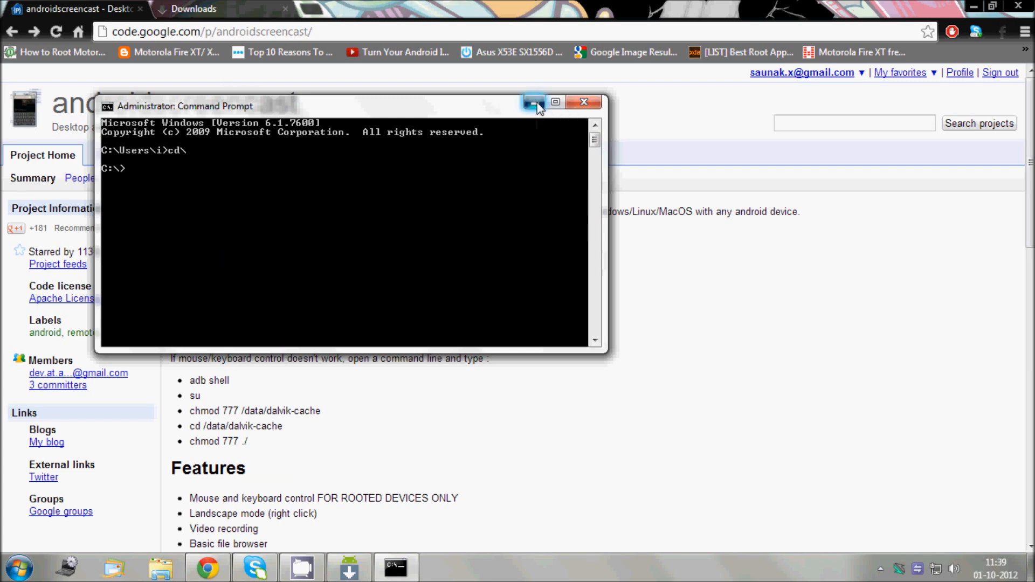
{"action": "left_click", "coordinate": [532, 101]}
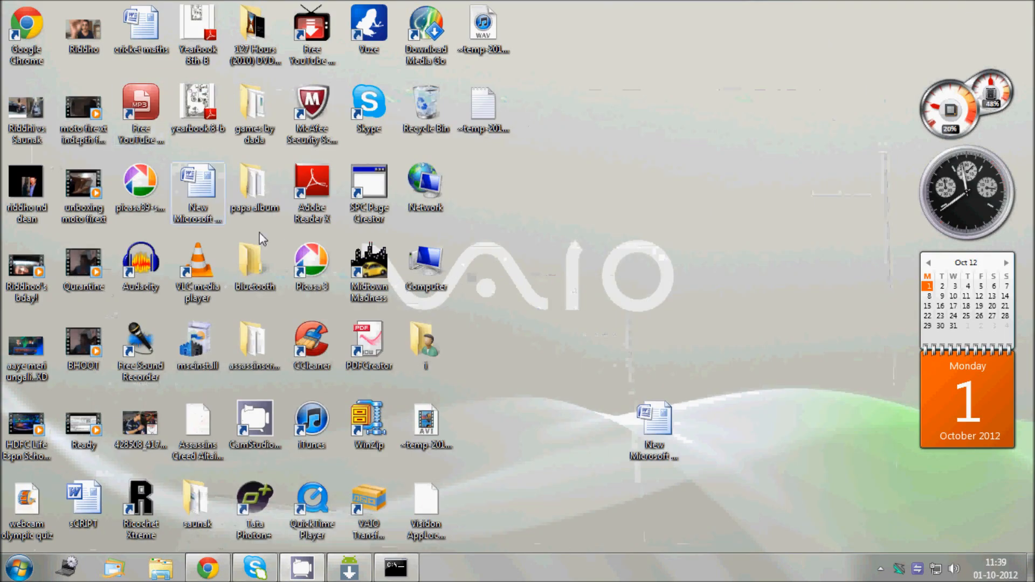
Step: Browse Explorer through C:\Program Files (x86)\Android\android-sdk into the platform-tools folder listing adb and fastboot
{"action": "double_click", "coordinate": [425, 258]}
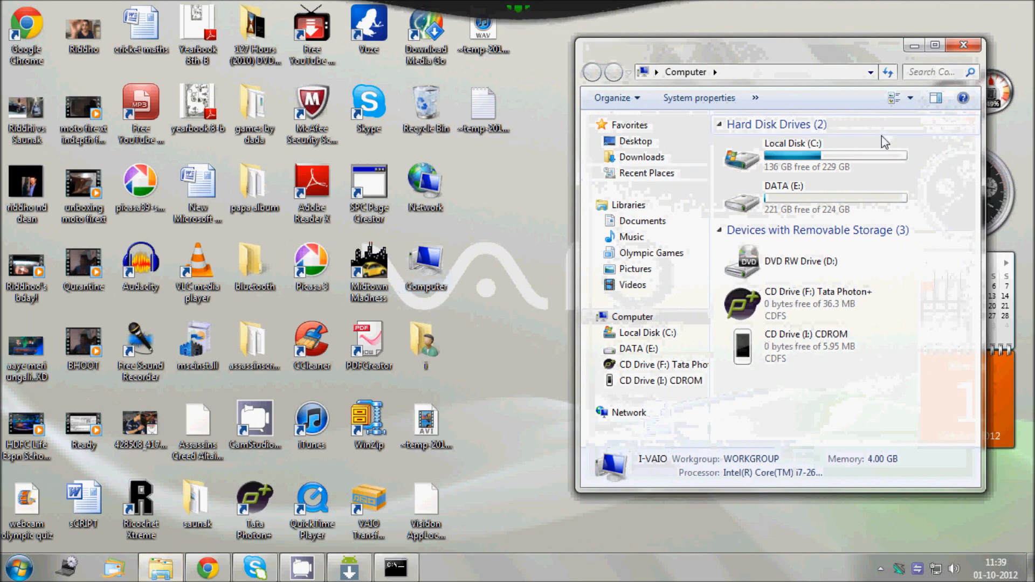
{"action": "double_click", "coordinate": [792, 143]}
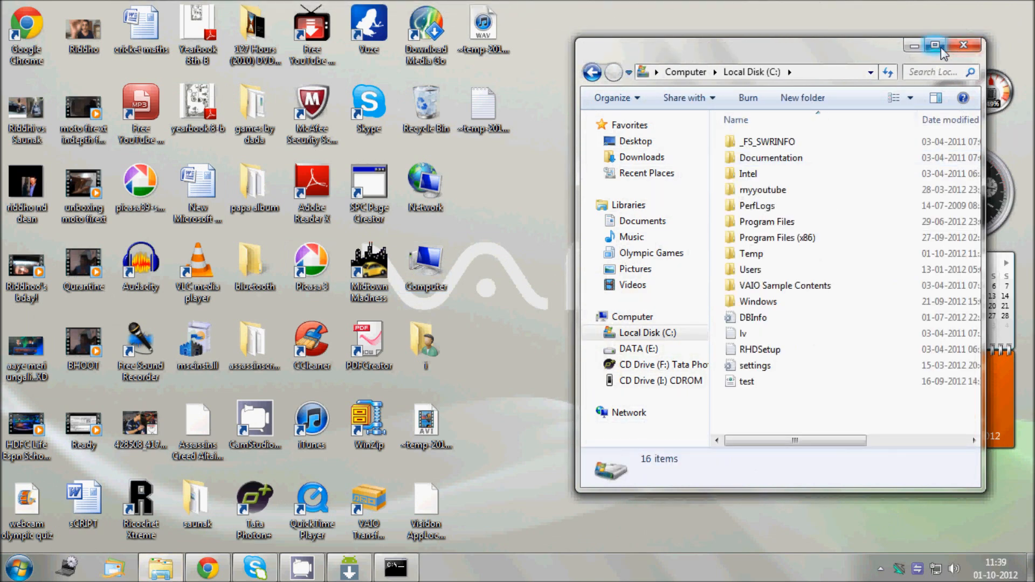
{"action": "left_click", "coordinate": [935, 45]}
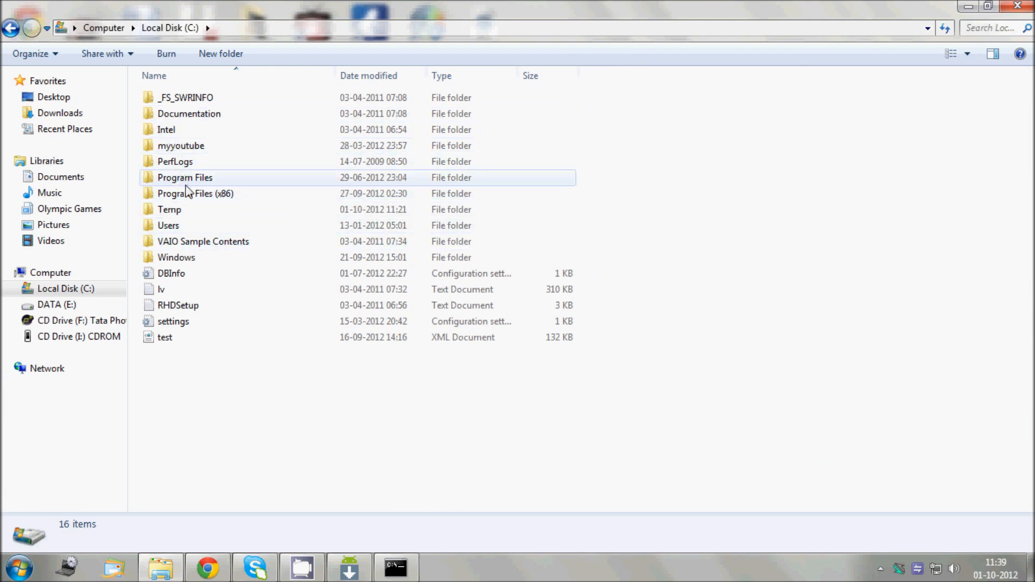
{"action": "double_click", "coordinate": [195, 193]}
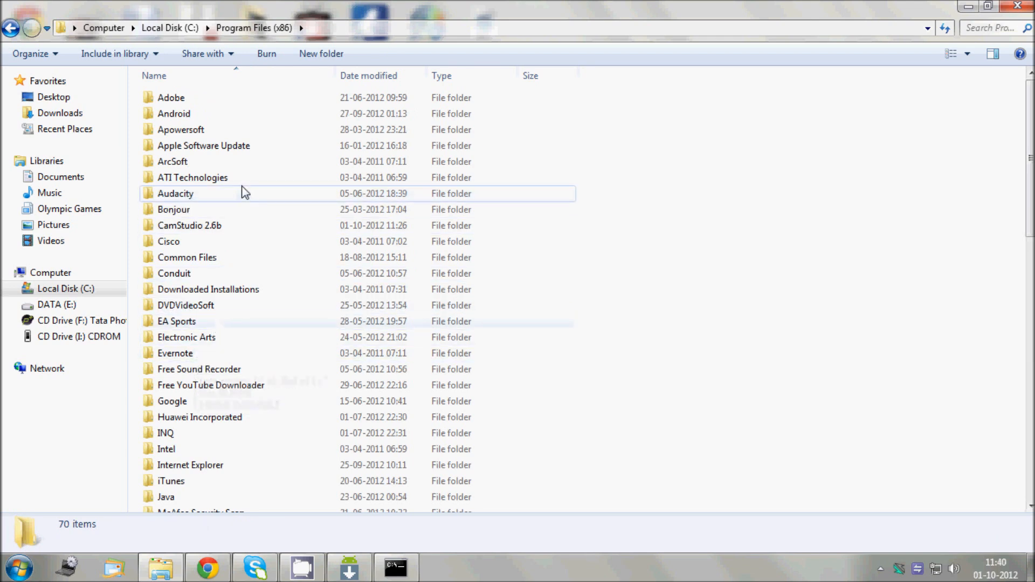
{"action": "double_click", "coordinate": [173, 113]}
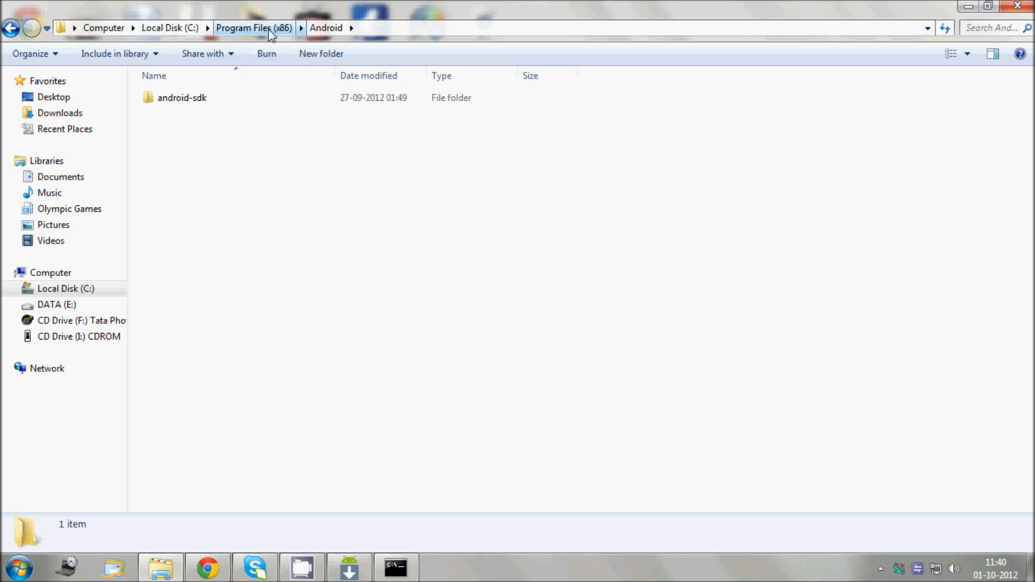
{"action": "mouse_move", "coordinate": [292, 24]}
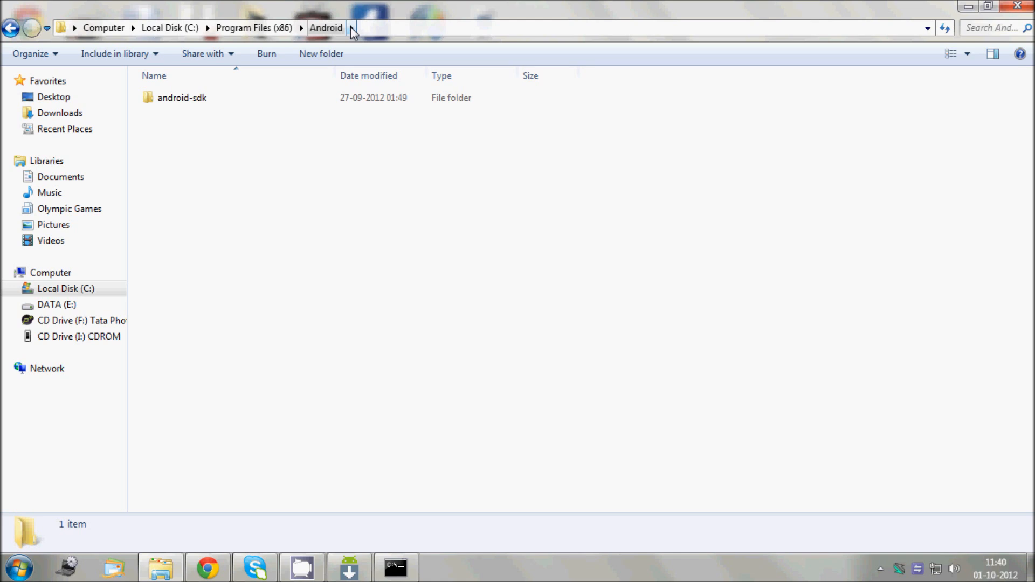
{"action": "mouse_move", "coordinate": [321, 54]}
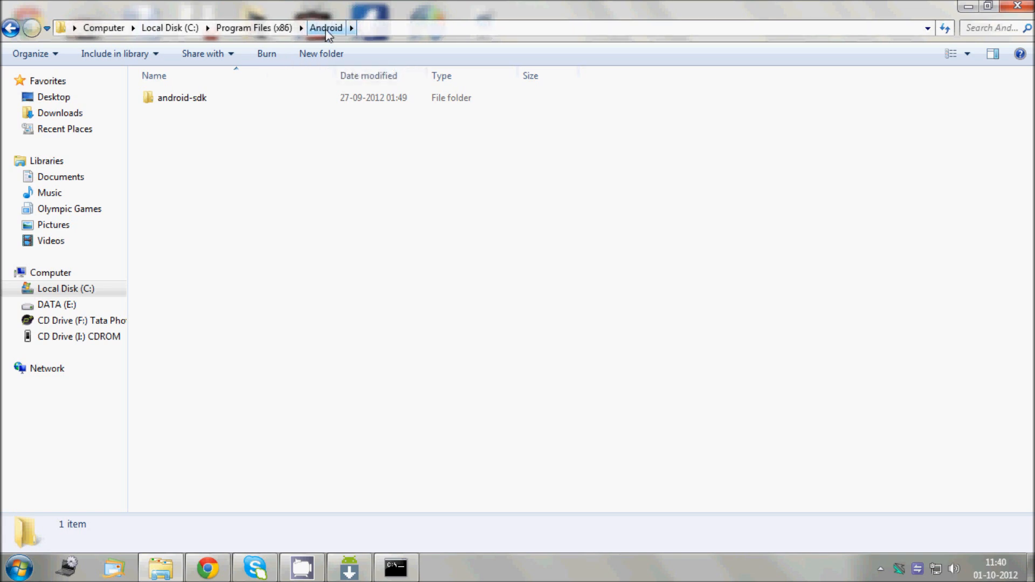
{"action": "left_click", "coordinate": [181, 99]}
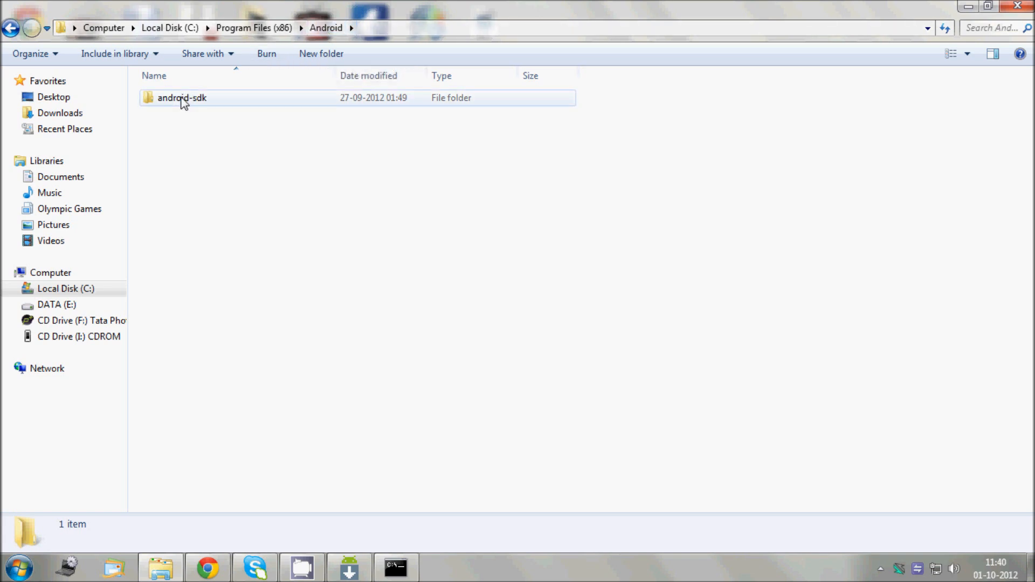
{"action": "double_click", "coordinate": [182, 99]}
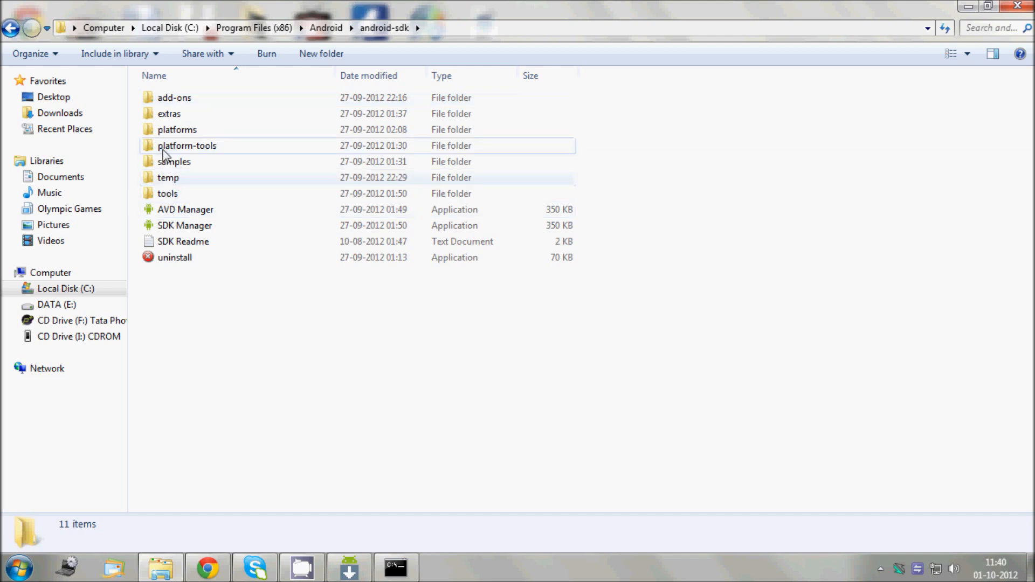
{"action": "double_click", "coordinate": [188, 146]}
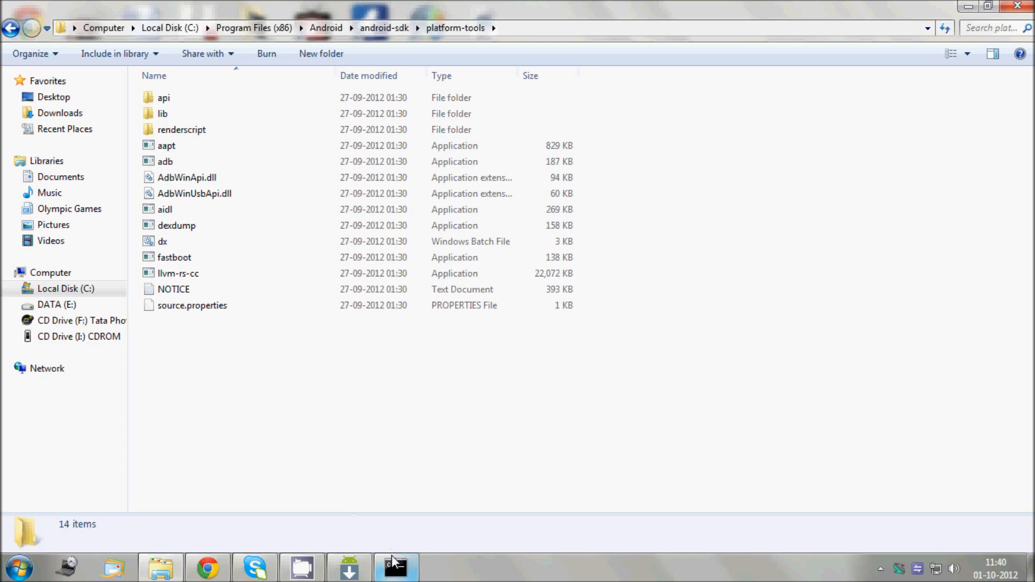
Step: In Command Prompt compose a cd command to the android-sdk platform-tools path, trimming adb.exe off the pasted path
{"action": "left_click", "coordinate": [396, 566]}
{"action": "type", "text": "cd\\"}
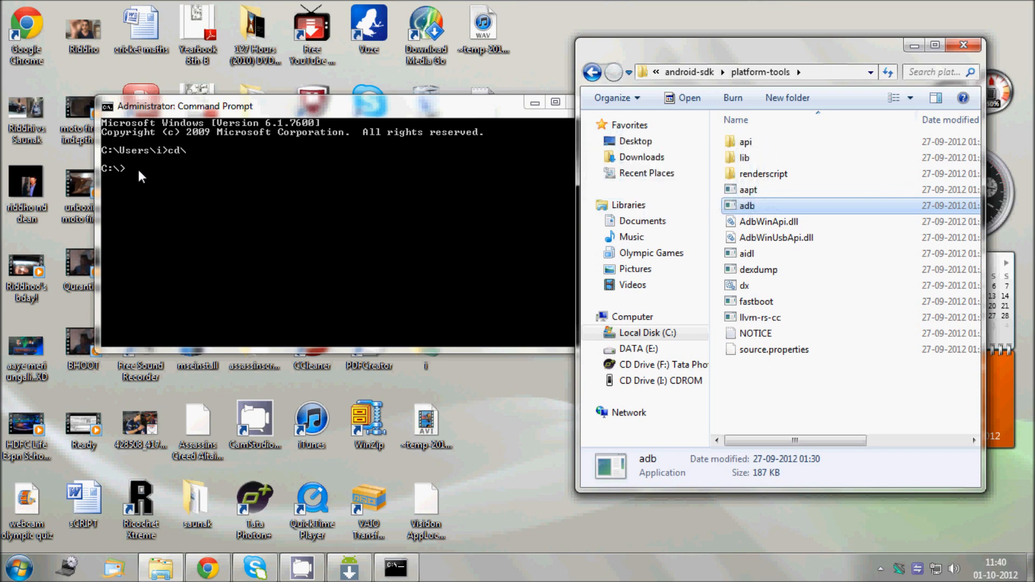
{"action": "type", "text": "\"C:\\Program Files (x86)\\Android\\android-sdk\\platform-tools\\adb.exe\""}
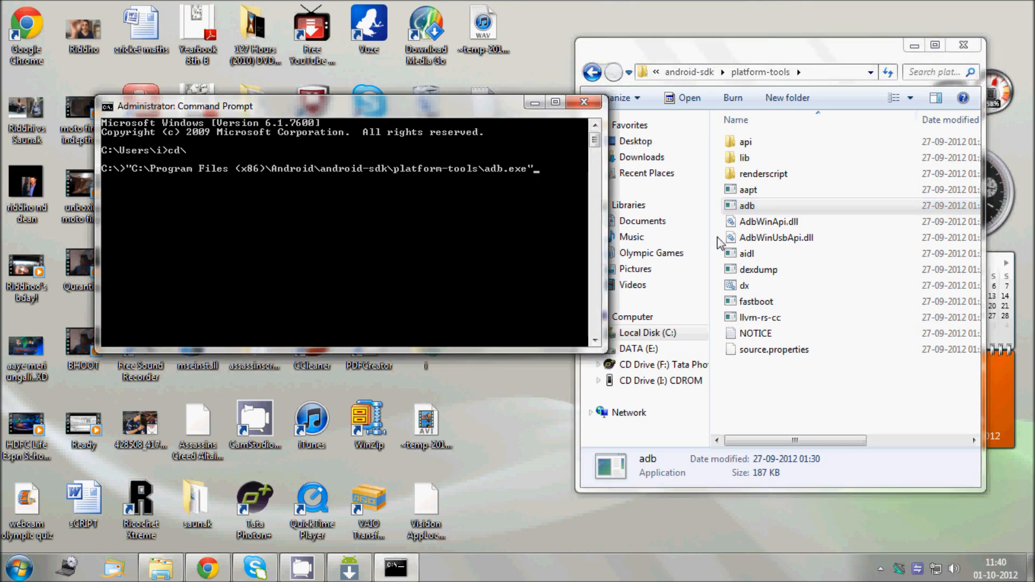
{"action": "mouse_move", "coordinate": [538, 196]}
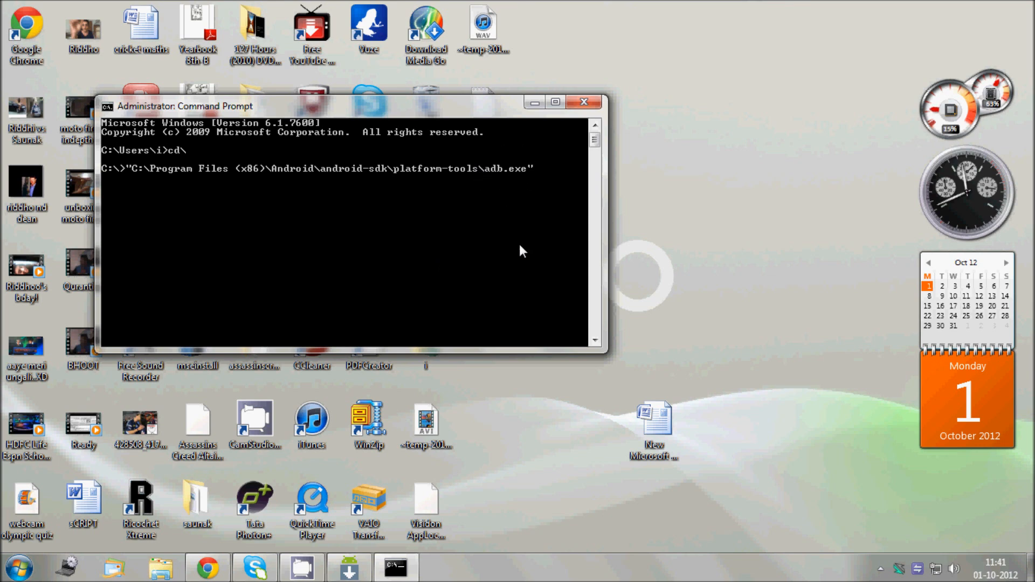
{"action": "key", "text": "Backspace"}
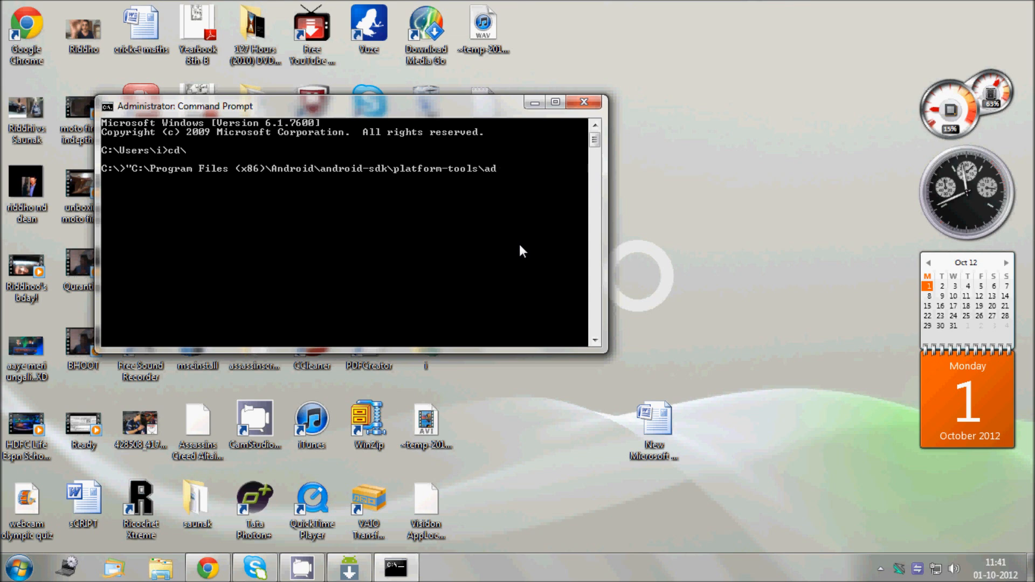
{"action": "key", "text": "BackSpace"}
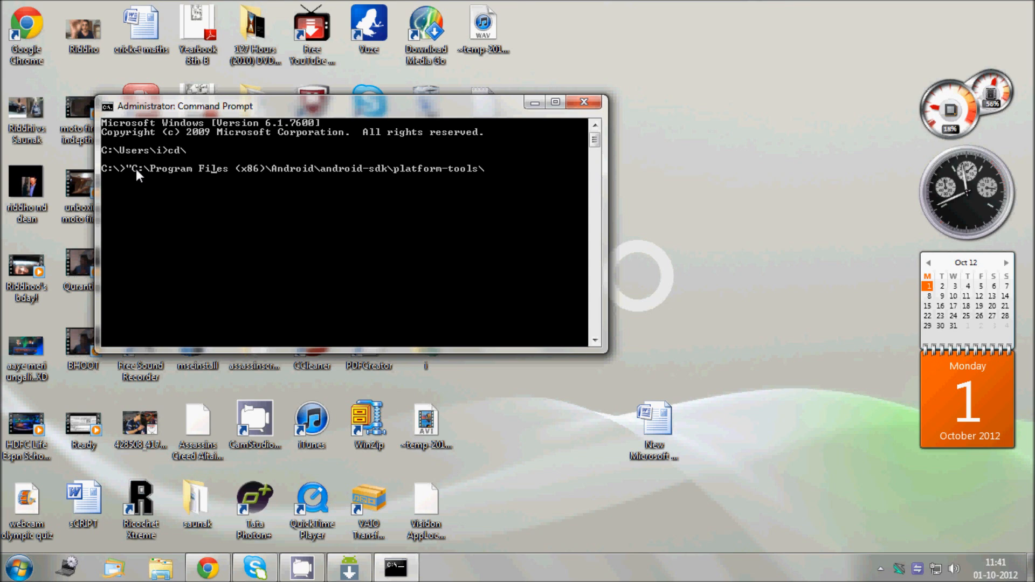
{"action": "mouse_move", "coordinate": [141, 180]}
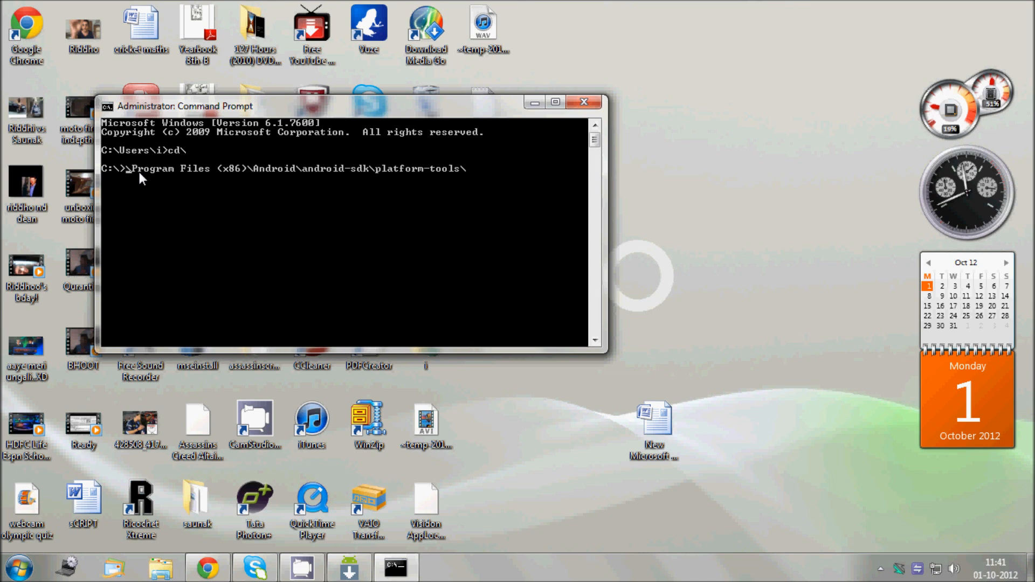
{"action": "type", "text": "cd\\"}
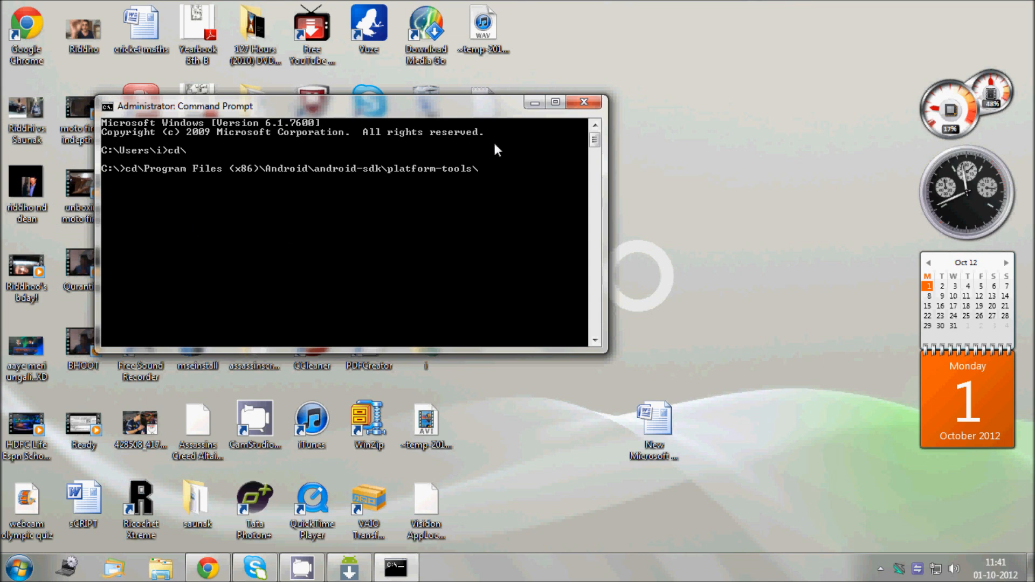
{"action": "mouse_move", "coordinate": [500, 216]}
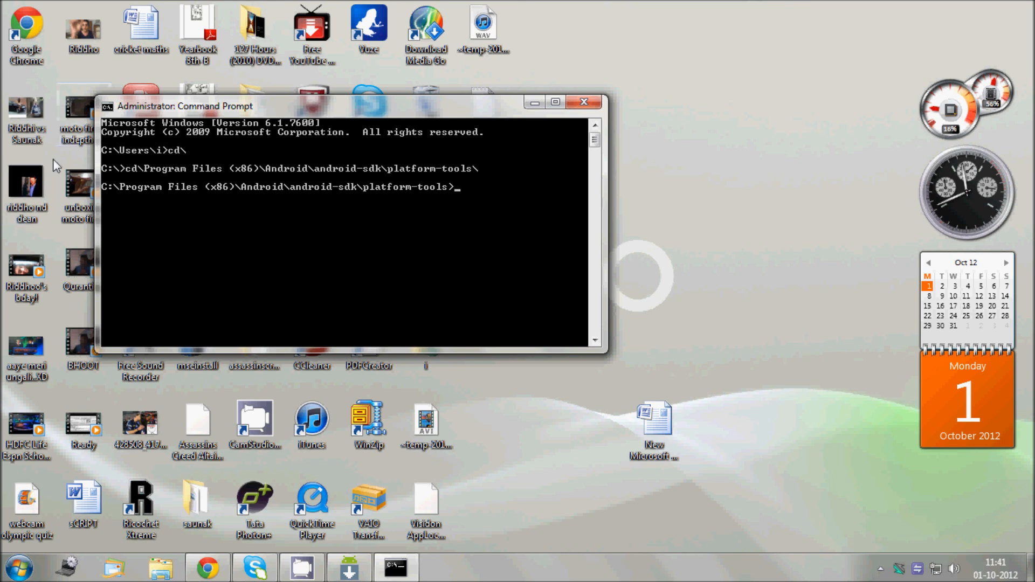
{"action": "mouse_move", "coordinate": [342, 222]}
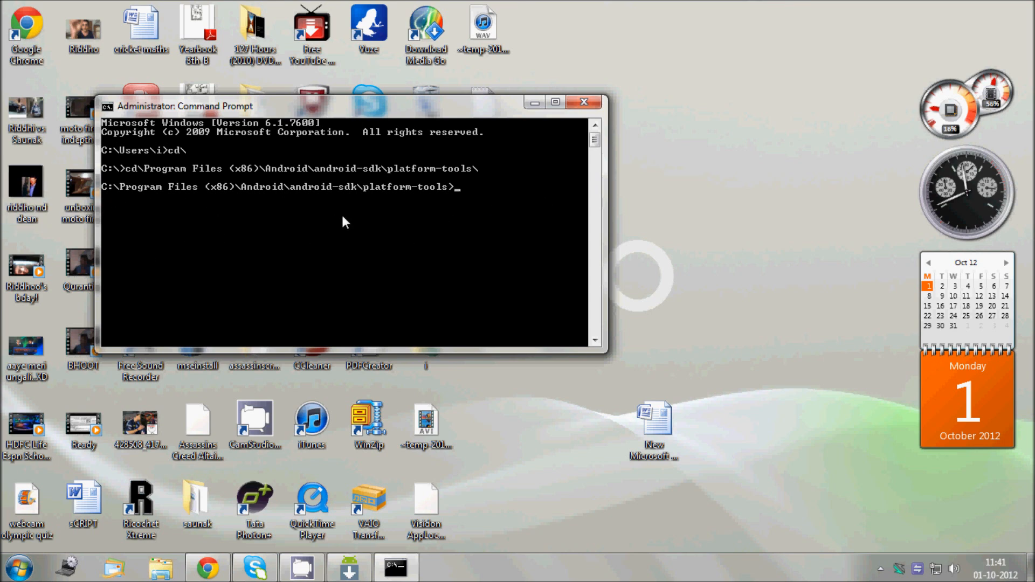
{"action": "mouse_move", "coordinate": [423, 205]}
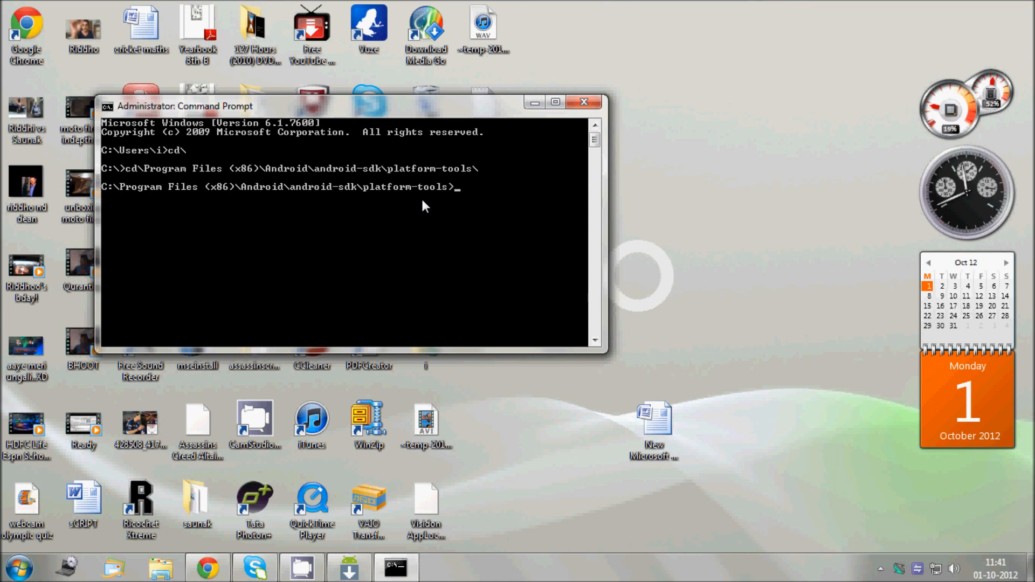
{"action": "mouse_move", "coordinate": [398, 395]}
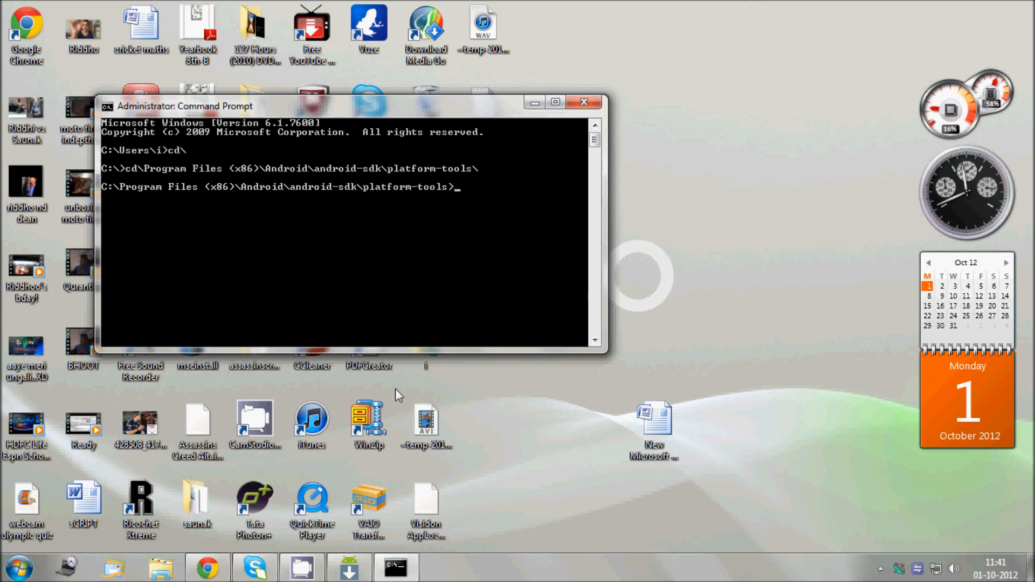
Step: Run adb shell and then su to get a root shell on the phone
{"action": "left_click", "coordinate": [207, 566]}
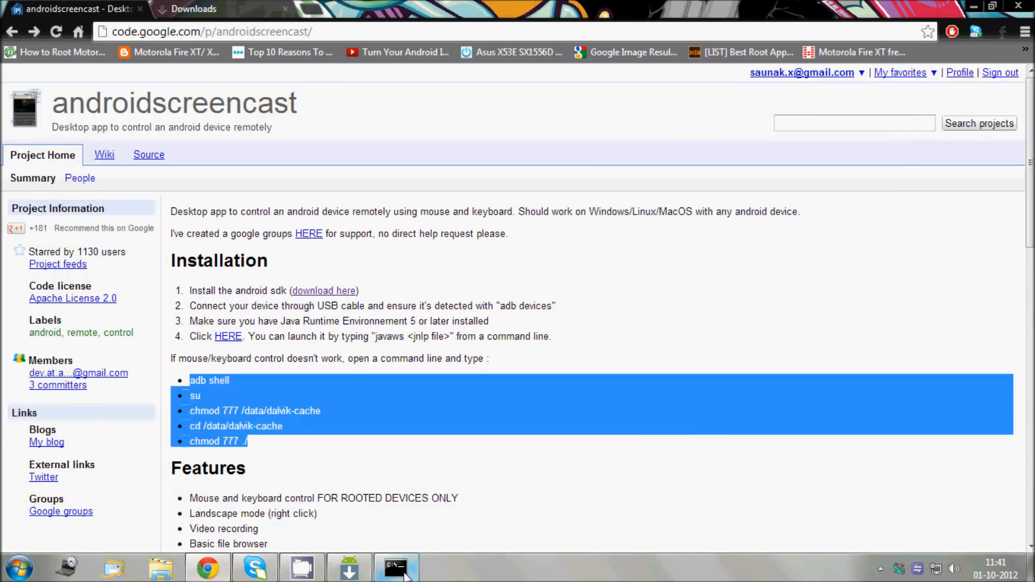
{"action": "left_click", "coordinate": [394, 567]}
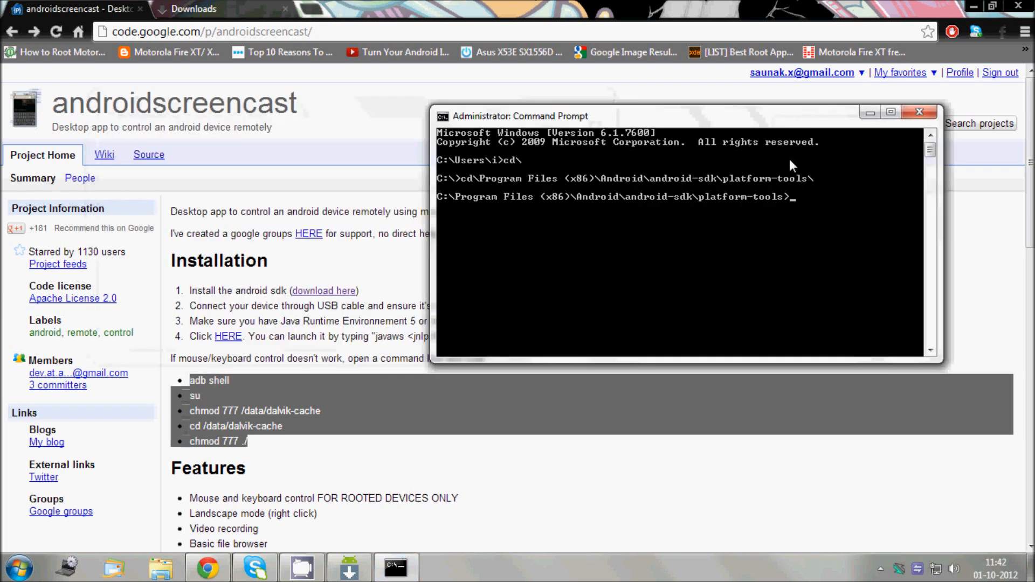
{"action": "mouse_move", "coordinate": [799, 206]}
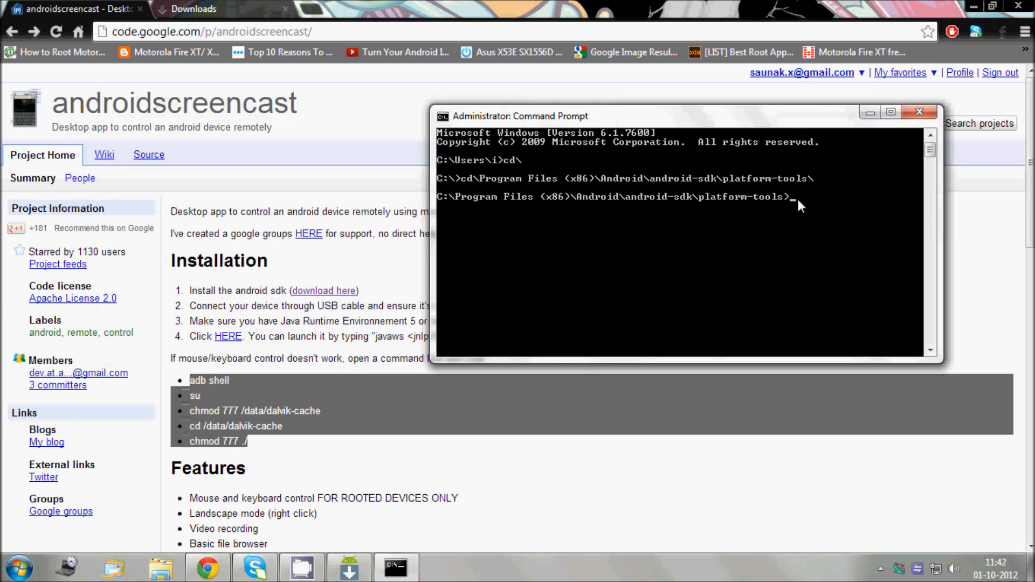
{"action": "type", "text": "adb"}
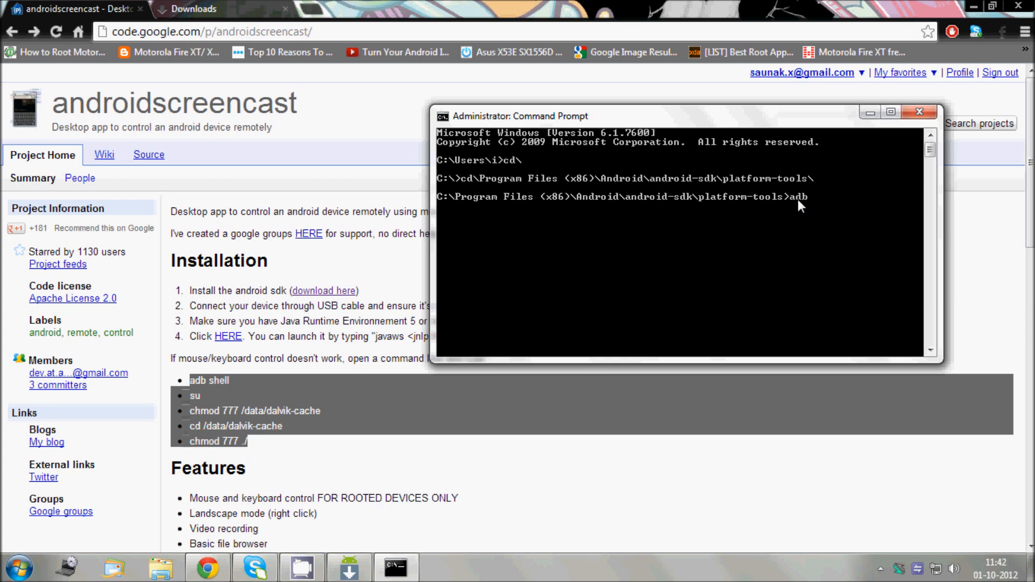
{"action": "type", "text": "sh"}
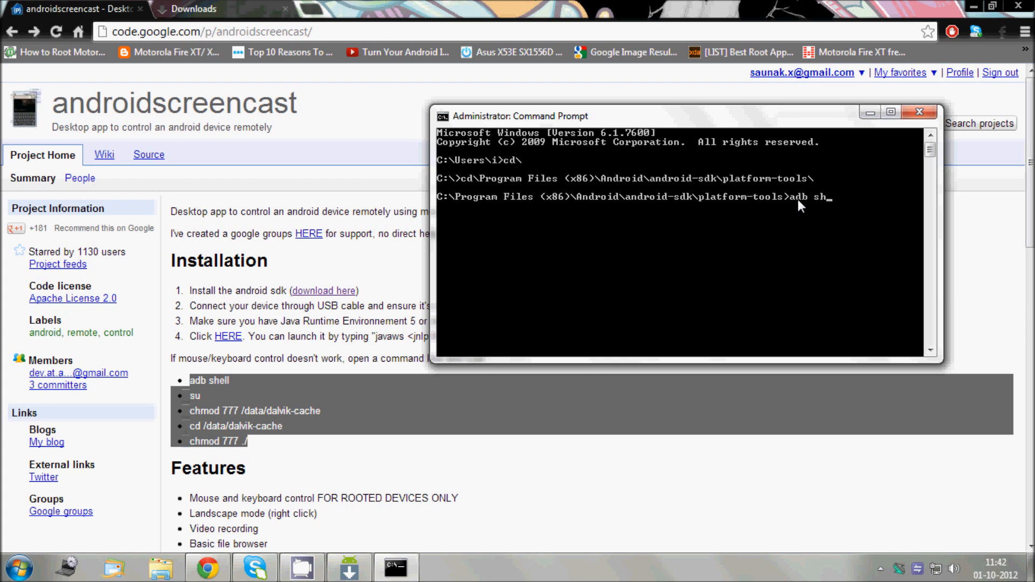
{"action": "type", "text": "ell"}
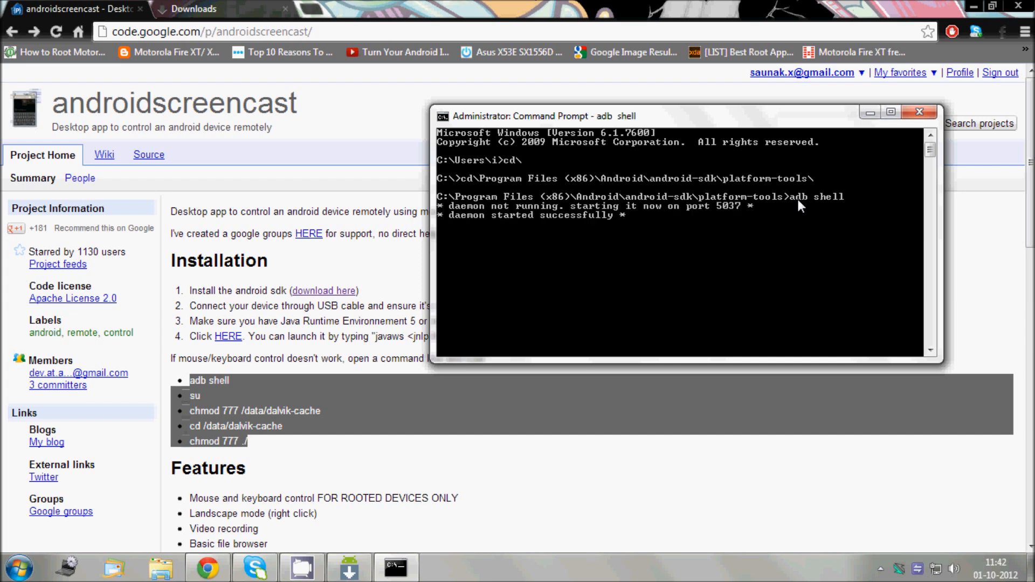
{"action": "mouse_move", "coordinate": [538, 217]}
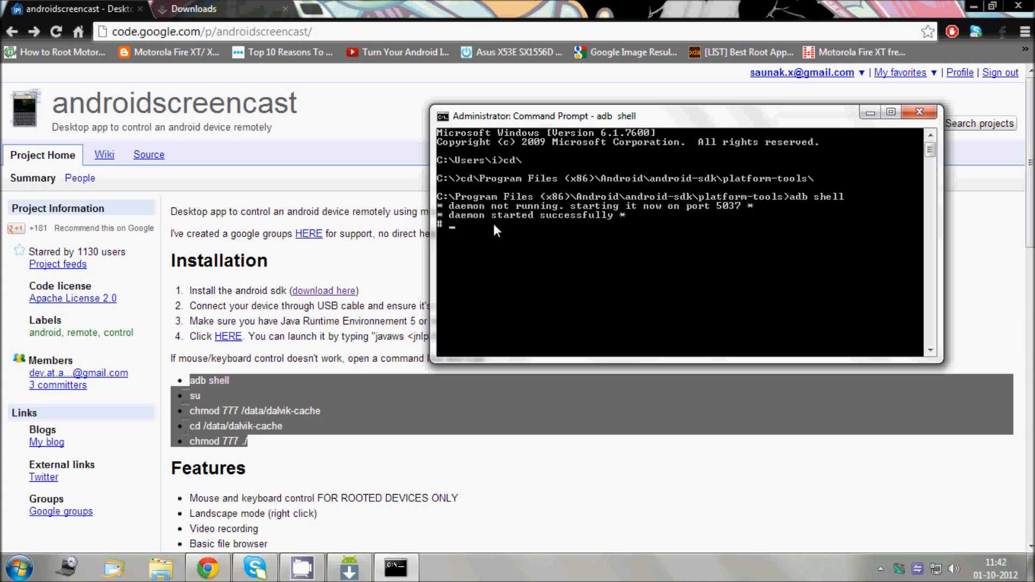
{"action": "mouse_move", "coordinate": [496, 230]}
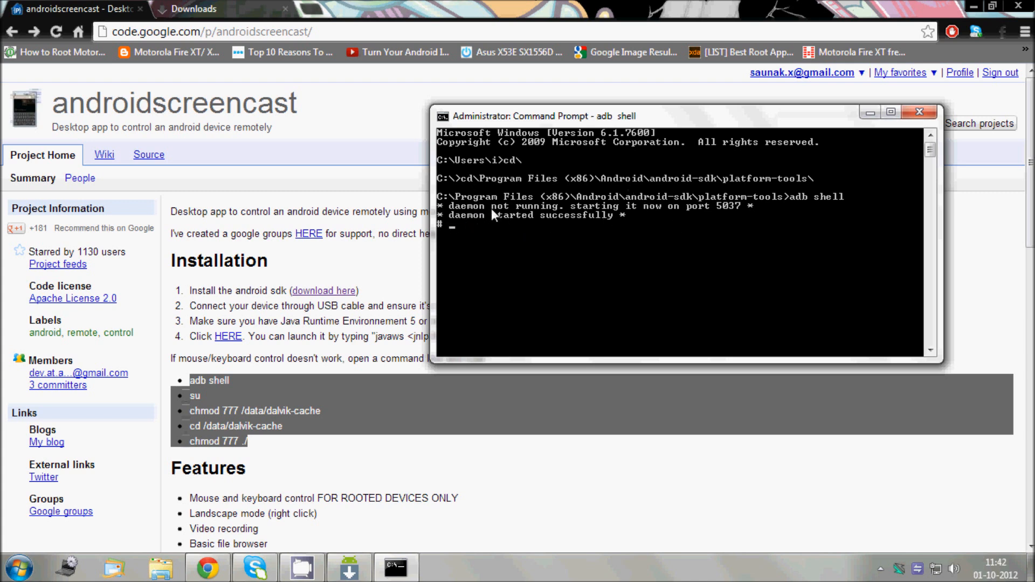
{"action": "mouse_move", "coordinate": [482, 233]}
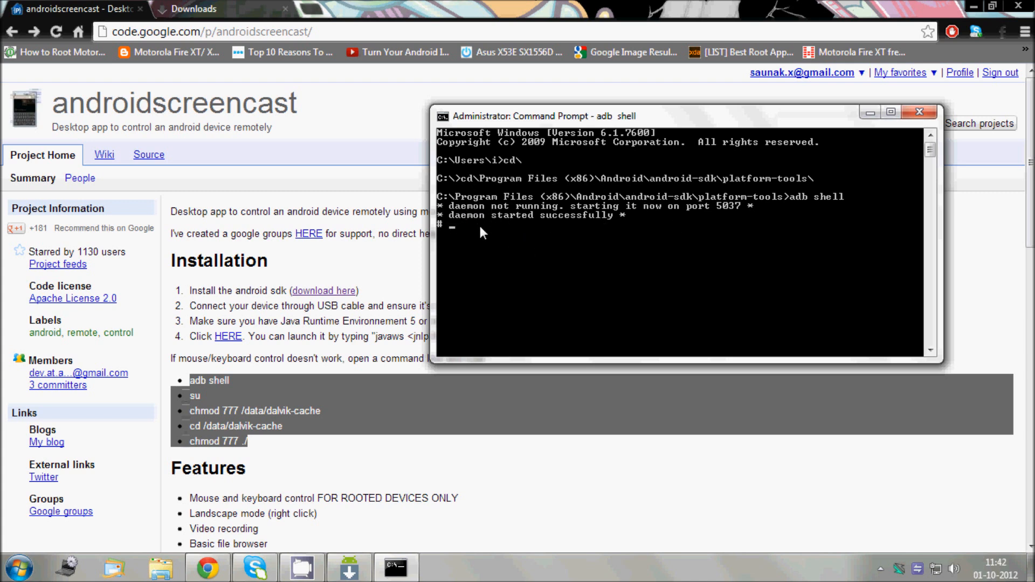
{"action": "type", "text": "su"}
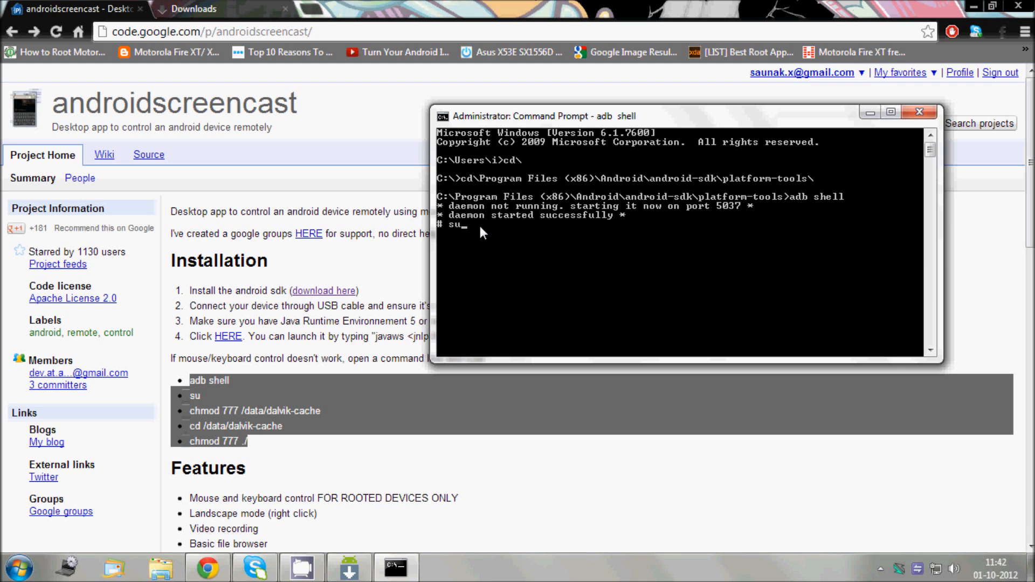
{"action": "key", "text": "enter"}
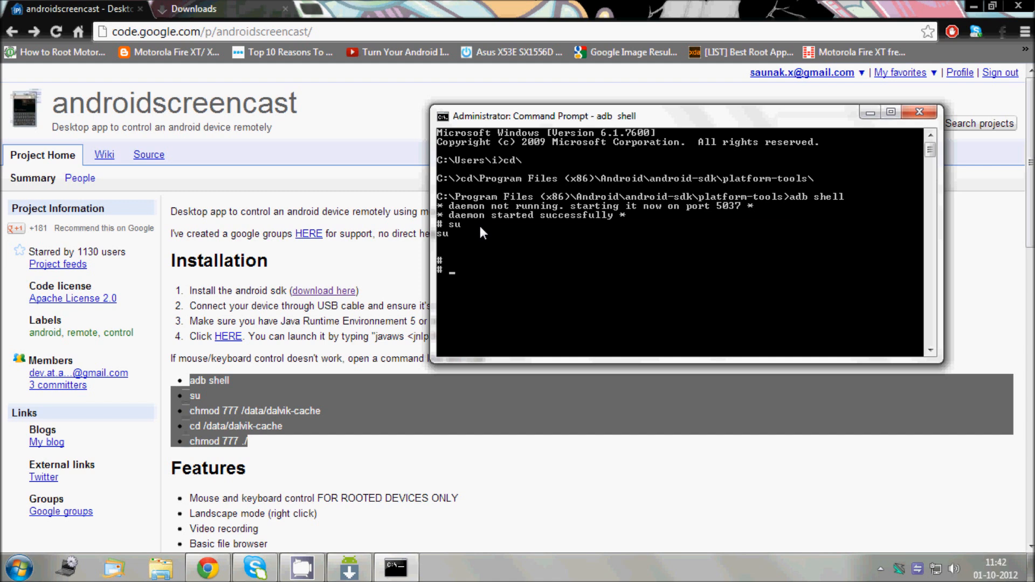
{"action": "mouse_move", "coordinate": [442, 240]}
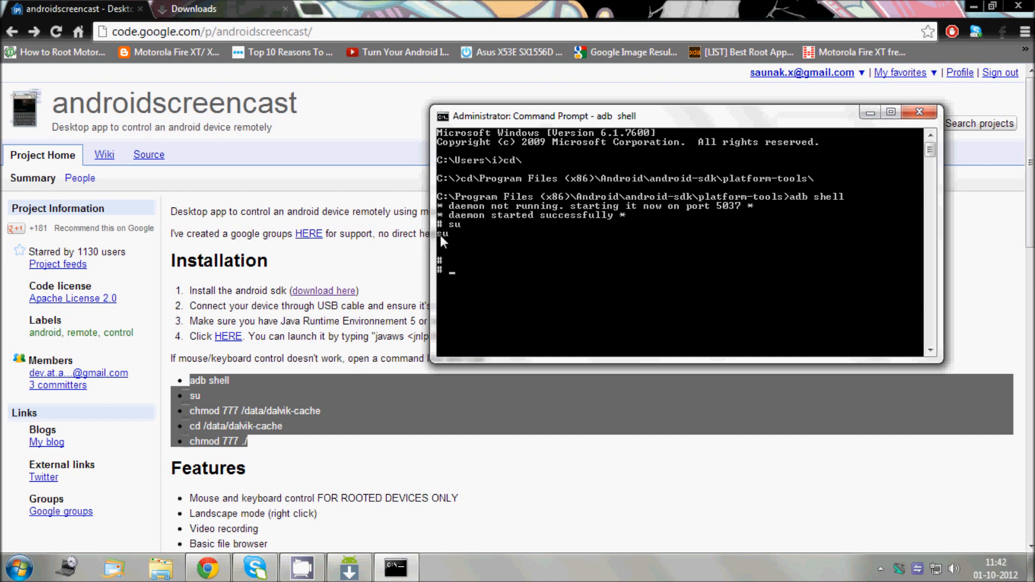
{"action": "mouse_move", "coordinate": [573, 354]}
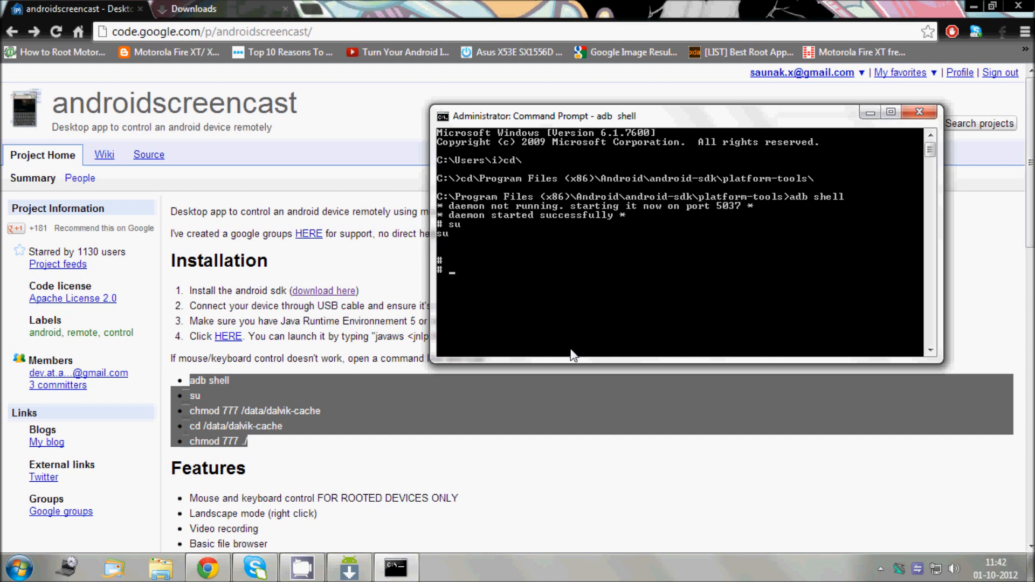
Step: Run chmod 777 /data/dalvik-cache in the root shell, retyping it after a mistyped first attempt
{"action": "type", "text": "c"}
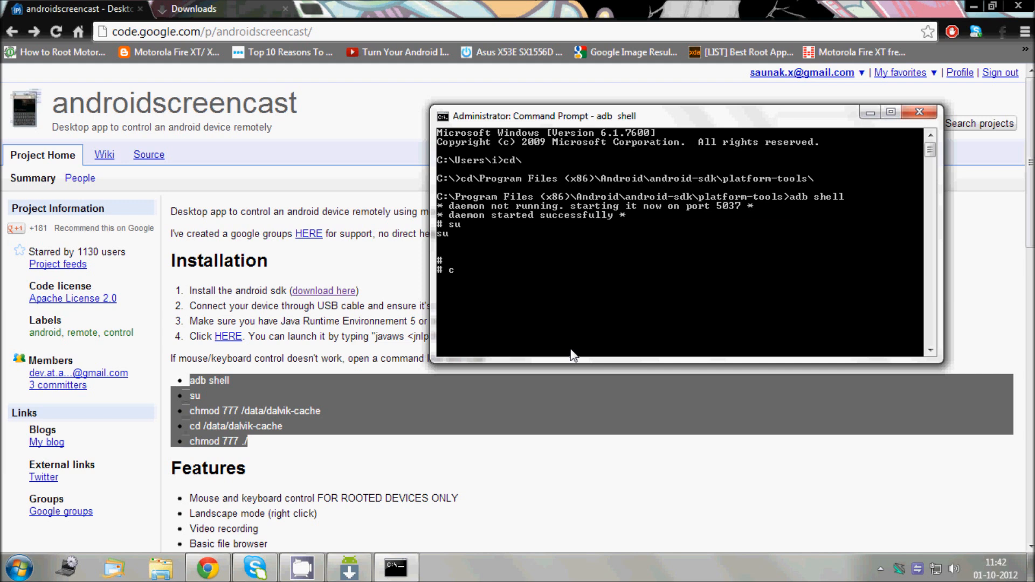
{"action": "type", "text": "hmood"}
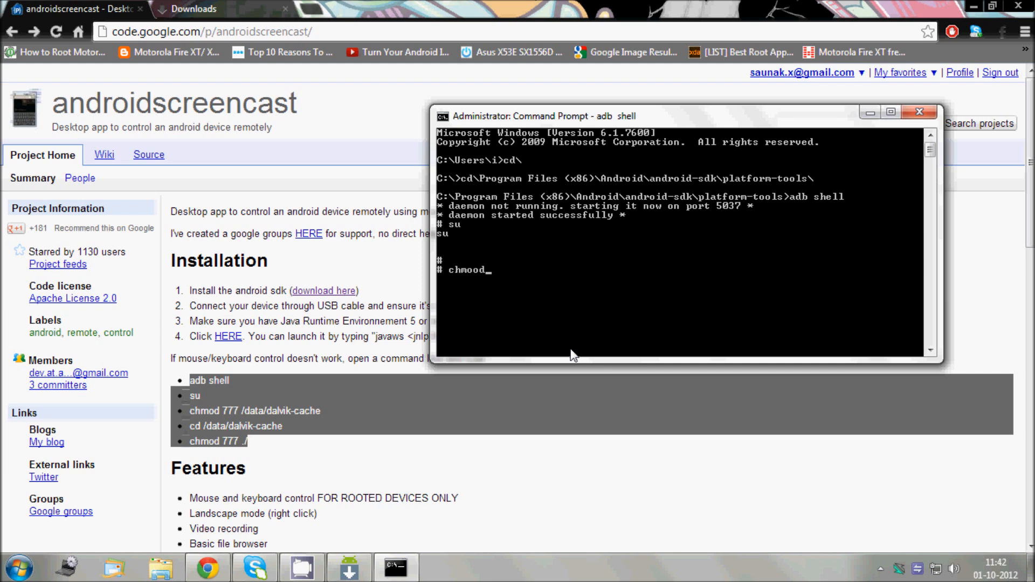
{"action": "type", "text": "777"}
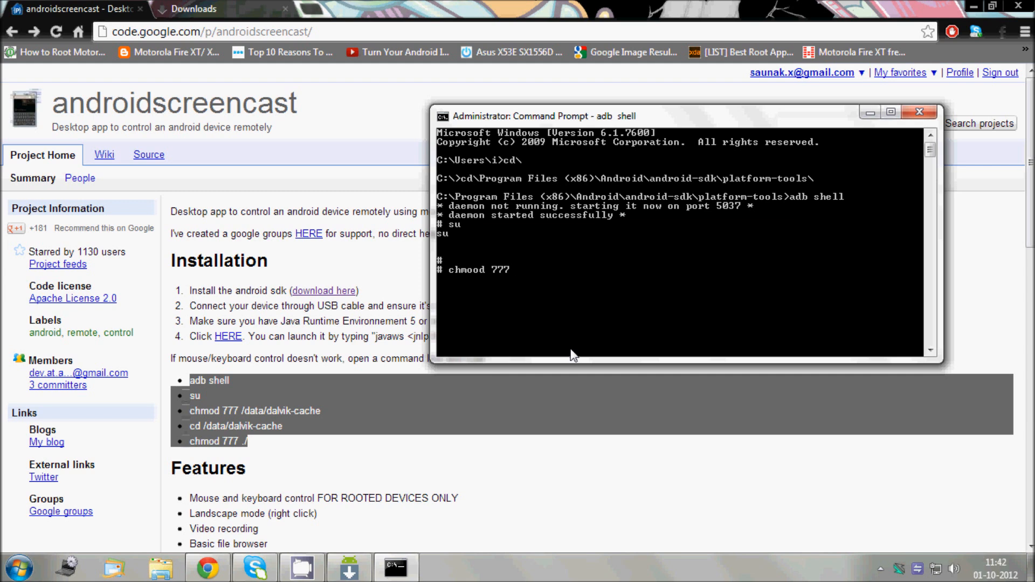
{"action": "type", "text": "/d"}
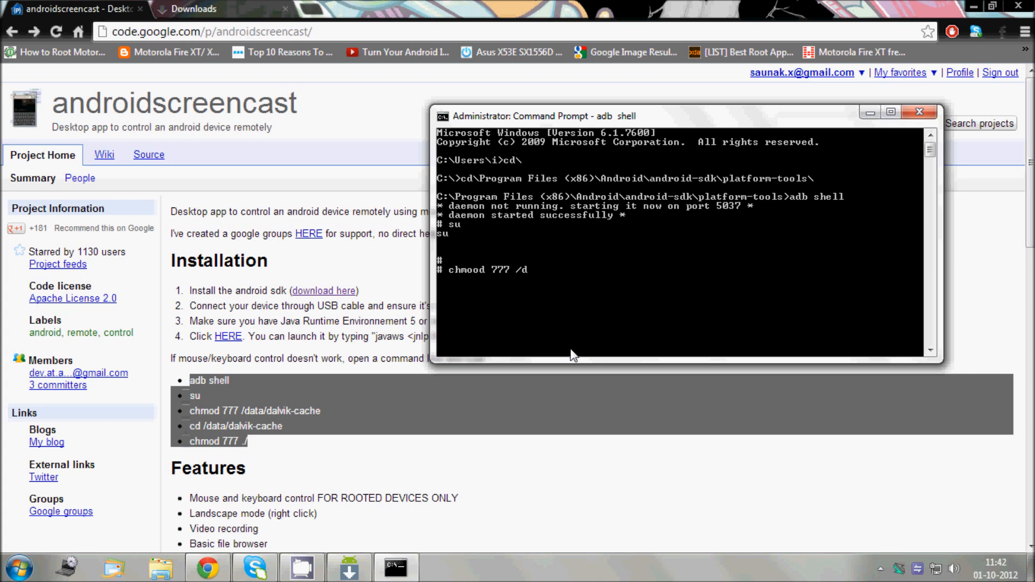
{"action": "type", "text": "ata/dalvik-c"}
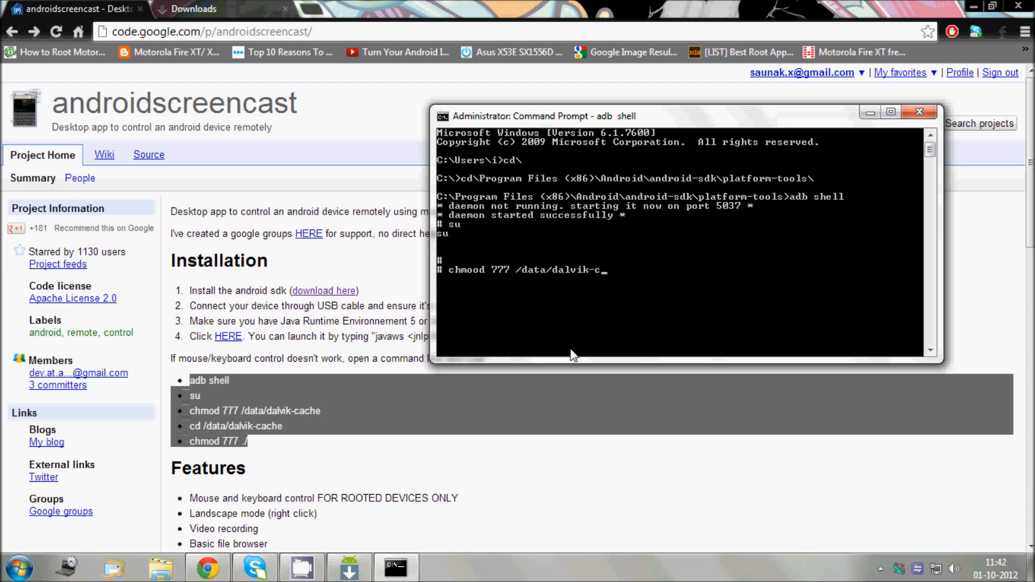
{"action": "type", "text": "ache"}
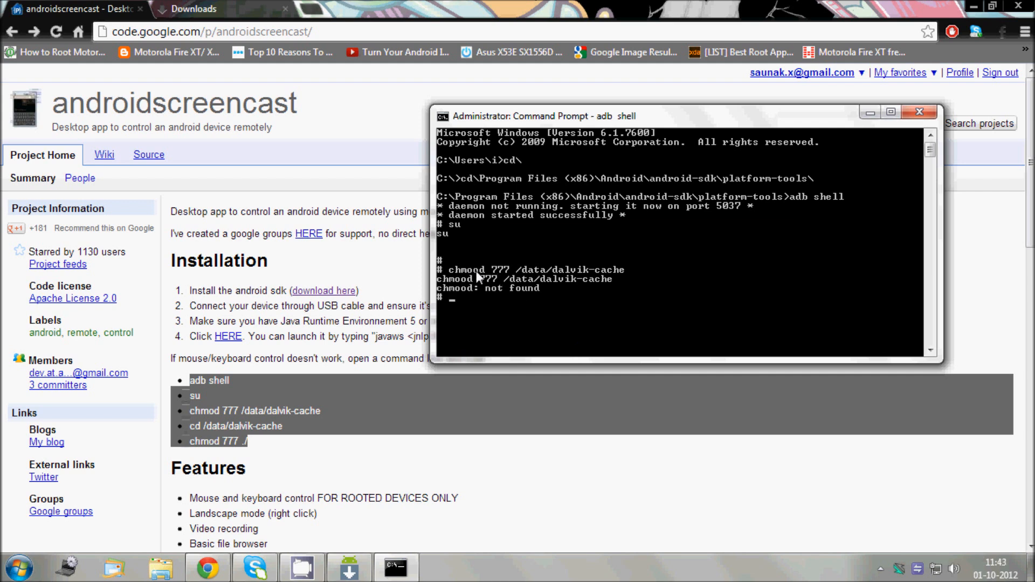
{"action": "mouse_move", "coordinate": [511, 386]}
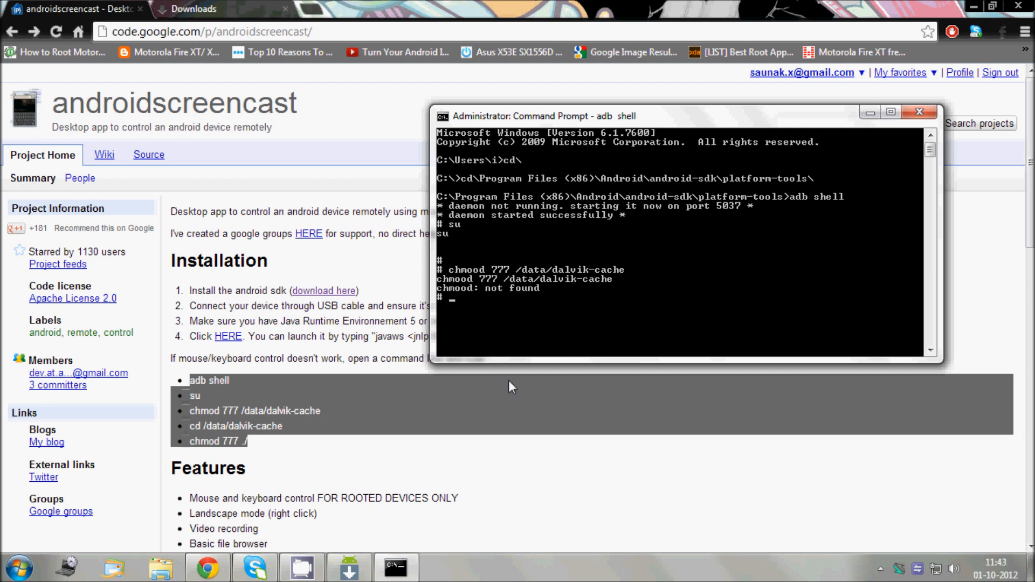
{"action": "type", "text": "ch"}
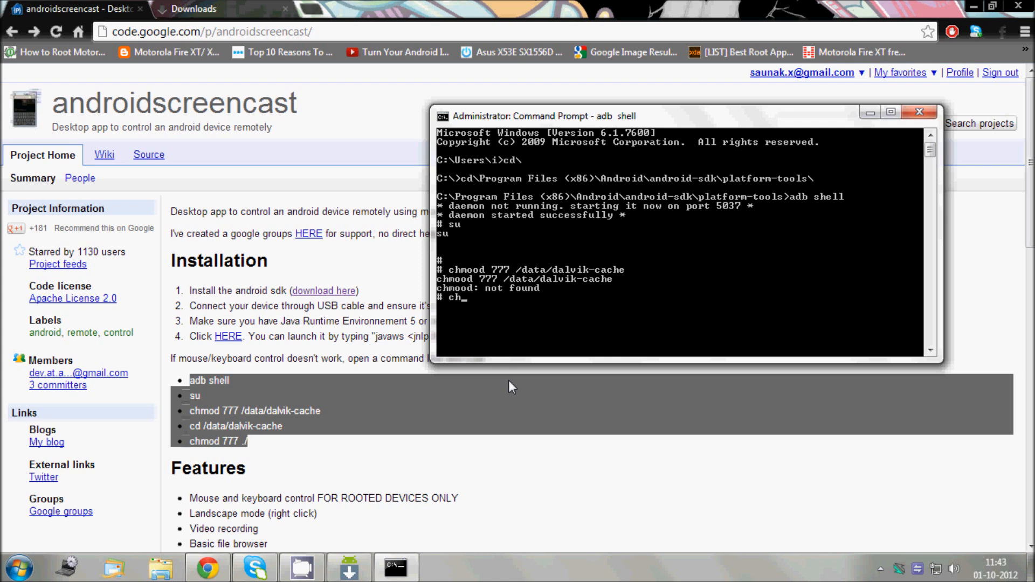
{"action": "type", "text": "mod"}
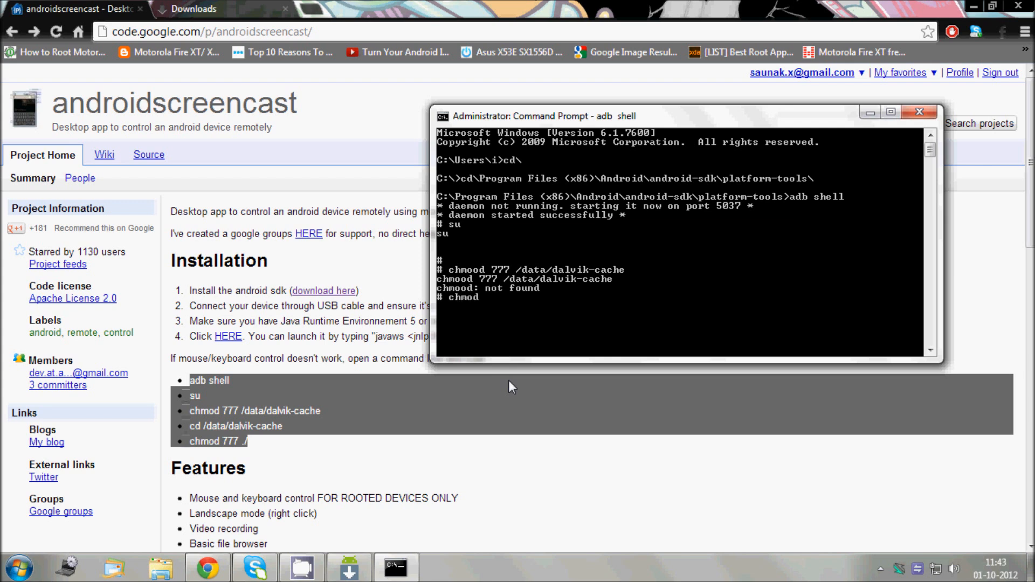
{"action": "type", "text": "777"}
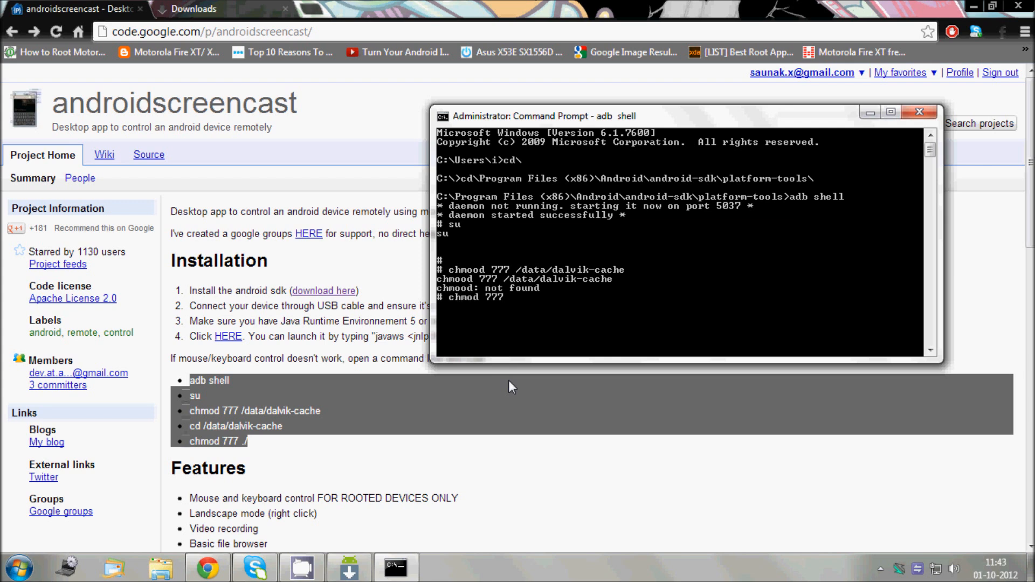
{"action": "type", "text": "/"}
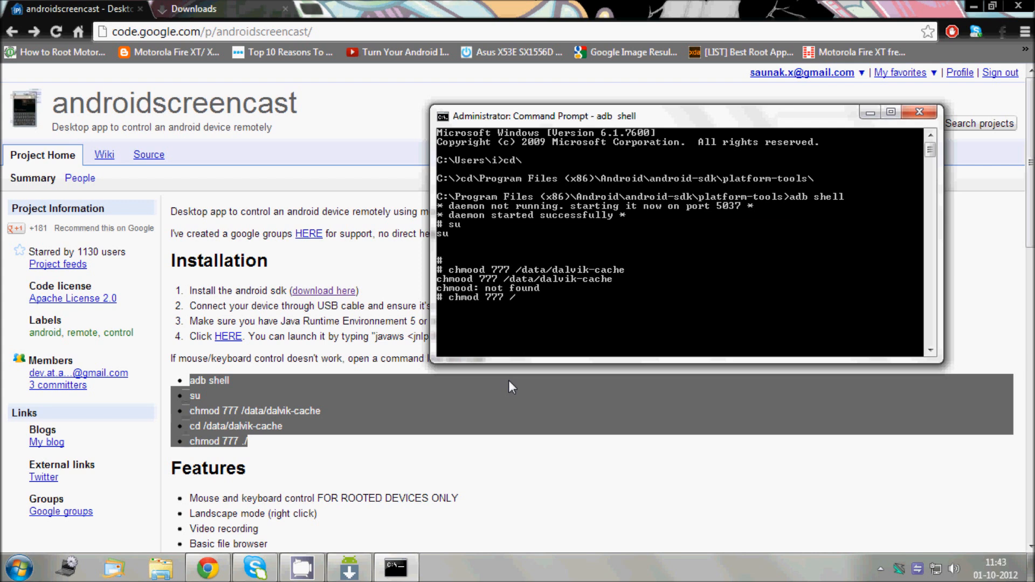
{"action": "type", "text": "data"}
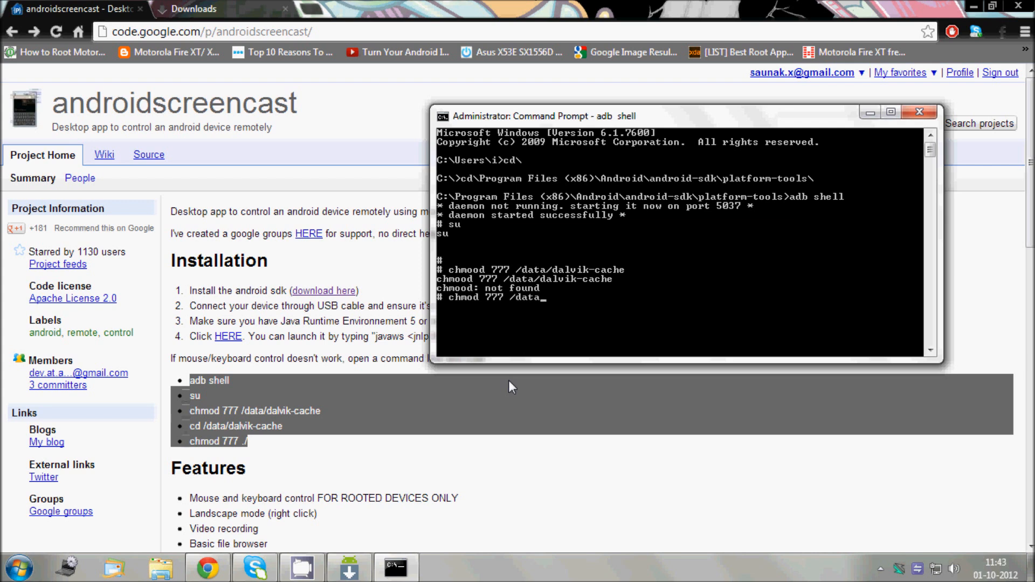
{"action": "type", "text": "/dalvik-"}
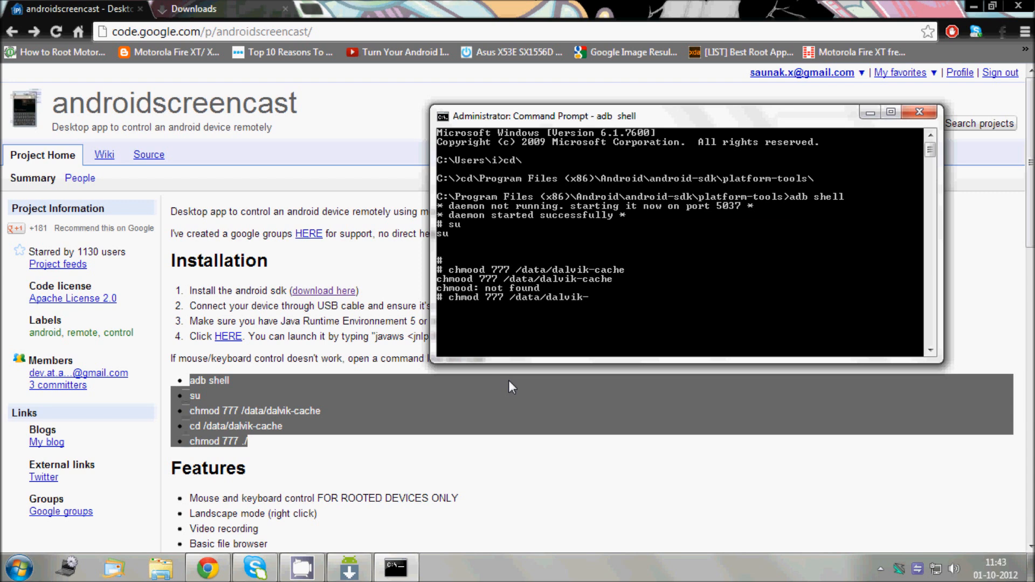
{"action": "type", "text": "cache"}
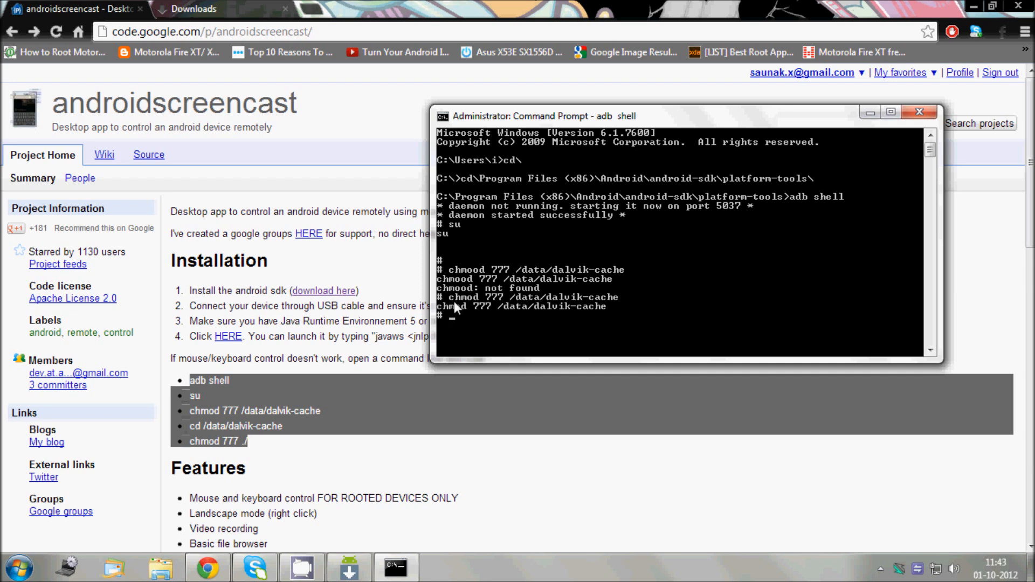
{"action": "mouse_move", "coordinate": [449, 308]}
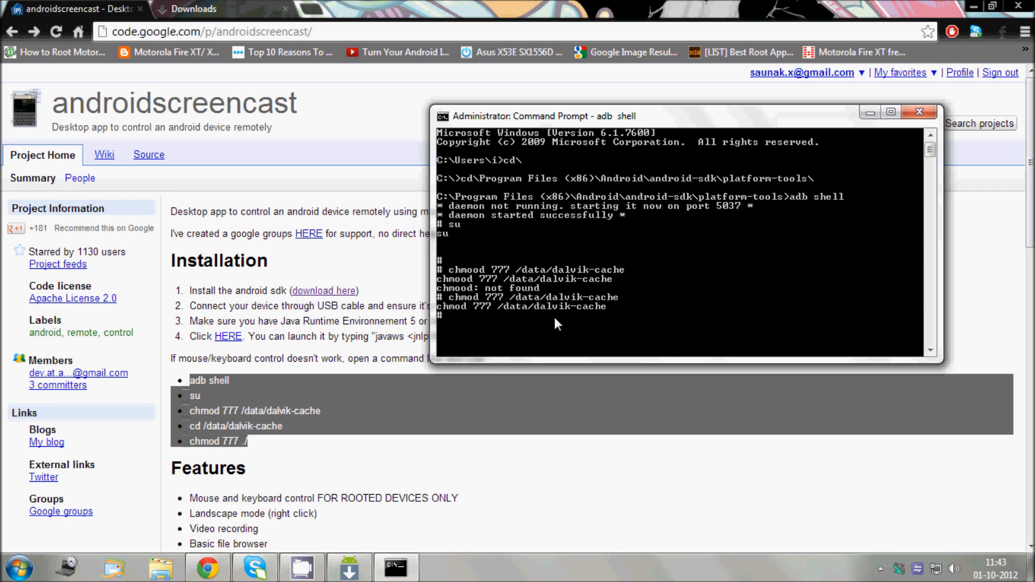
Step: Change into /data/dalvik-cache, run chmod 777 ./ there, and put the command window away
{"action": "type", "text": "cd"}
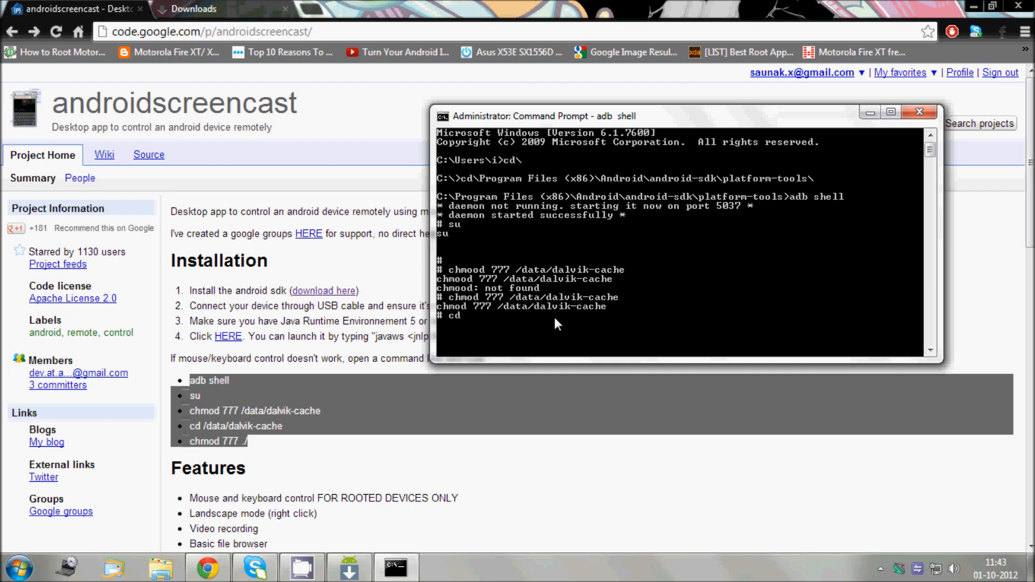
{"action": "type", "text": "/data"}
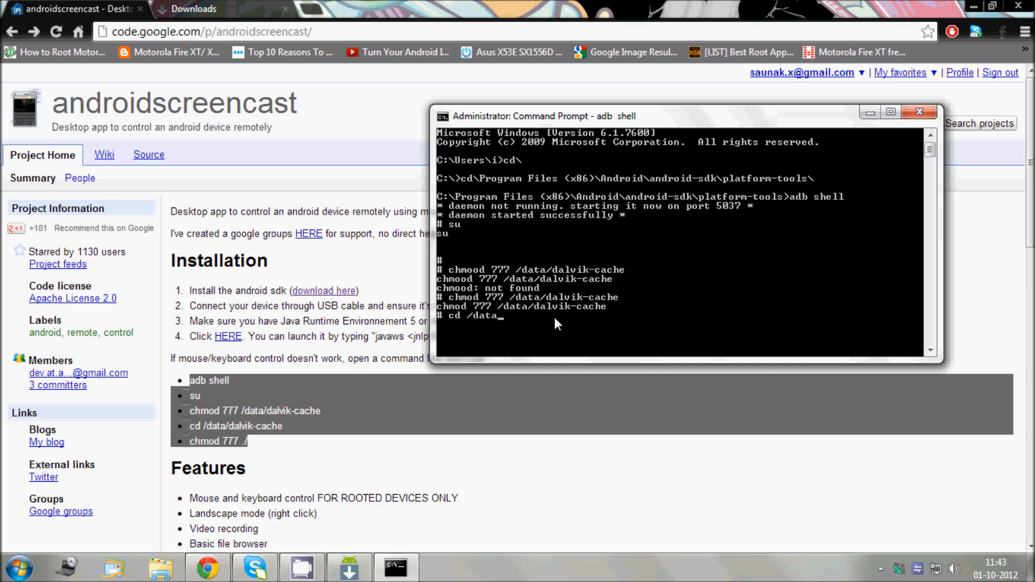
{"action": "type", "text": "/dalvik-cache"}
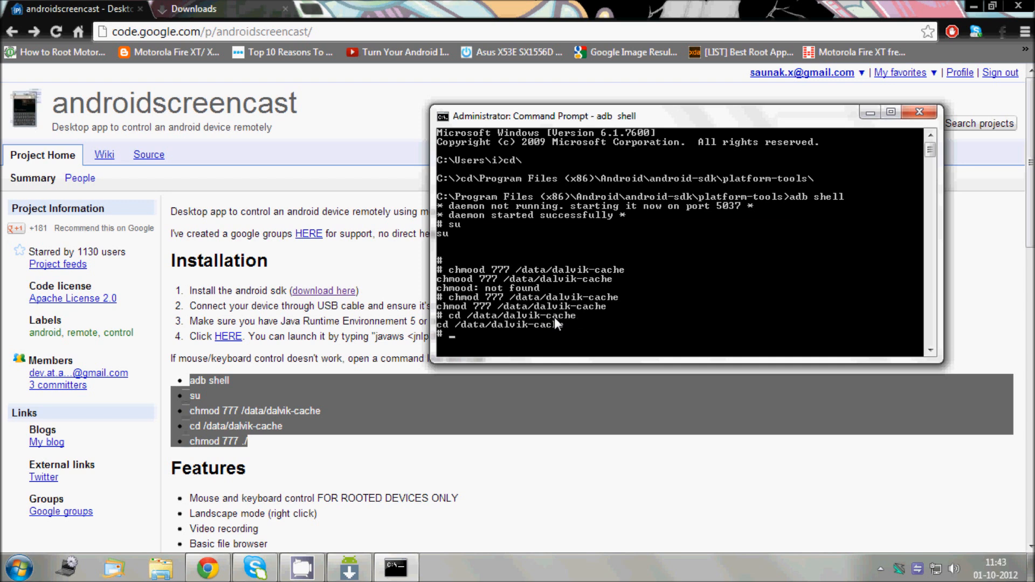
{"action": "type", "text": "c"}
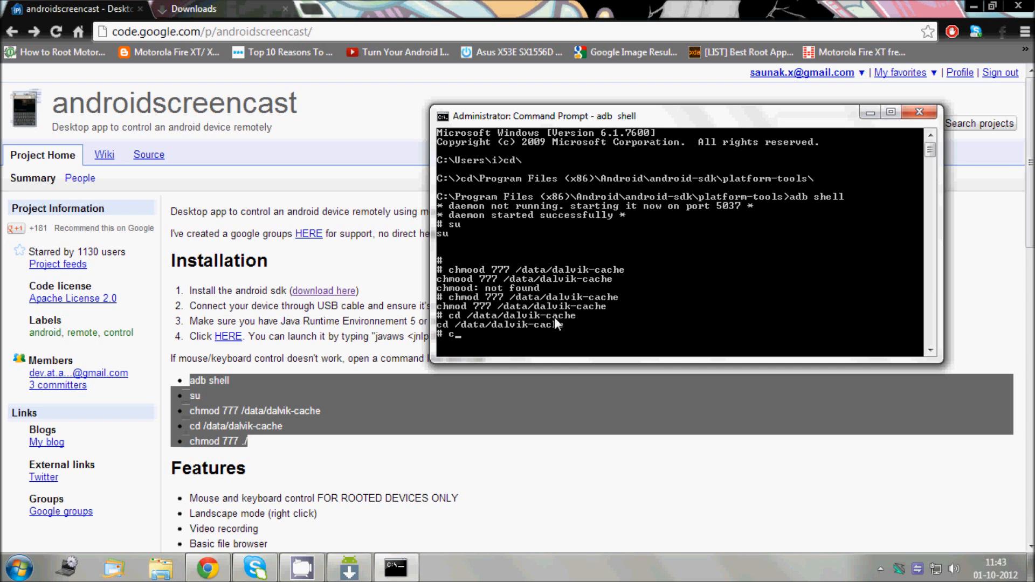
{"action": "type", "text": "chmod 777 /"}
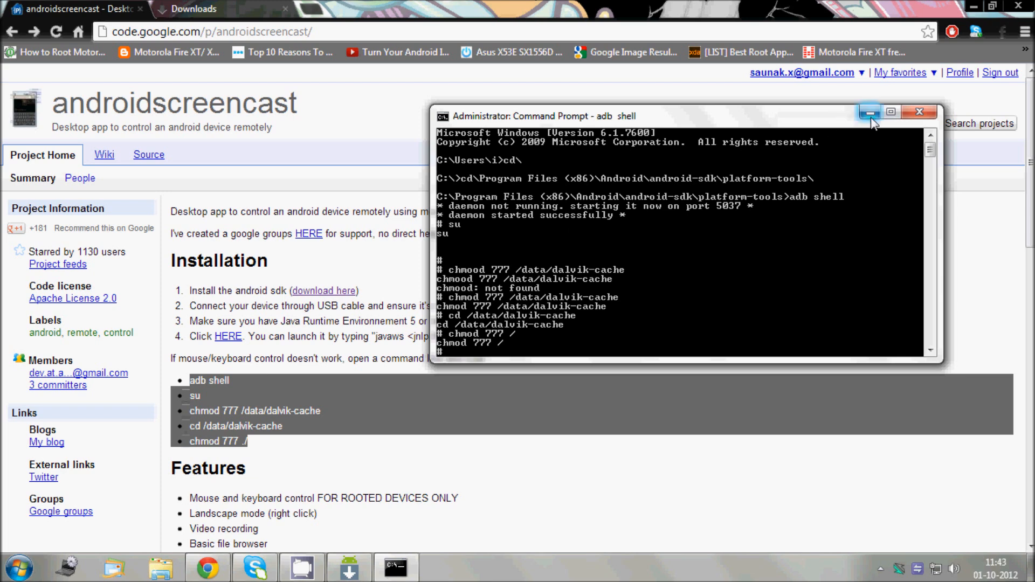
{"action": "left_click", "coordinate": [871, 111]}
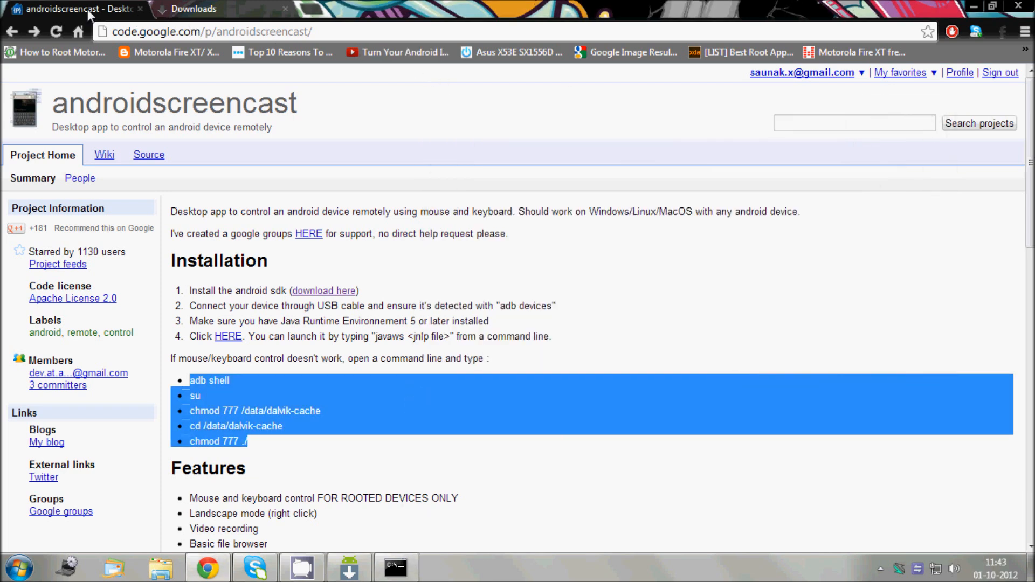
{"action": "mouse_move", "coordinate": [677, 146]}
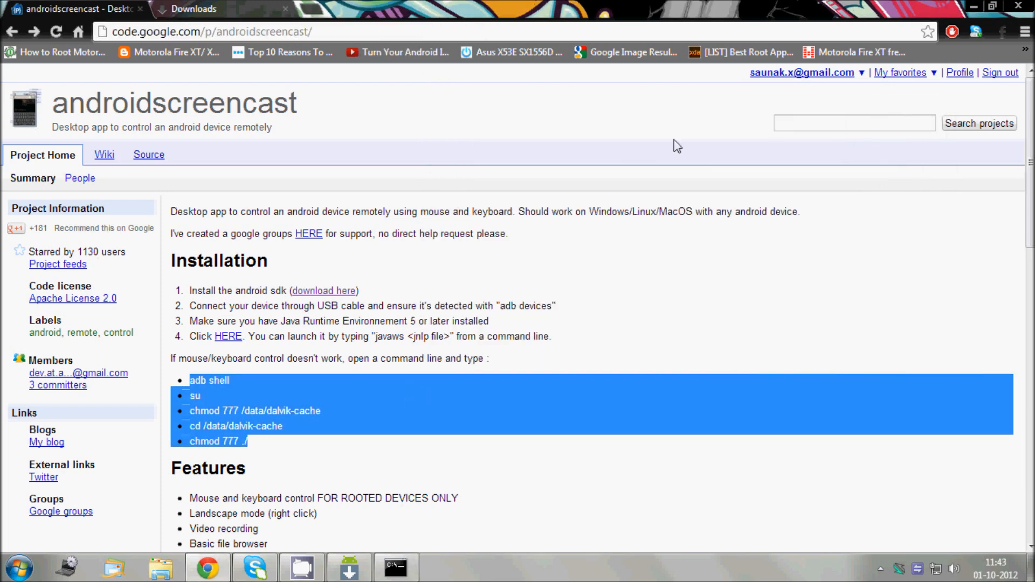
{"action": "mouse_move", "coordinate": [267, 338]}
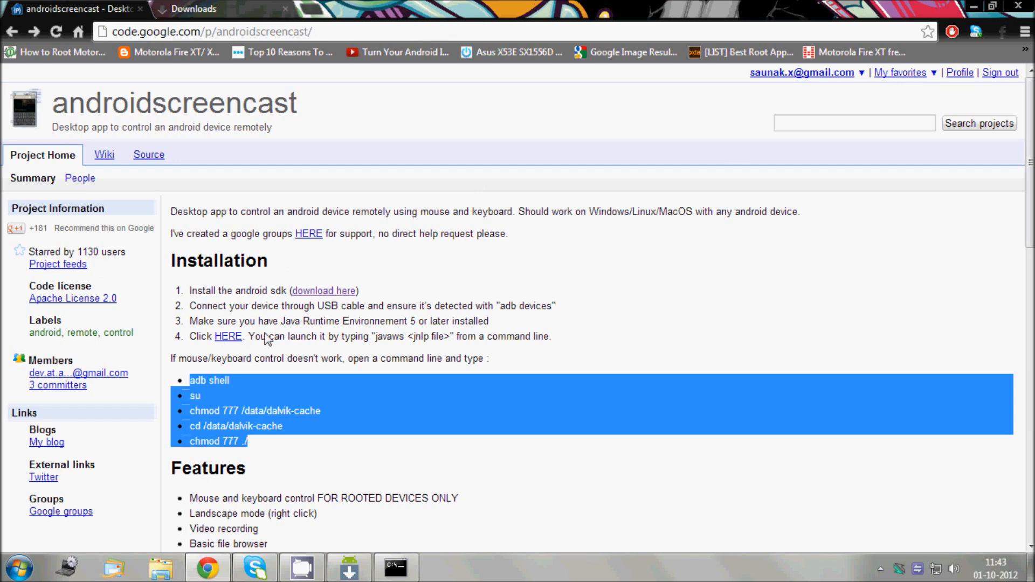
Step: From Chrome's downloads list launch androidscreencast (2).jnlp, bringing up its black phone-mirroring window
{"action": "left_click", "coordinate": [1026, 31]}
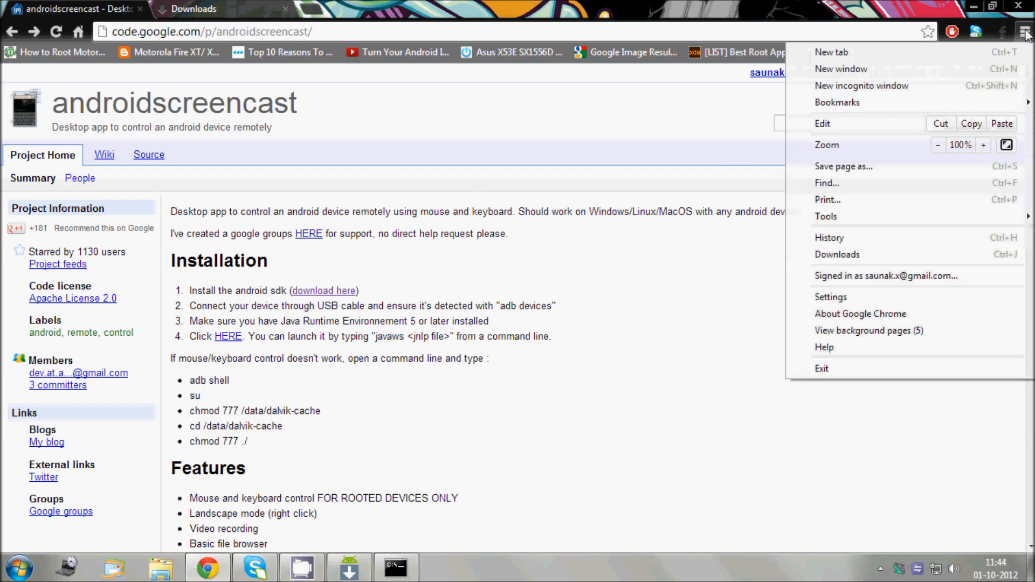
{"action": "left_click", "coordinate": [837, 255]}
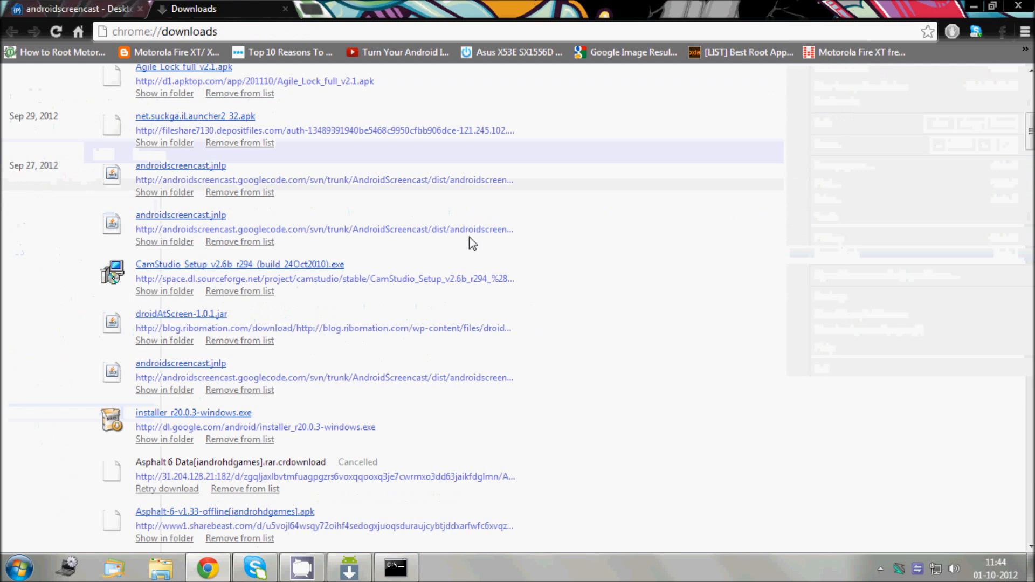
{"action": "scroll", "scroll_direction": "up", "scroll_amount": 3}
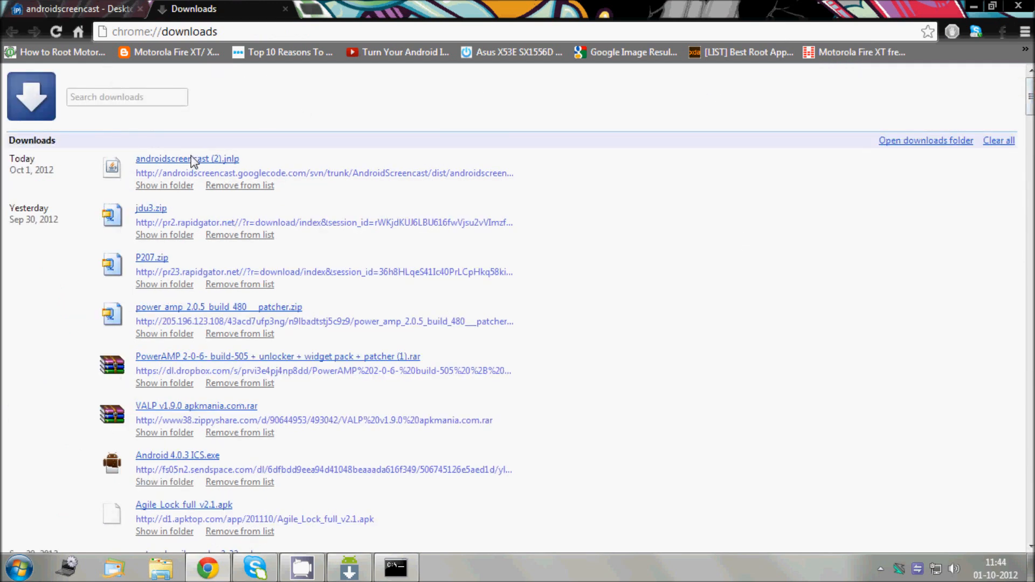
{"action": "left_click", "coordinate": [187, 159]}
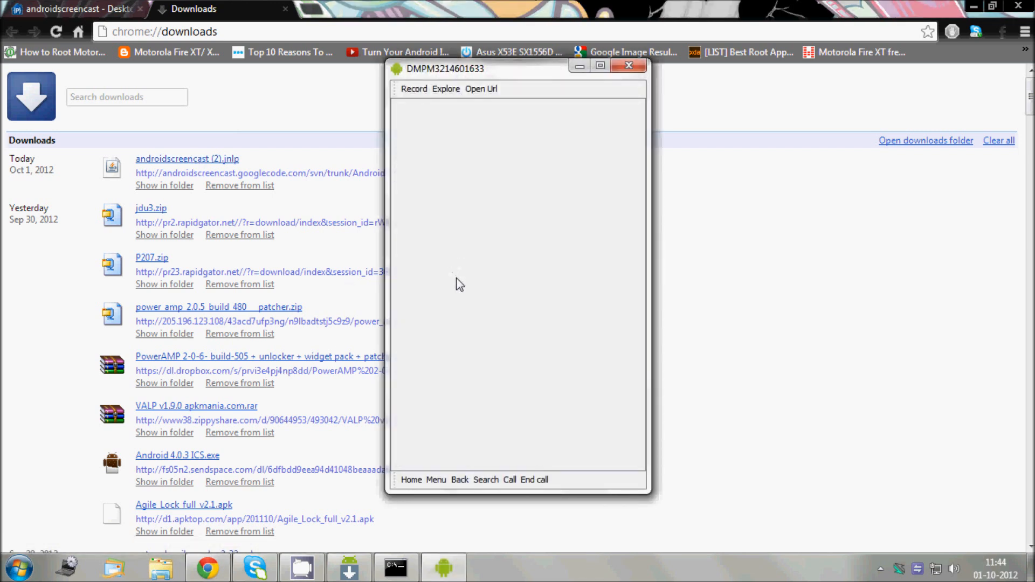
{"action": "mouse_move", "coordinate": [504, 378]}
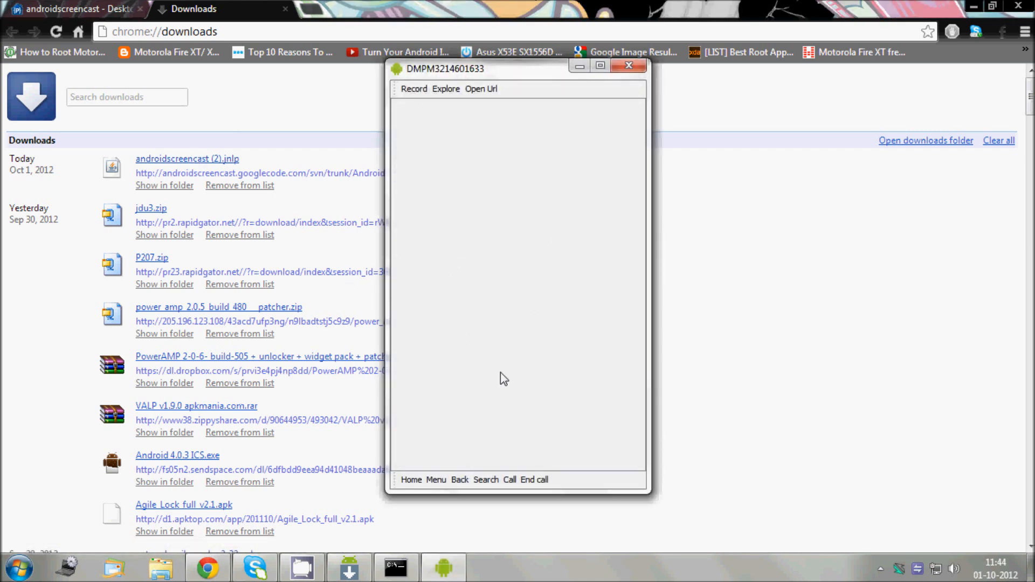
{"action": "left_click", "coordinate": [411, 480]}
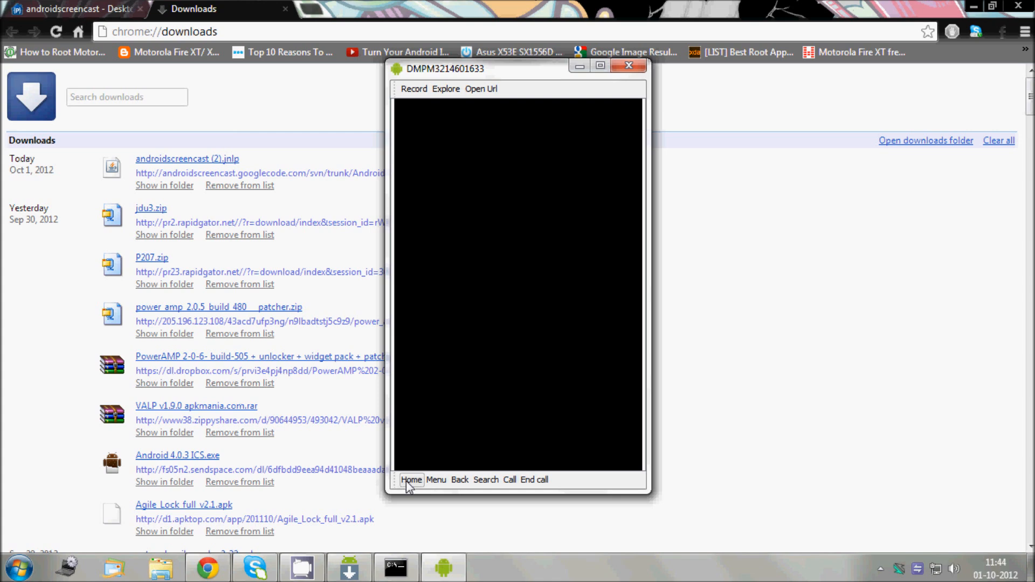
Step: Wake the phone to its home screen, browse the app drawer and launch GO SMS Pro
{"action": "left_click", "coordinate": [411, 480]}
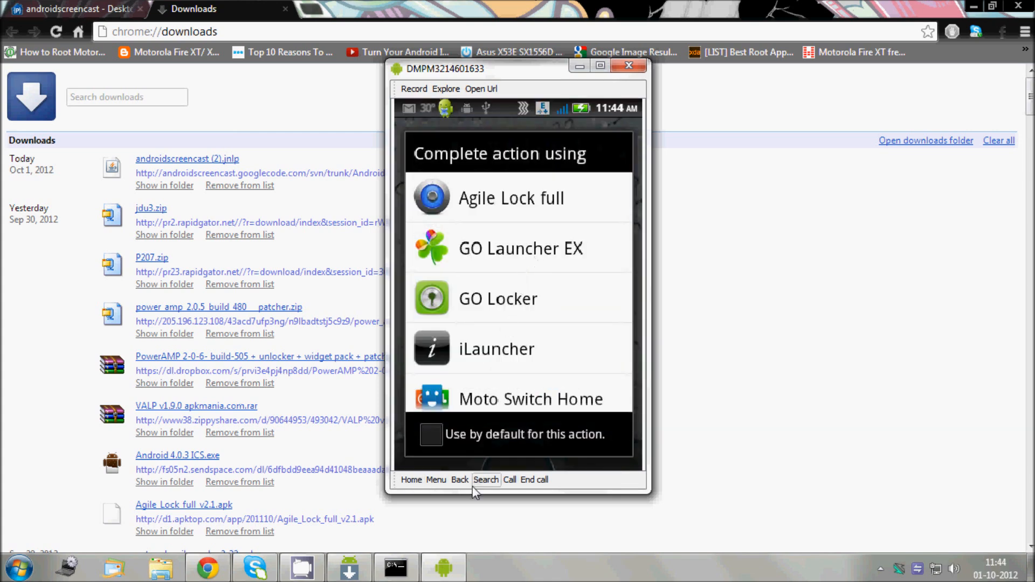
{"action": "left_click", "coordinate": [459, 480]}
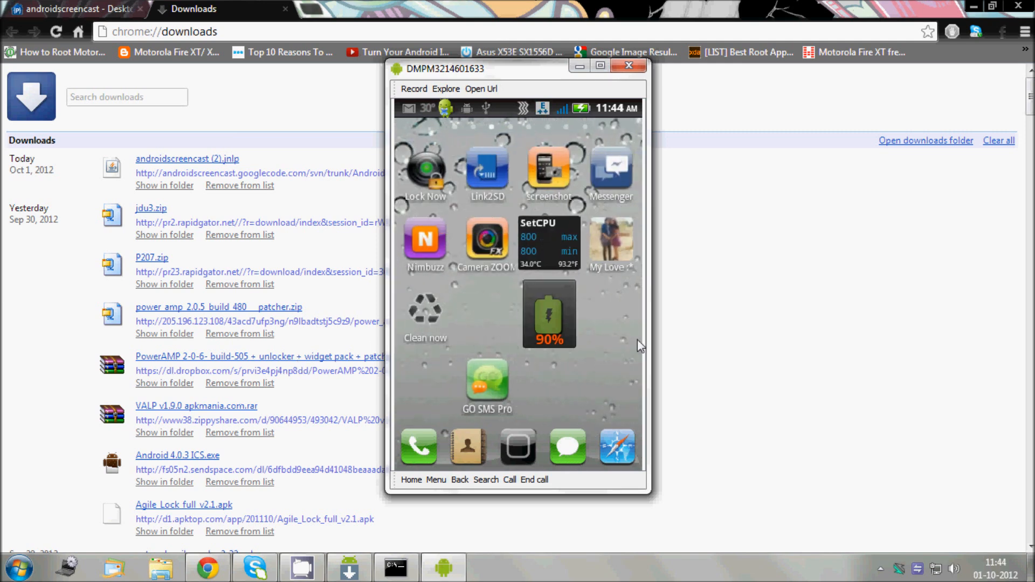
{"action": "mouse_move", "coordinate": [614, 362]}
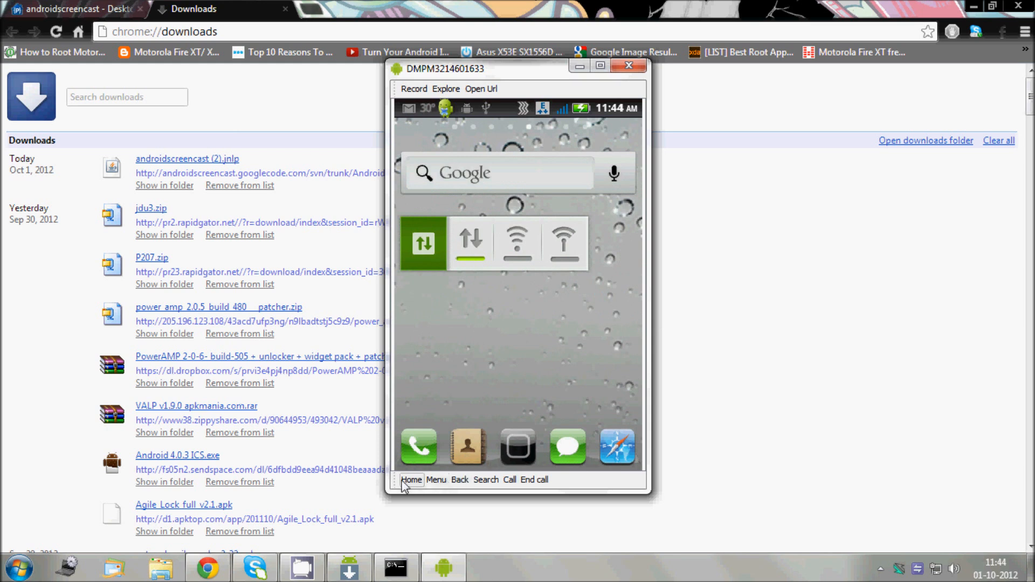
{"action": "left_click", "coordinate": [436, 479]}
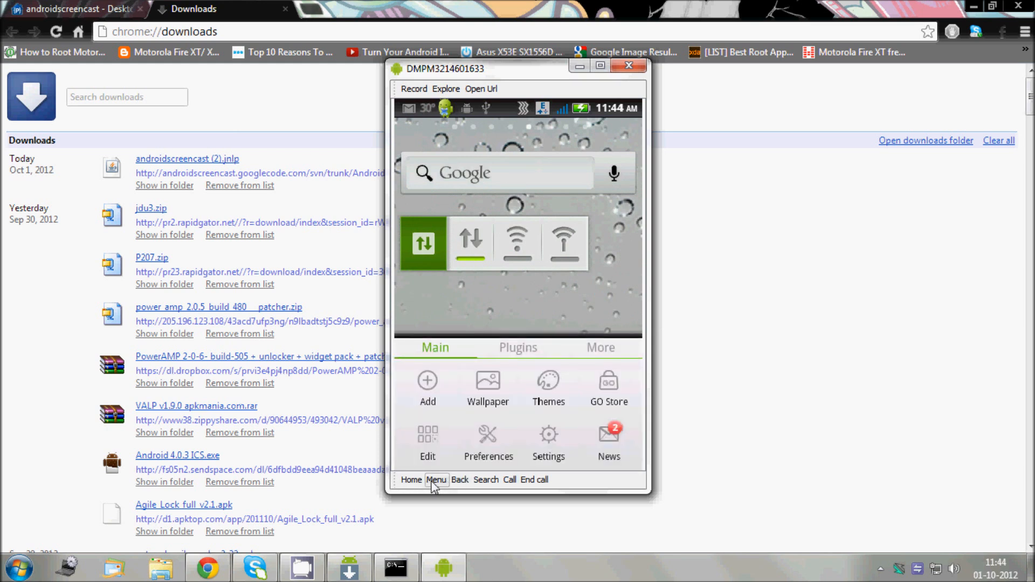
{"action": "left_click", "coordinate": [459, 478]}
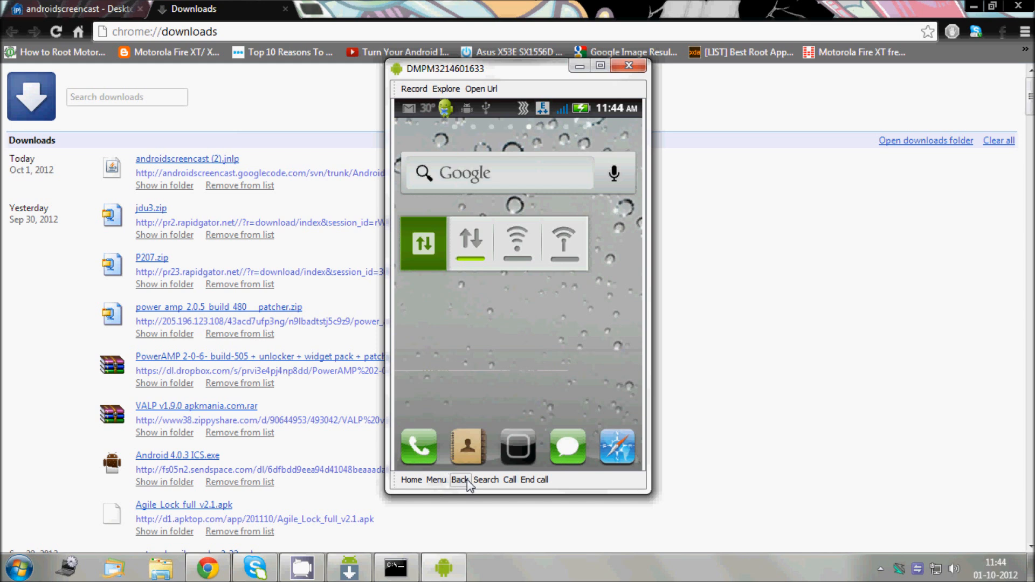
{"action": "mouse_move", "coordinate": [502, 496]}
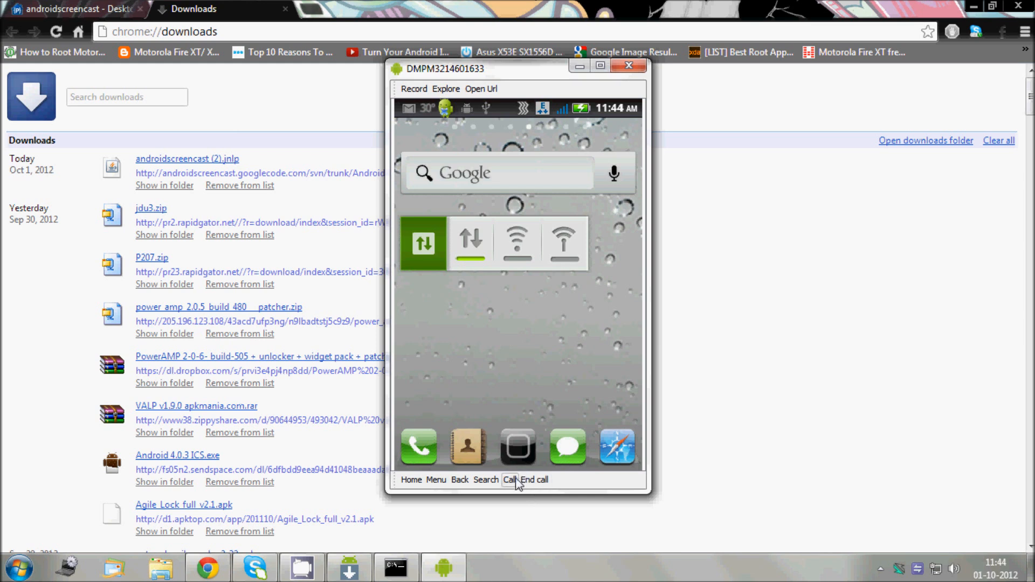
{"action": "mouse_move", "coordinate": [507, 440]}
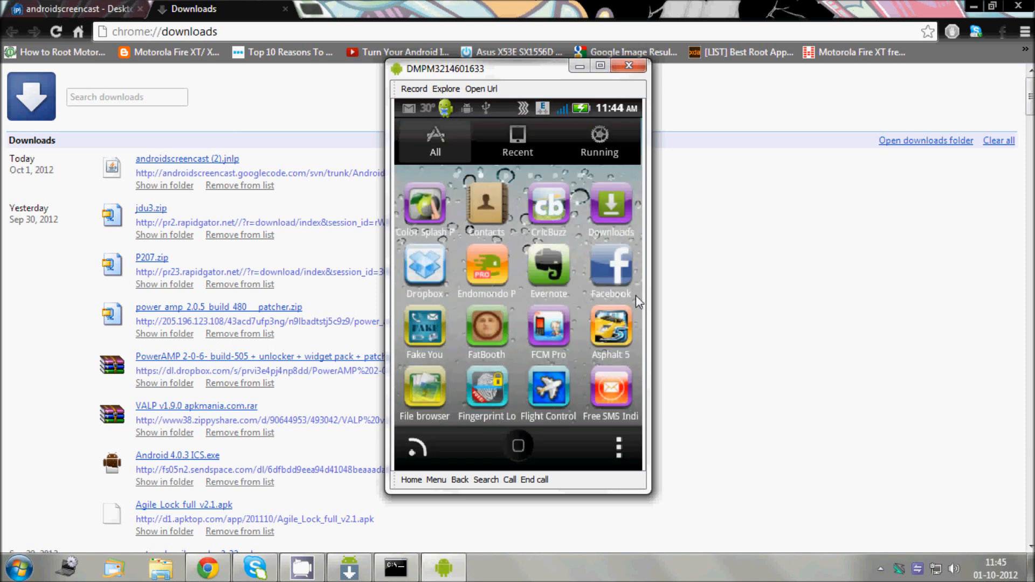
{"action": "mouse_move", "coordinate": [602, 305]}
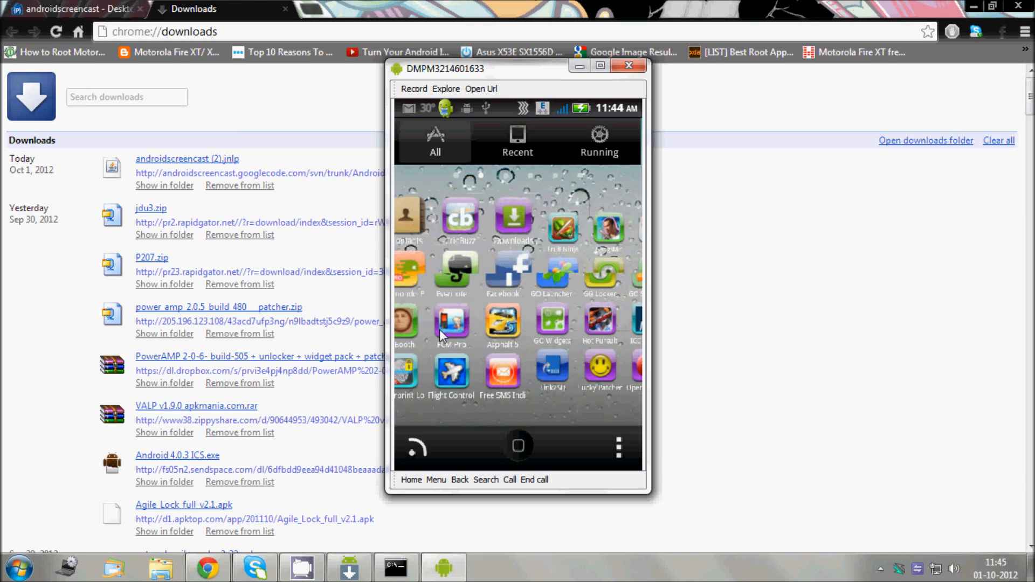
{"action": "scroll", "scroll_direction": "down", "scroll_amount": 3}
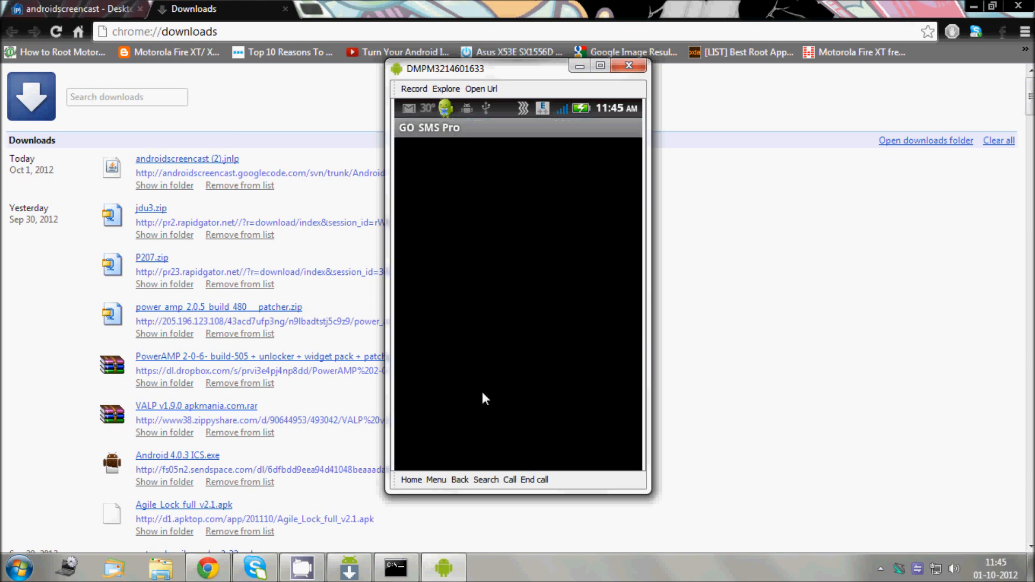
{"action": "mouse_move", "coordinate": [522, 227]}
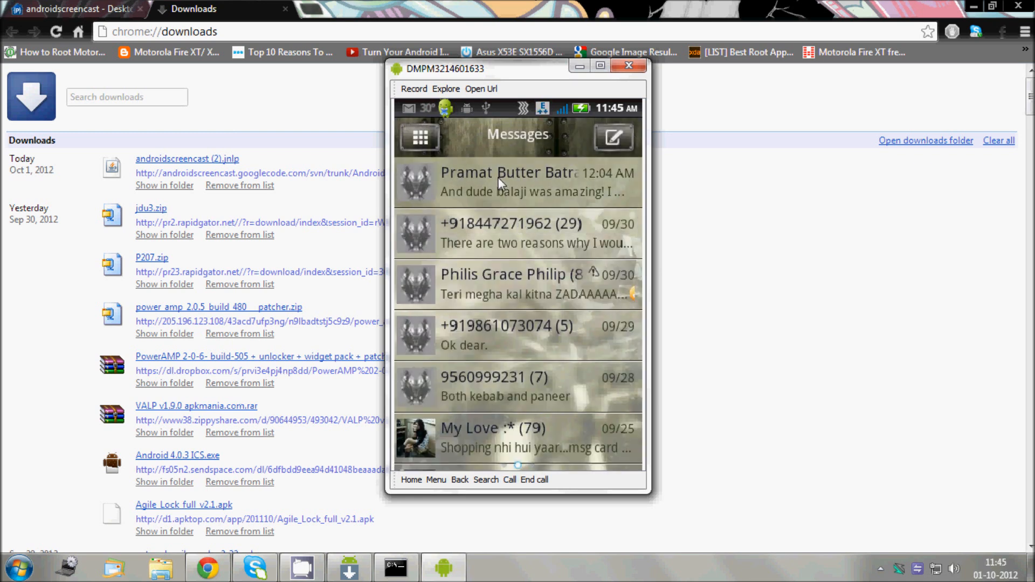
Step: Enter the first conversation in GO SMS Pro and focus its reply box
{"action": "left_click", "coordinate": [517, 183]}
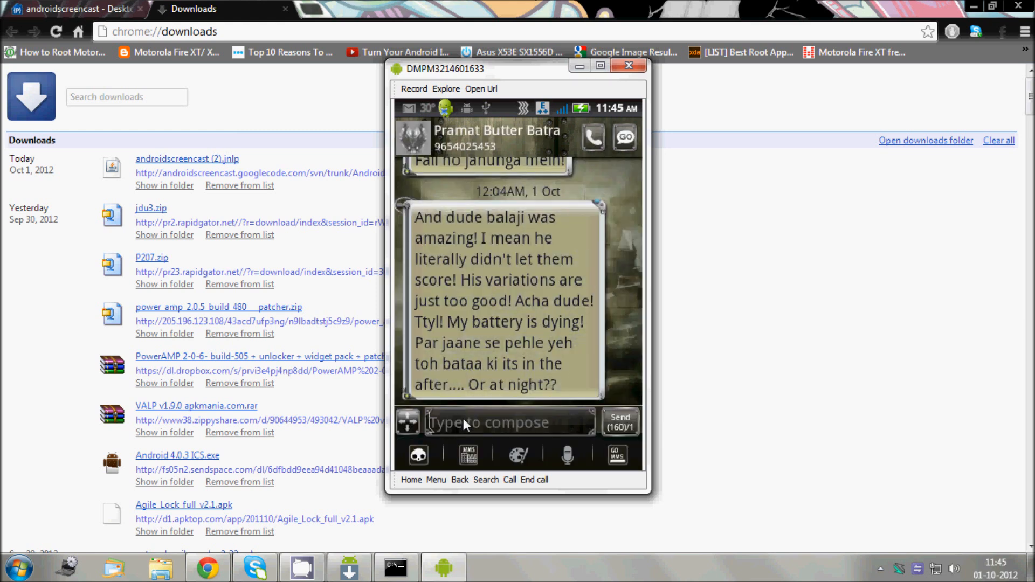
{"action": "left_click", "coordinate": [508, 423]}
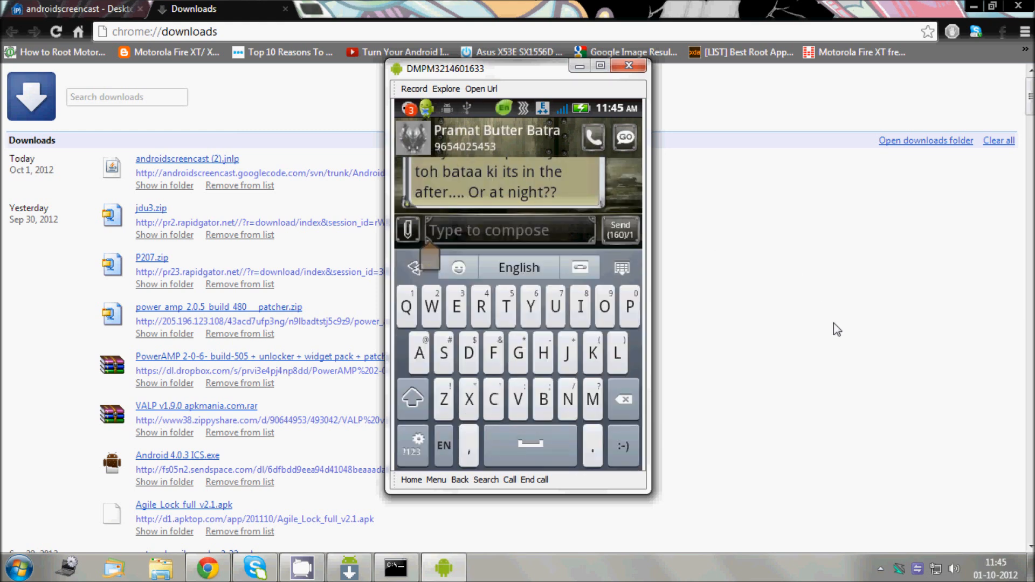
Step: Type "This is a test message for android screencast1" into the reply box from the PC keyboard
{"action": "type", "text": "This"}
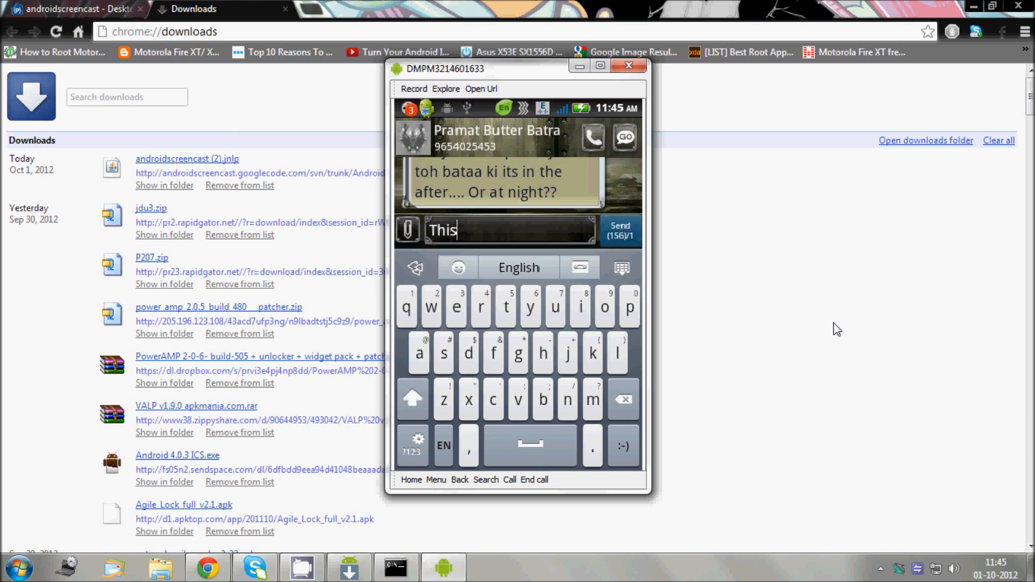
{"action": "type", "text": "is a test"}
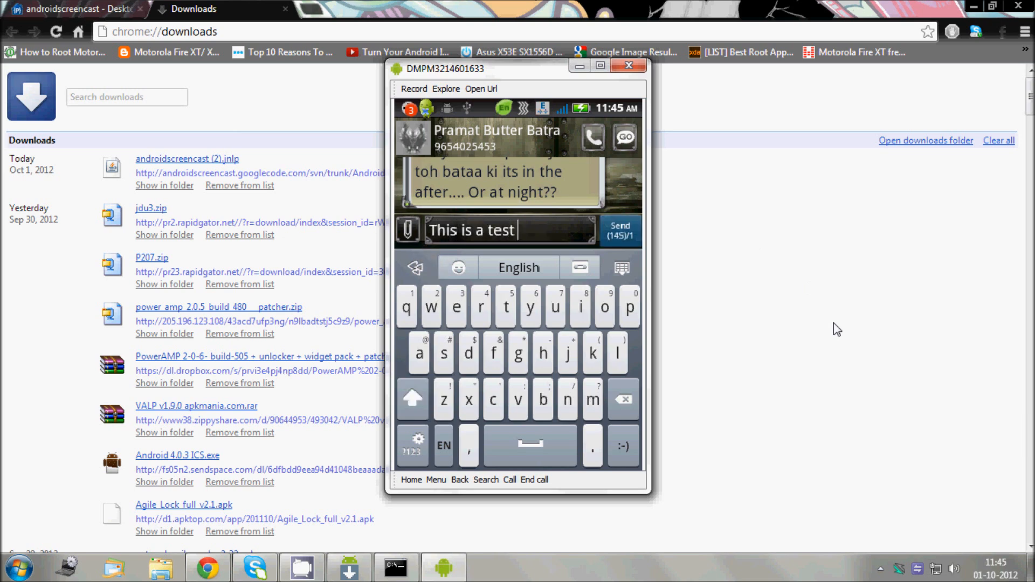
{"action": "type", "text": "message"}
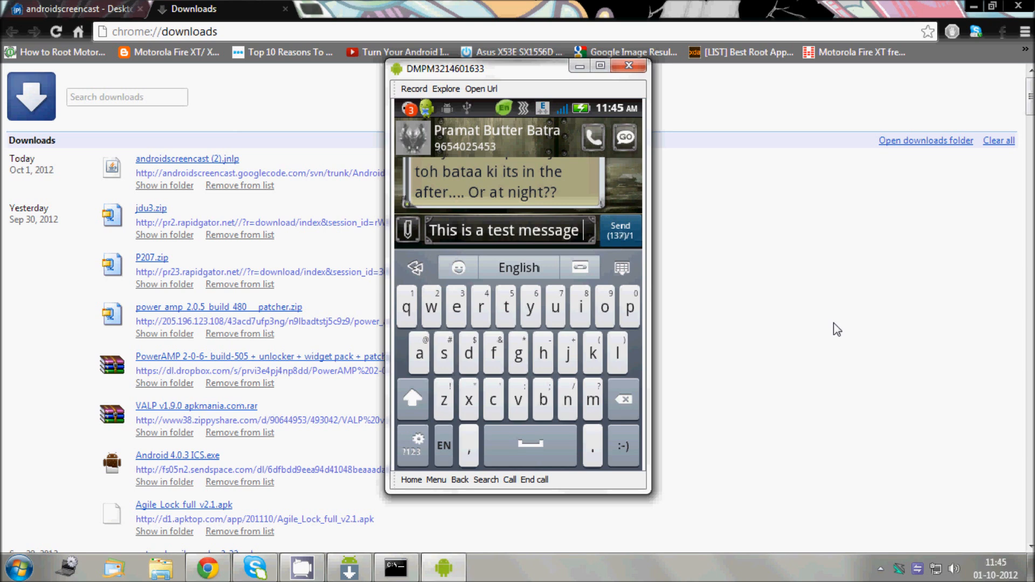
{"action": "type", "text": "for android scree"}
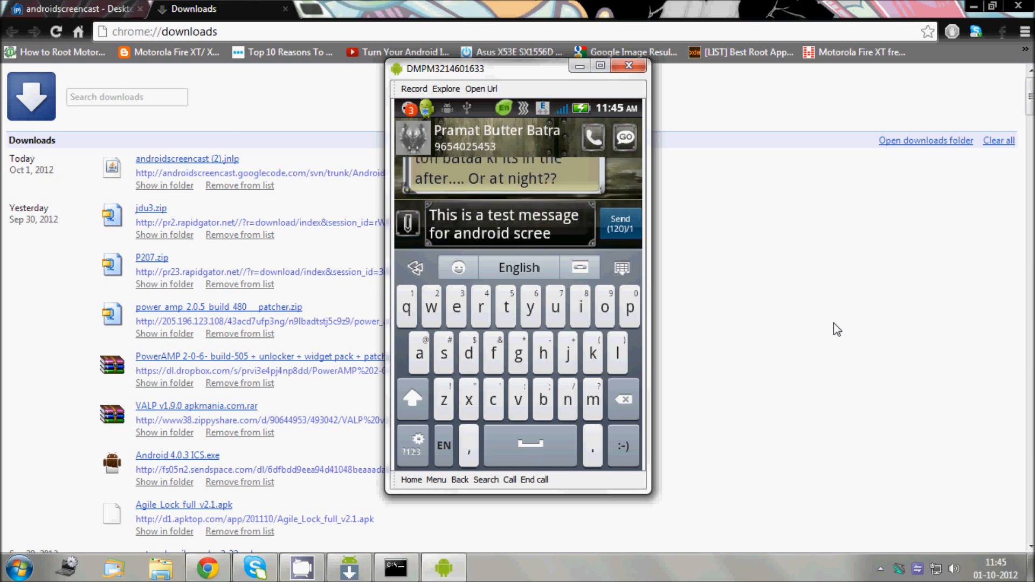
{"action": "type", "text": "nscast"}
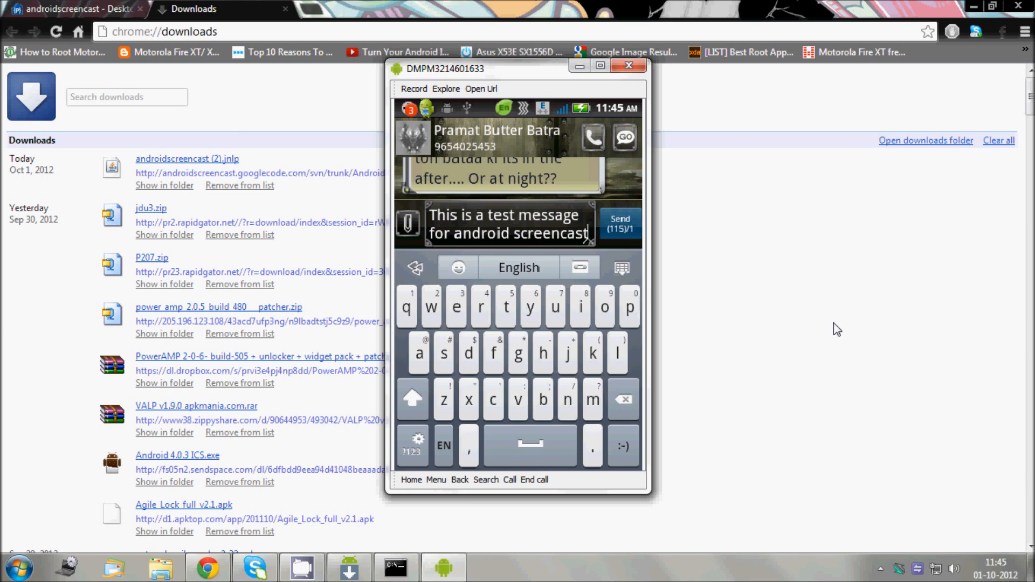
{"action": "type", "text": "1"}
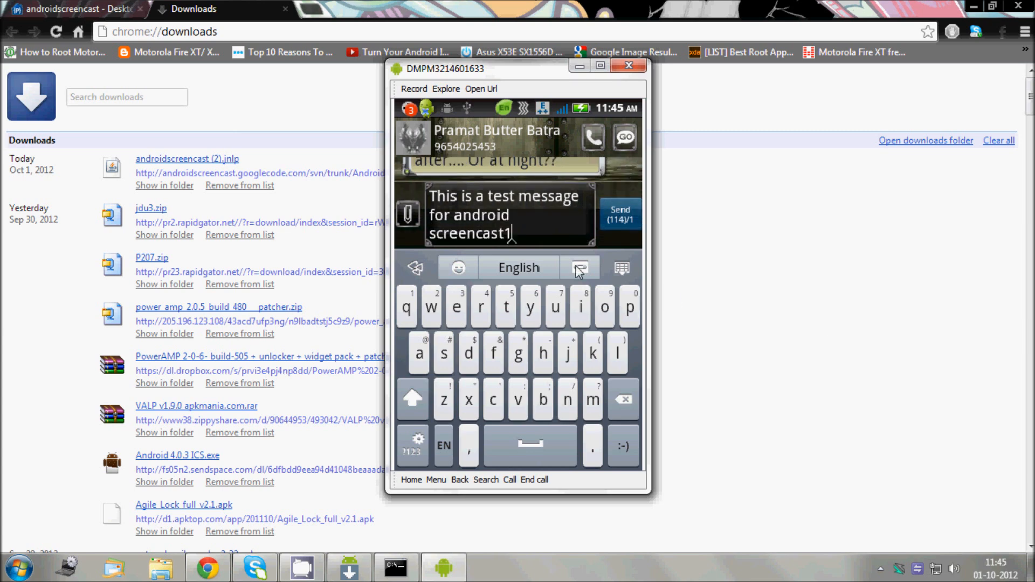
{"action": "mouse_move", "coordinate": [548, 236]}
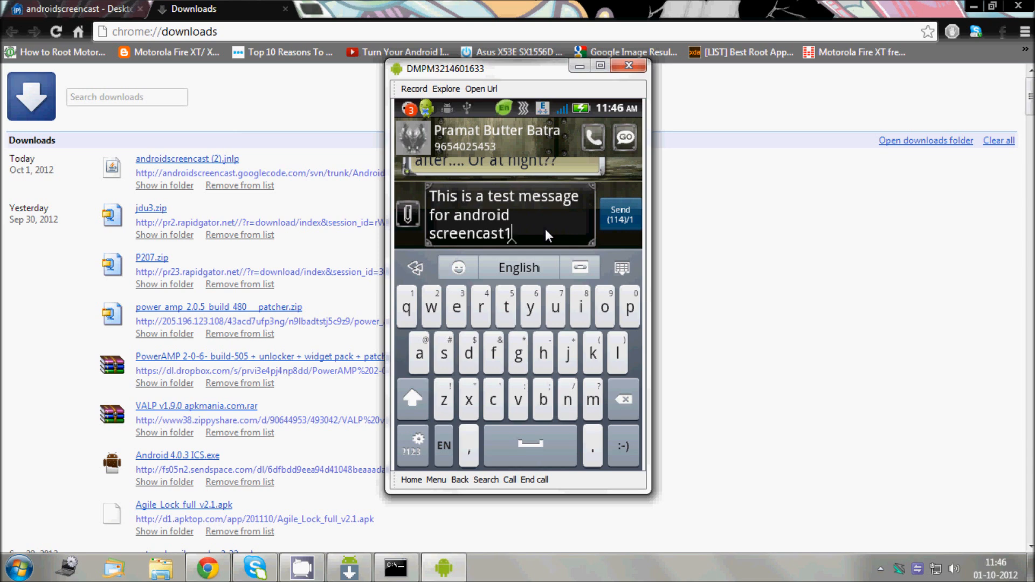
{"action": "mouse_move", "coordinate": [316, 551]}
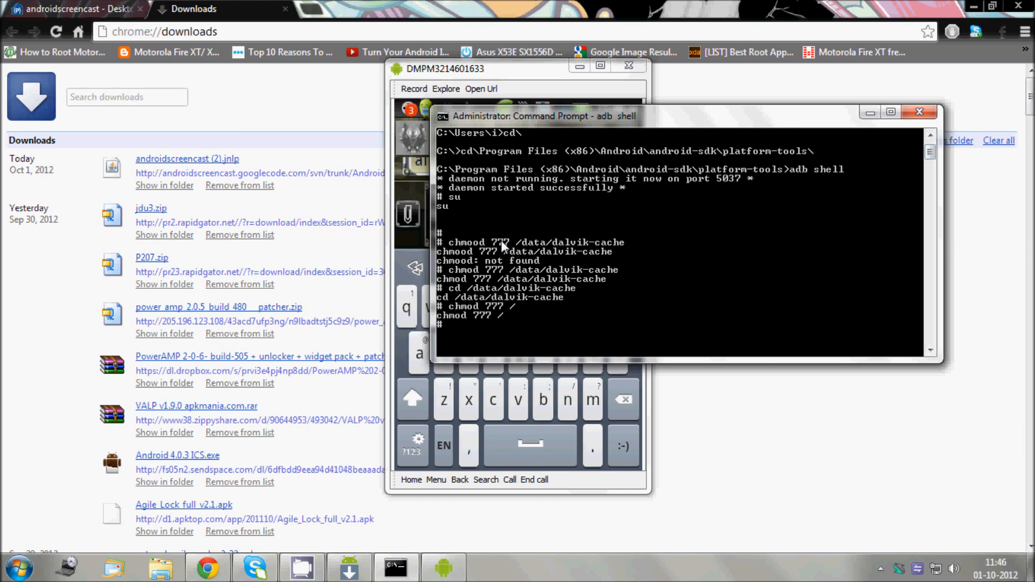
{"action": "mouse_move", "coordinate": [605, 357]}
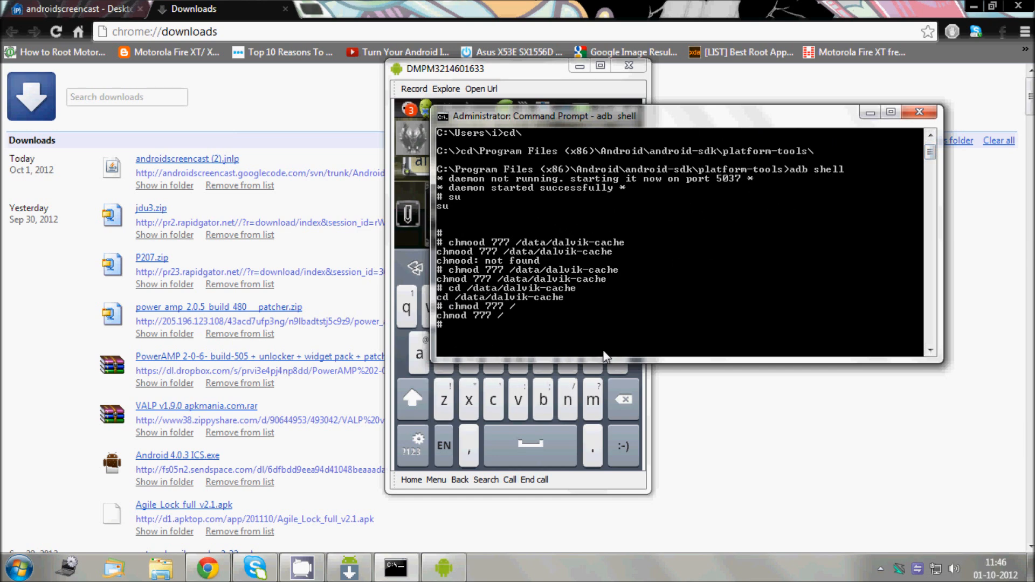